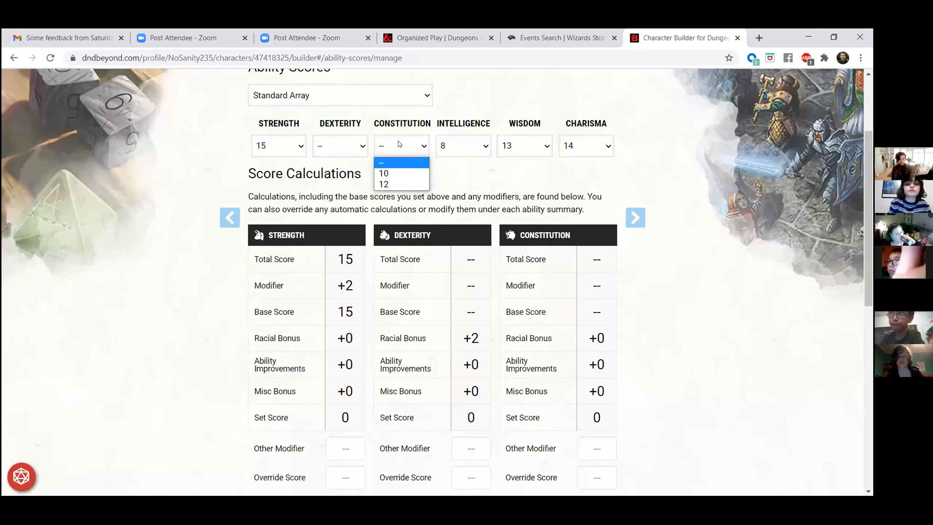
mouse_move(351, 149)
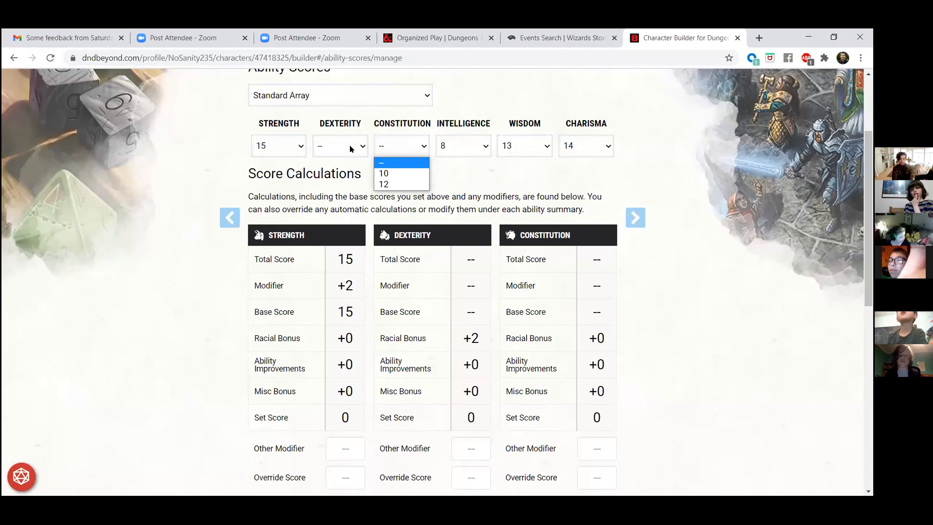
mouse_move(404, 151)
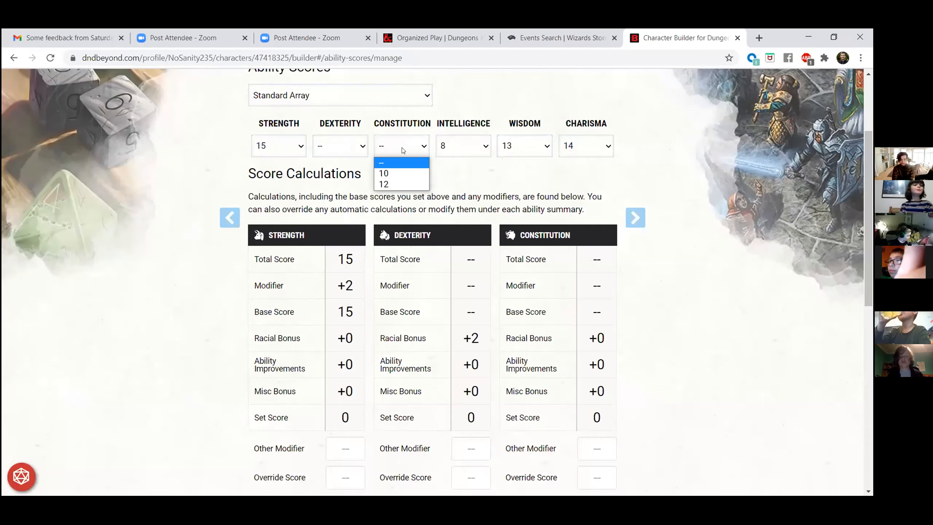
mouse_move(384, 183)
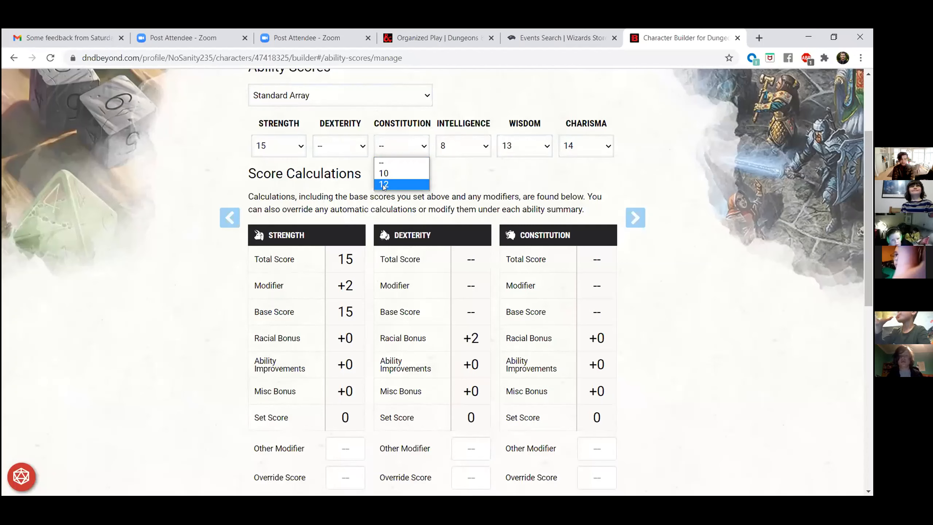
- Assign 12 to Constitution and 10 to Dexterity from the standard array
left_click(383, 183)
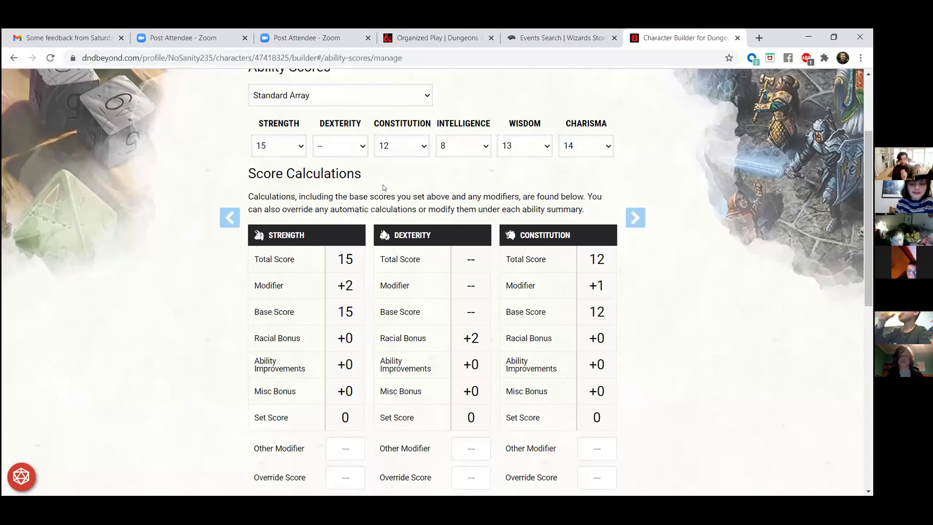
left_click(339, 145)
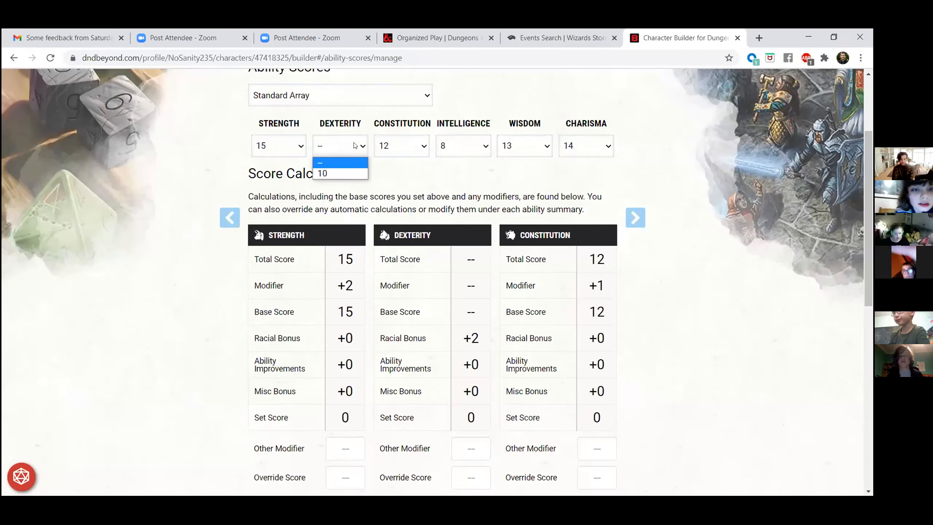
mouse_move(324, 173)
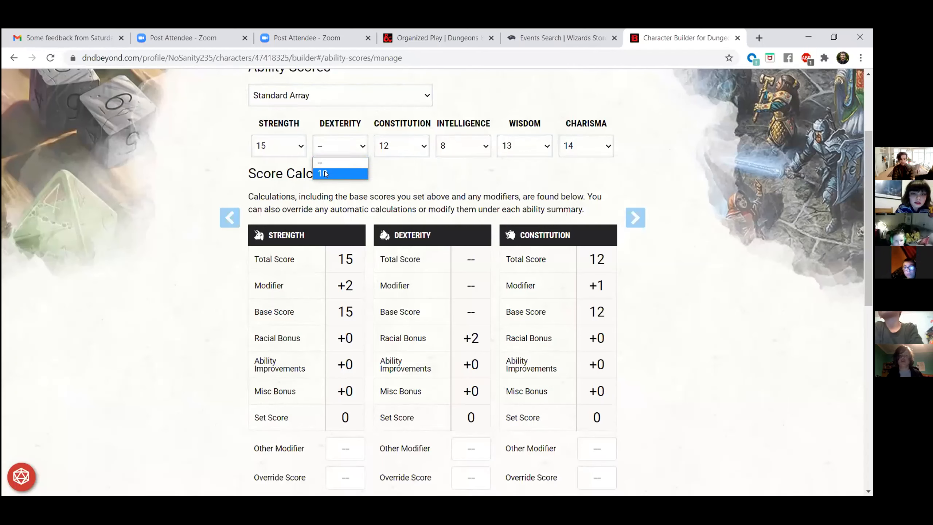
left_click(324, 174)
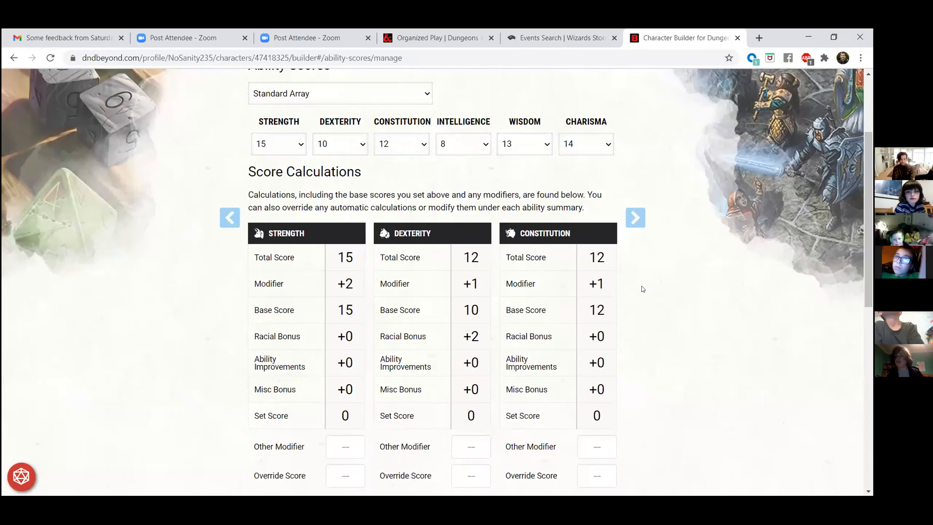
- Scroll through the Score Calculations section to review the final ability scores
scroll("down", 3)
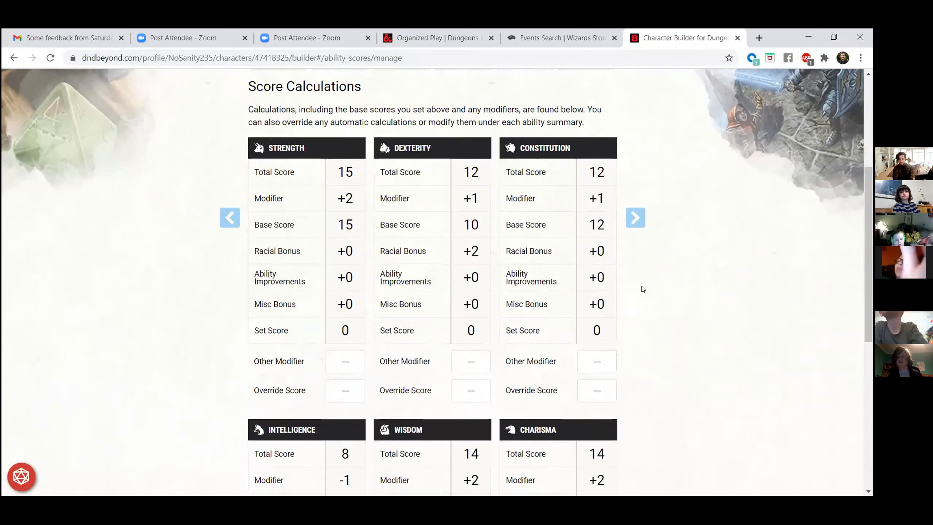
scroll("down", 3)
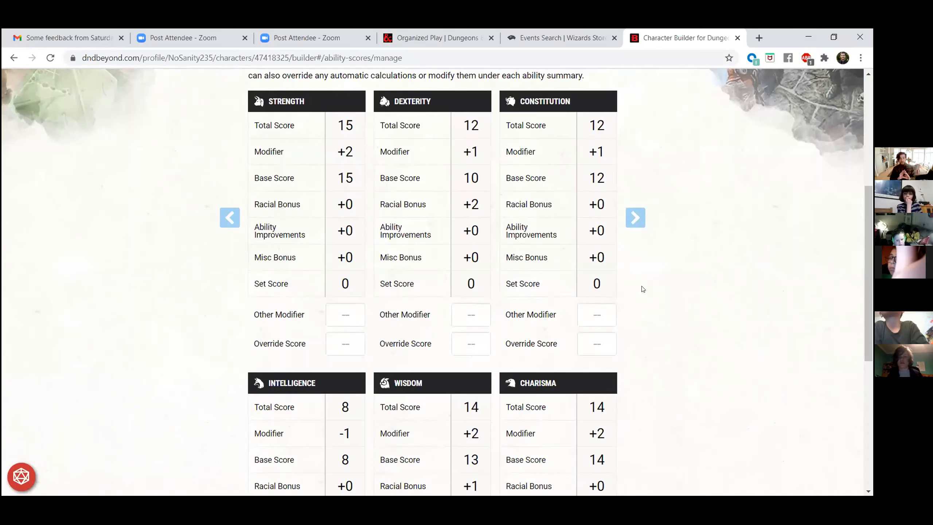
scroll("up", 3)
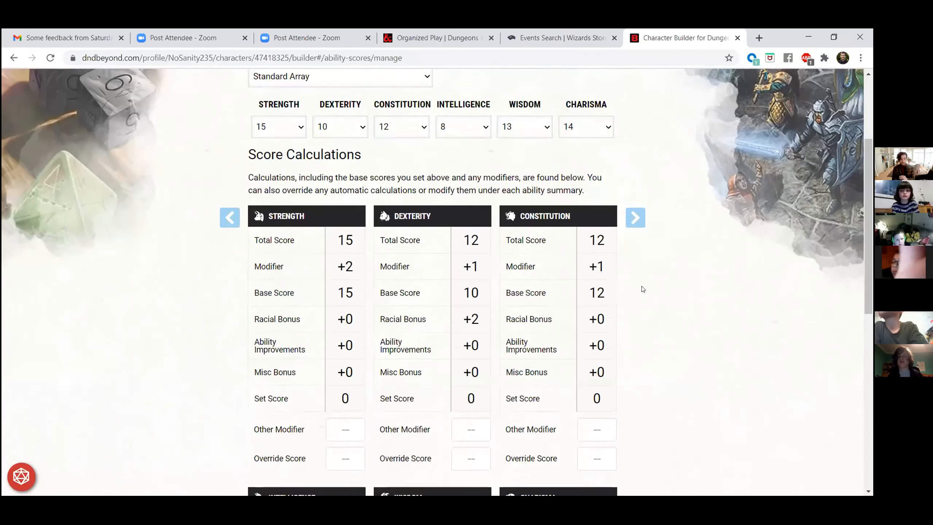
scroll("up", 3)
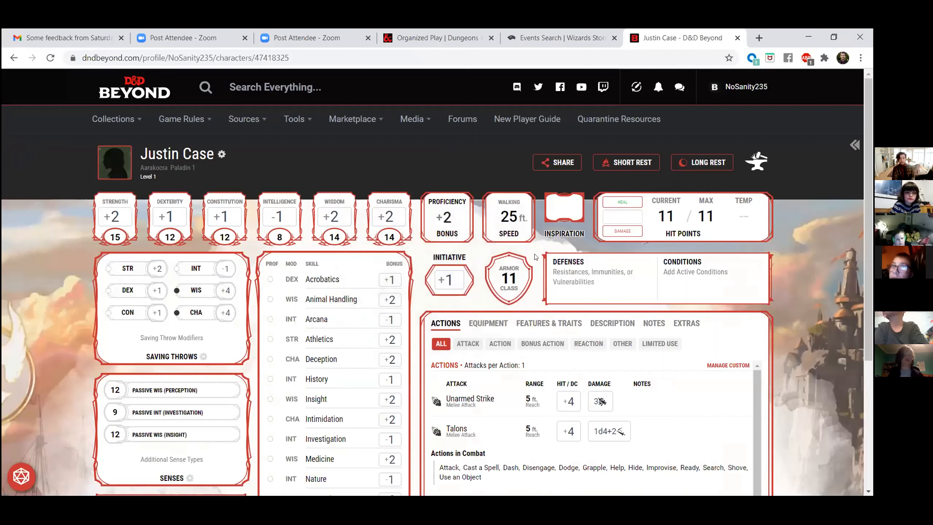
scroll("down", 3)
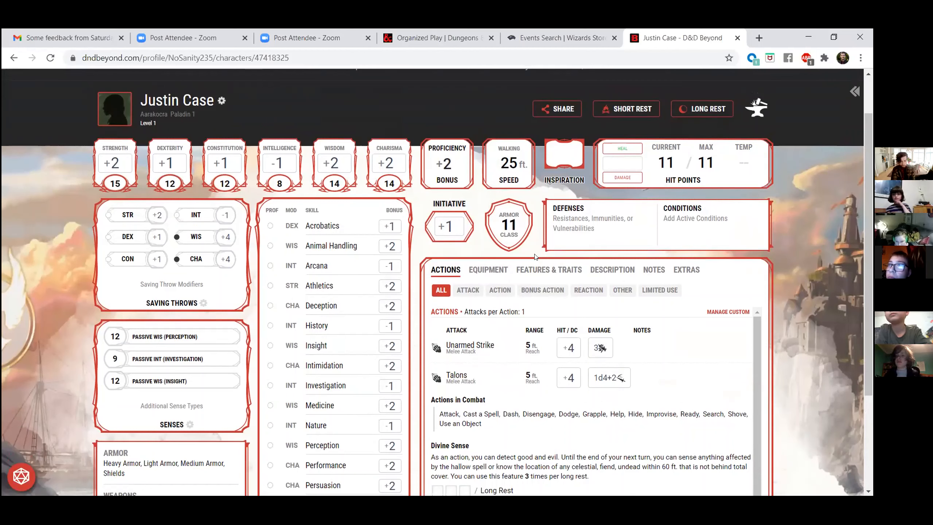
mouse_move(105, 152)
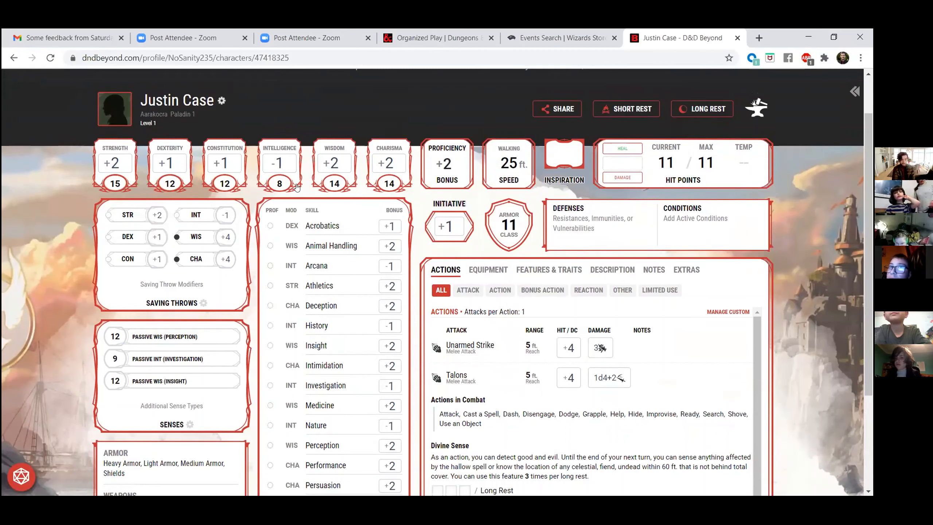
mouse_move(420, 129)
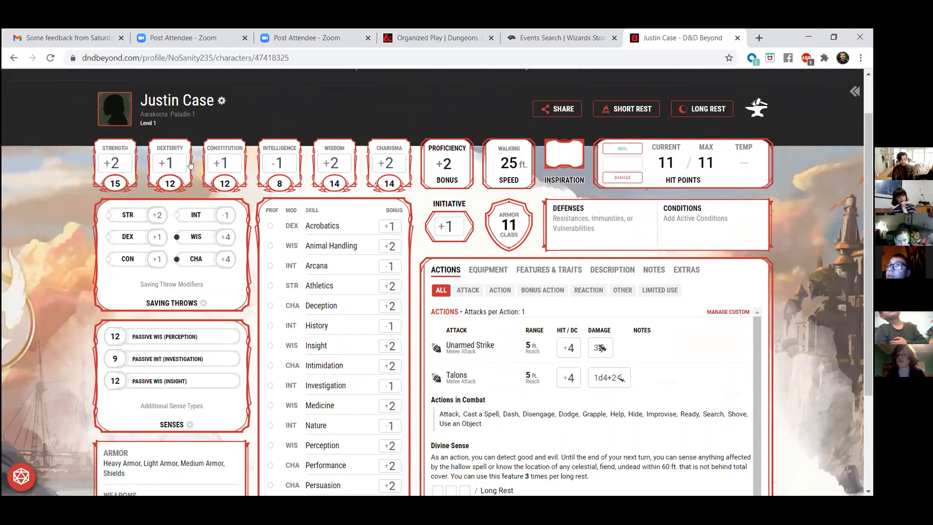
mouse_move(384, 132)
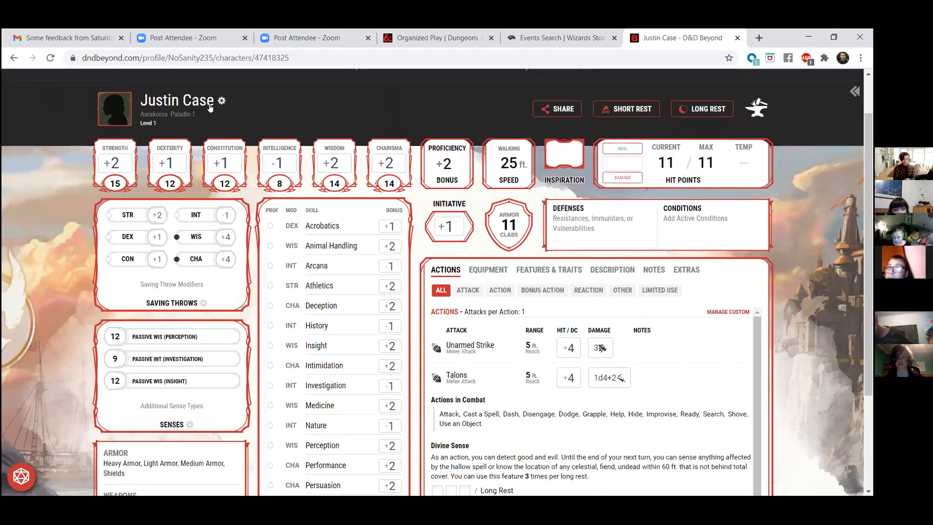
mouse_move(114, 164)
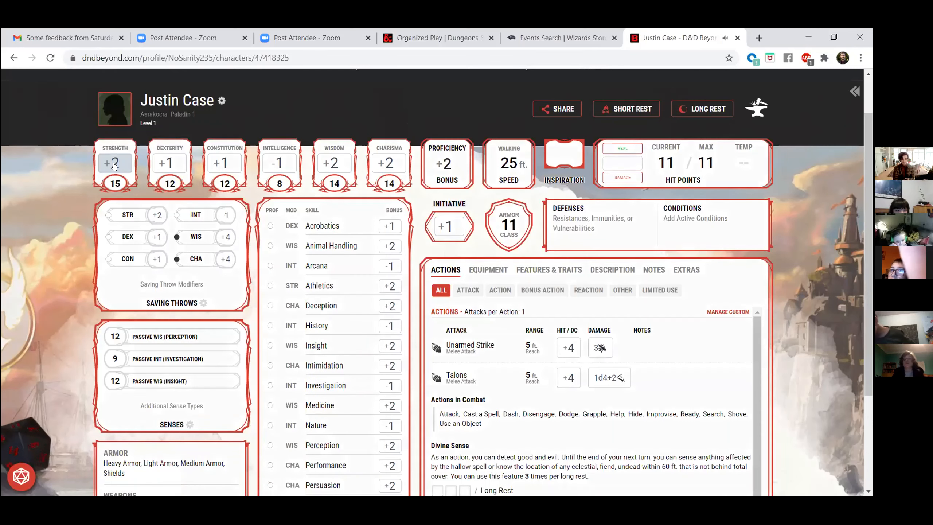
- Roll a Strength check from the Strength modifier box (1d20+2 gives 14+2 = 16)
left_click(115, 163)
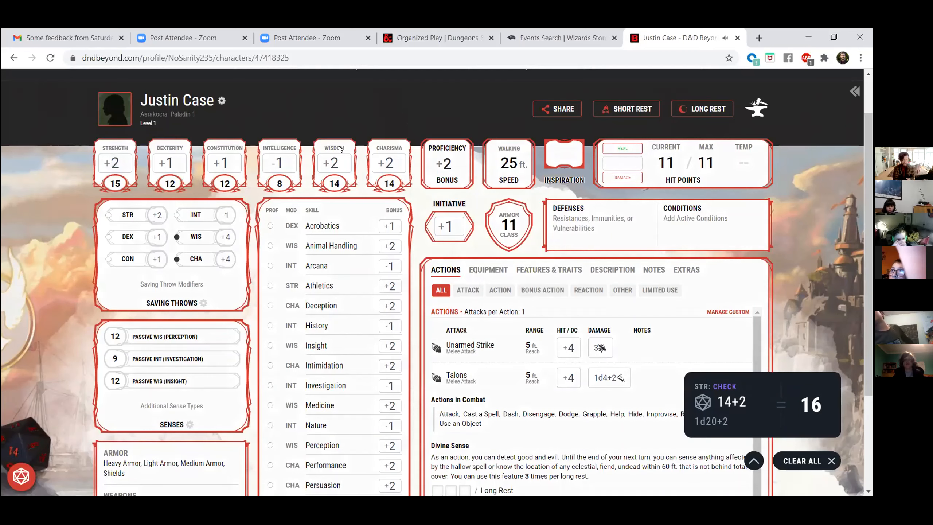
mouse_move(752, 242)
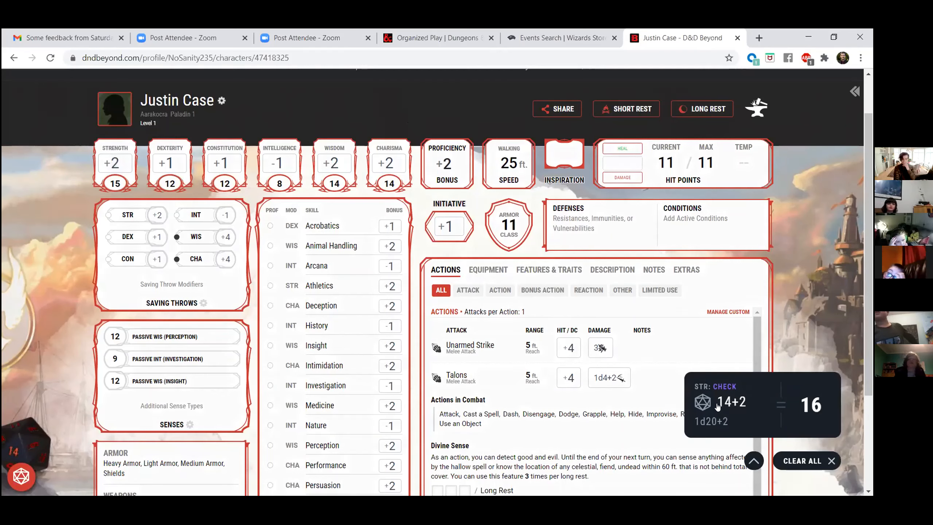
mouse_move(74, 103)
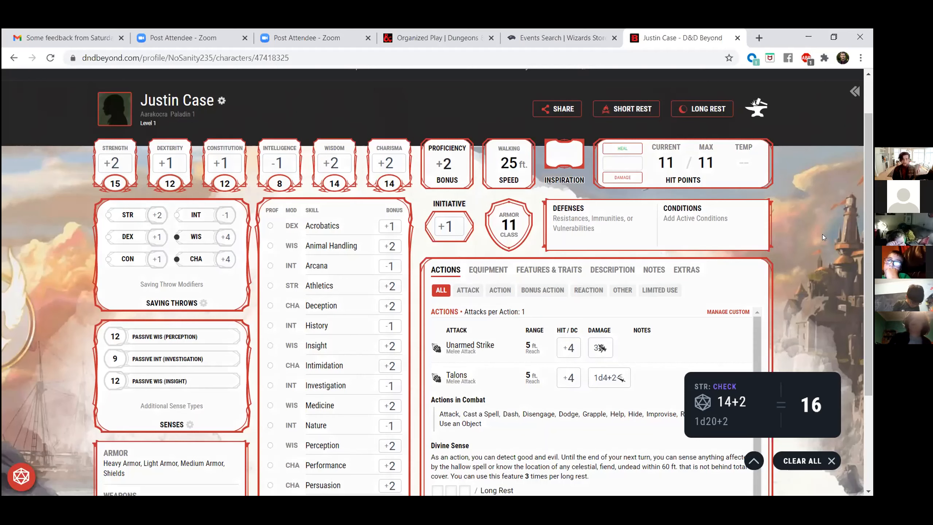
mouse_move(804, 231)
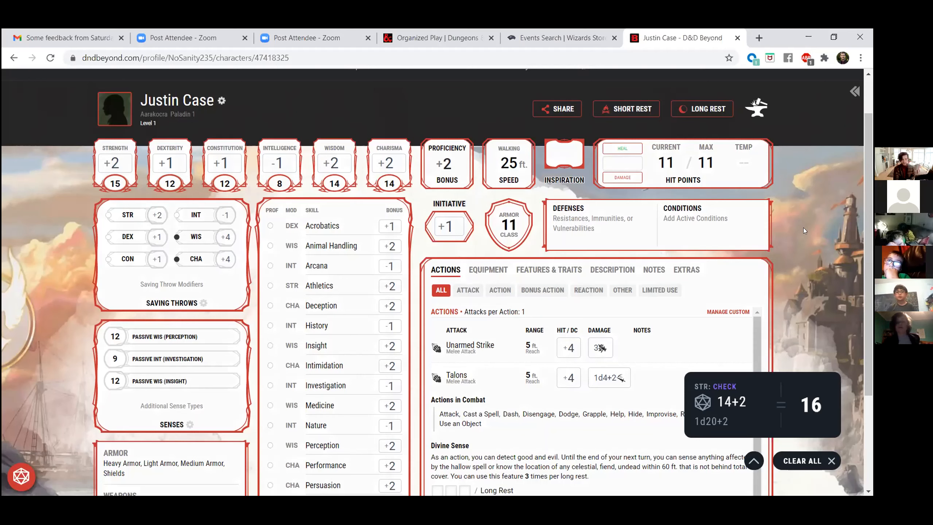
mouse_move(334, 163)
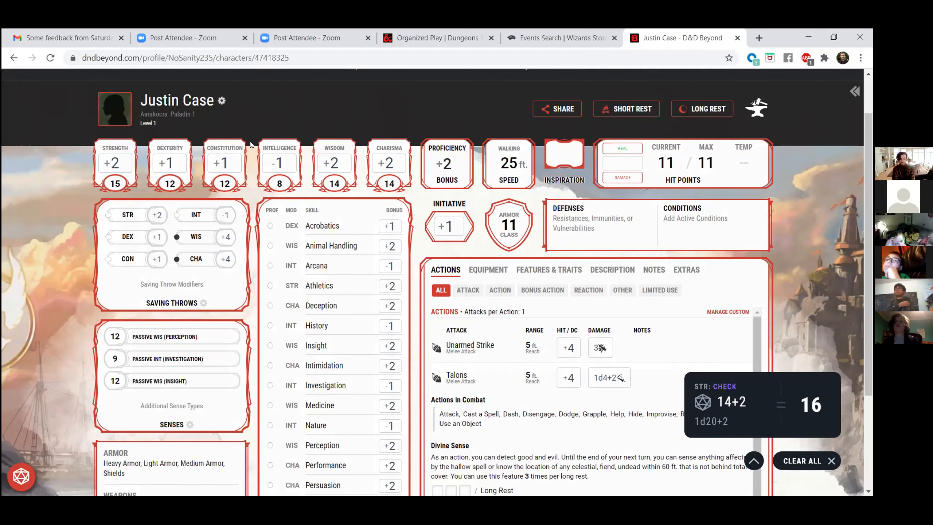
mouse_move(419, 244)
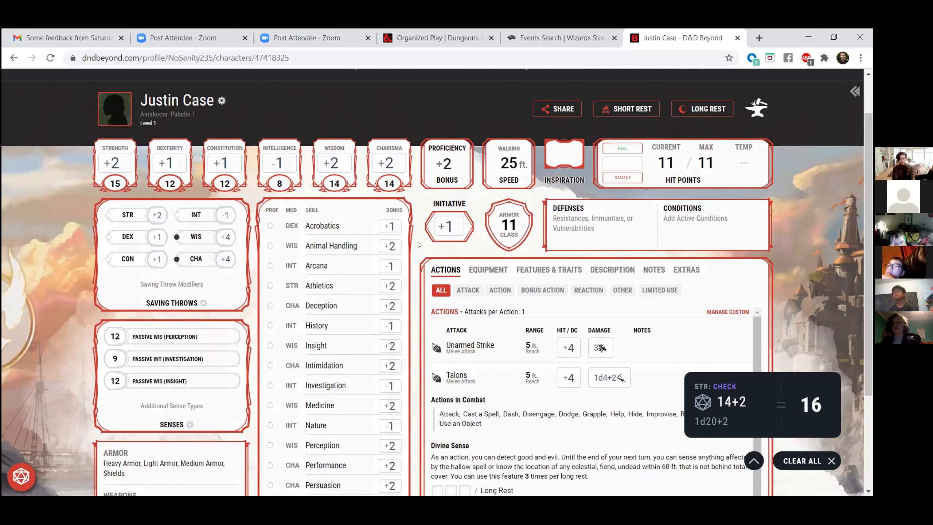
mouse_move(280, 163)
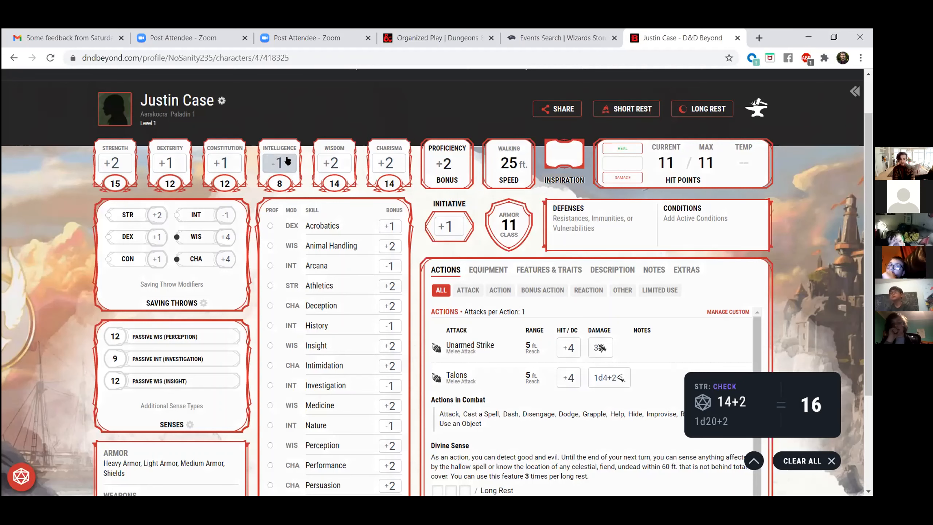
mouse_move(115, 163)
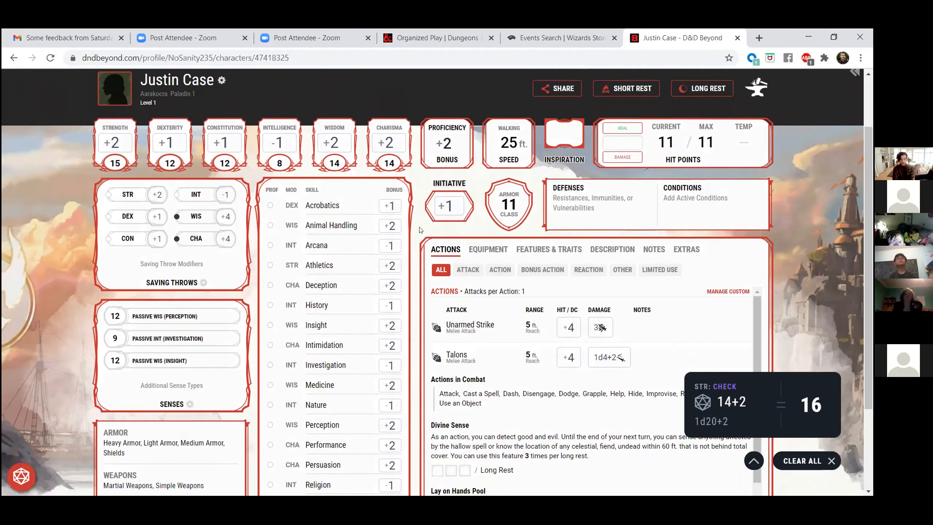
- Scroll the sheet to review the Lay on Hands pool and the skills list
scroll("down", 3)
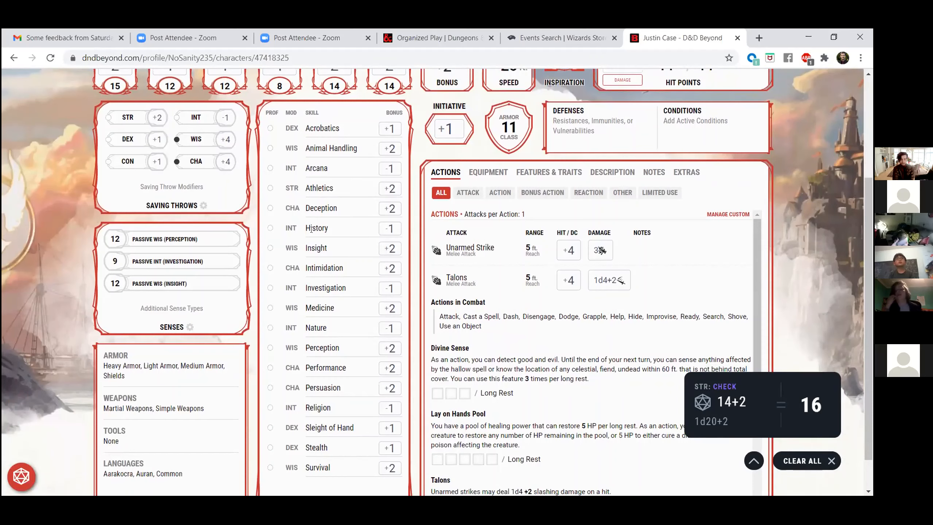
scroll("up", 3)
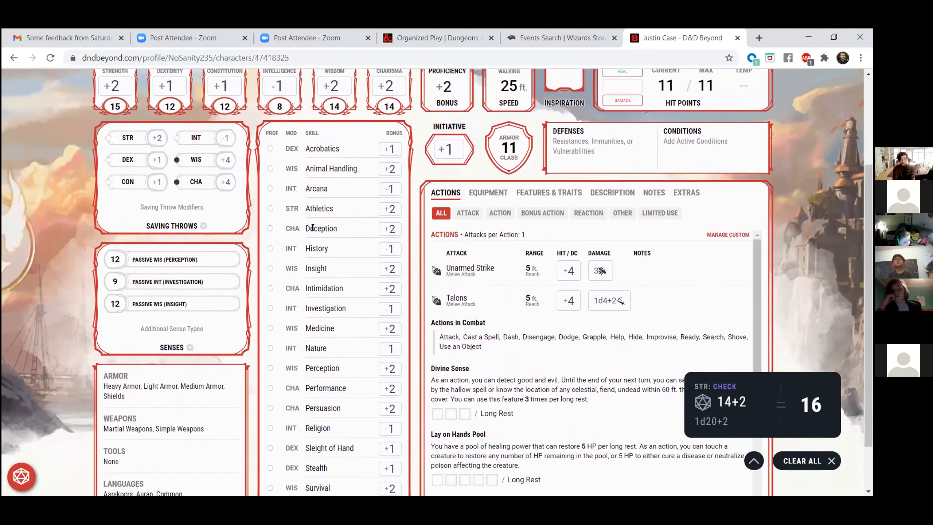
scroll("up", 3)
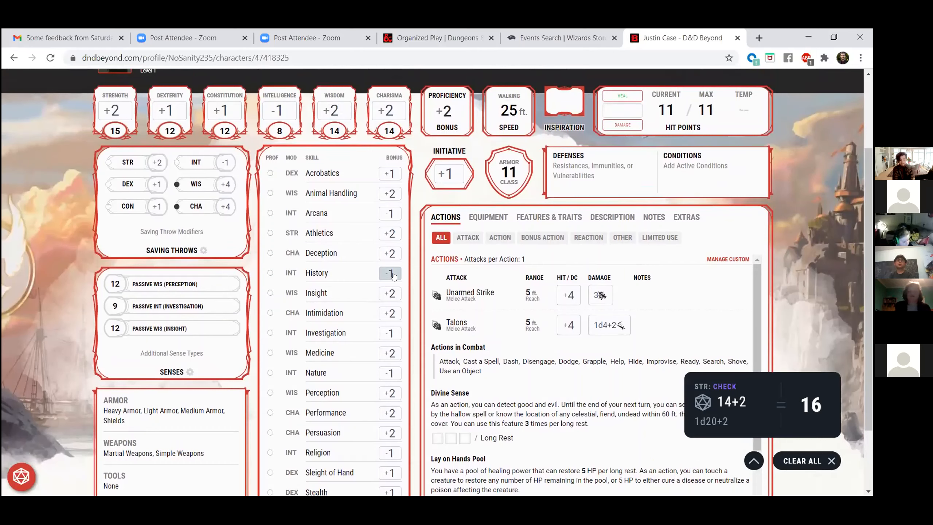
mouse_move(314, 273)
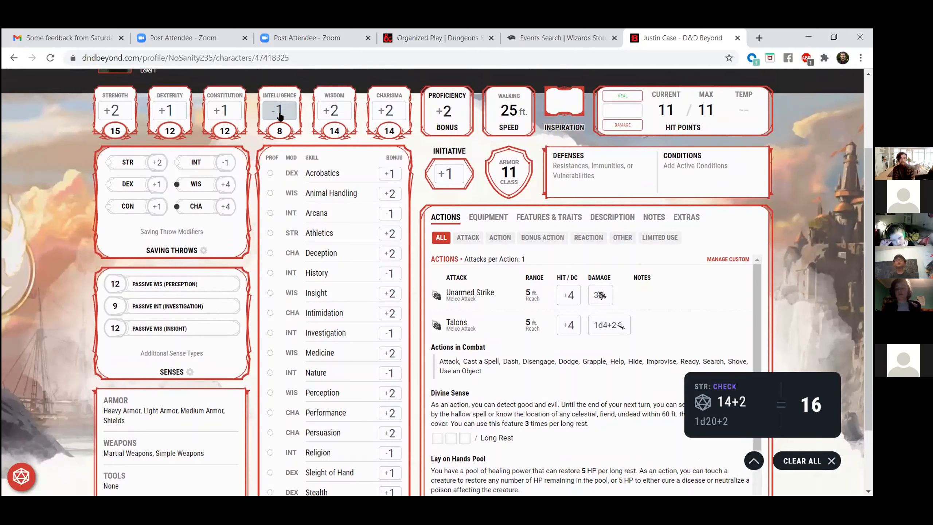
mouse_move(411, 253)
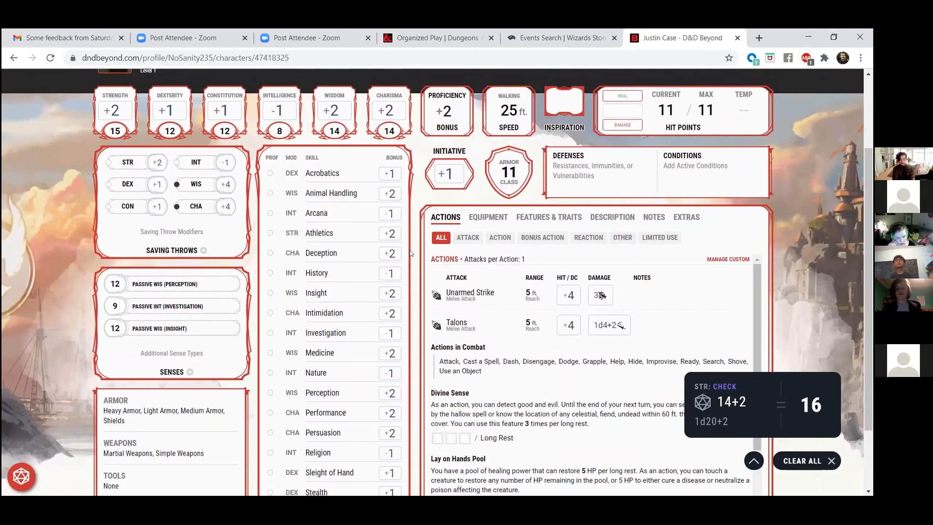
mouse_move(318, 269)
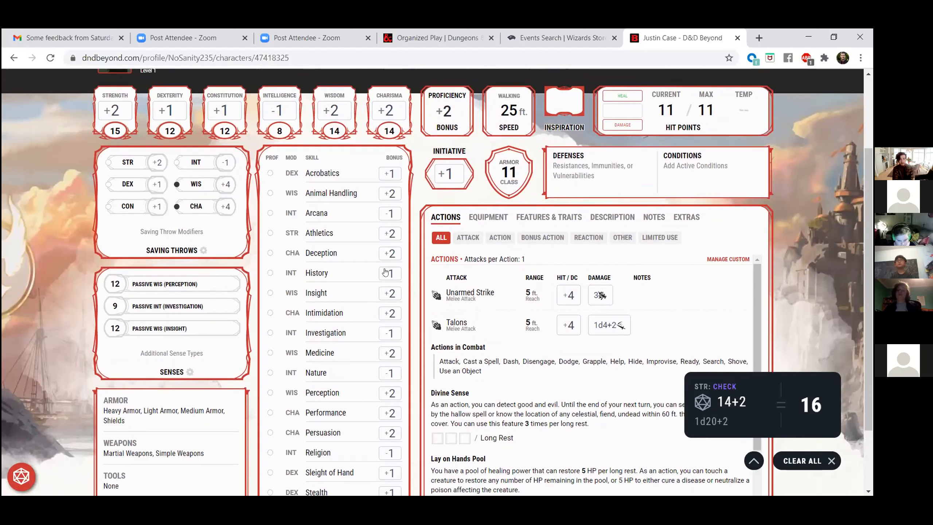
mouse_move(292, 192)
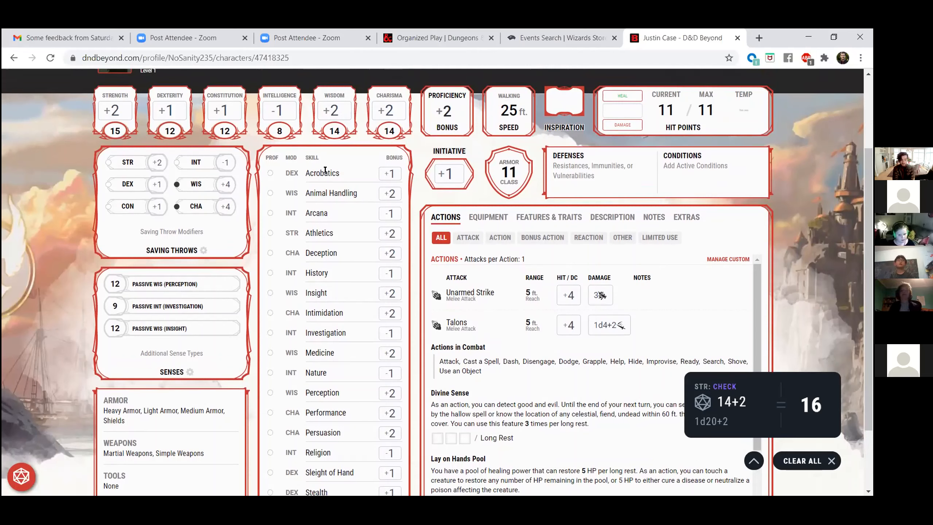
mouse_move(170, 111)
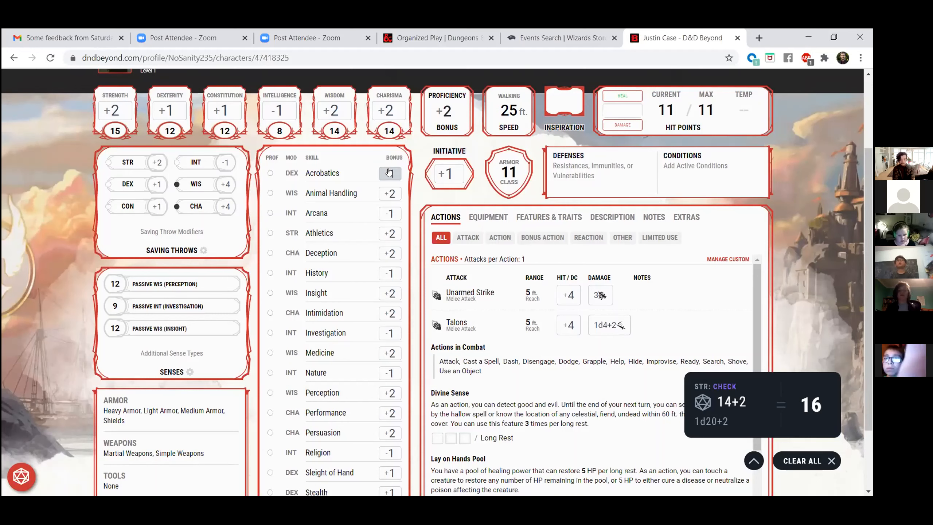
mouse_move(385, 254)
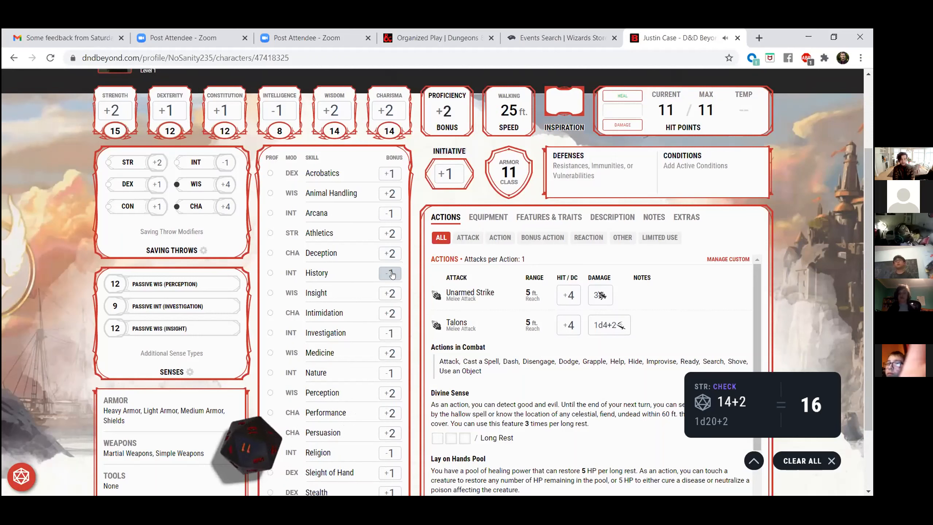
- Roll a History skill check (1d20-1 gives 11-1 = 10)
left_click(390, 273)
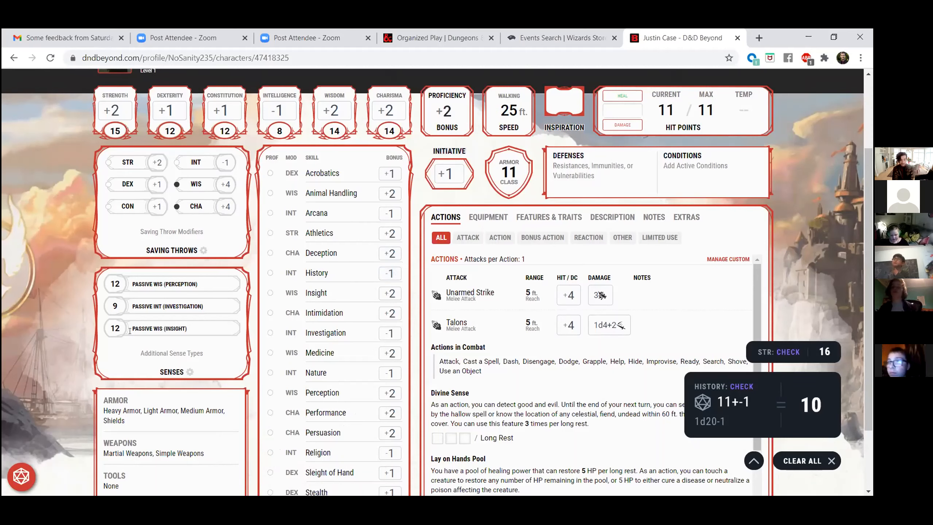
mouse_move(47, 369)
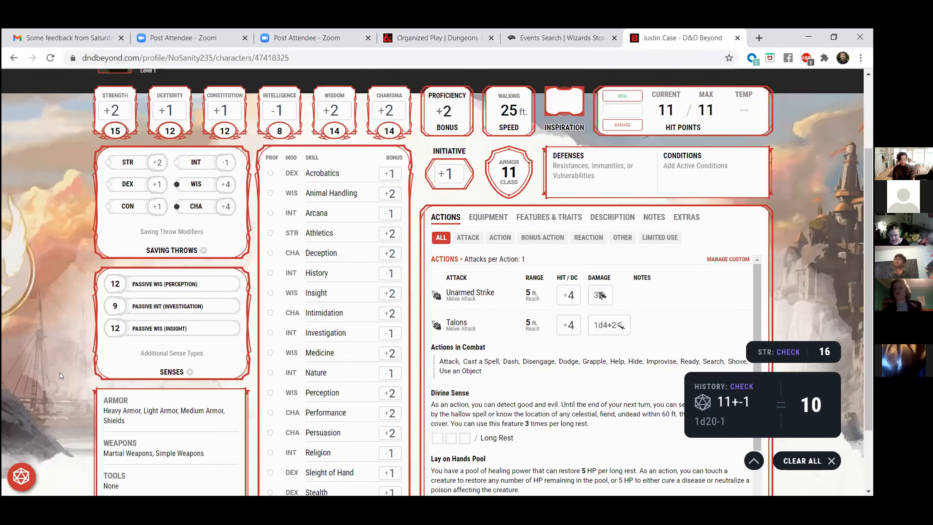
mouse_move(3, 463)
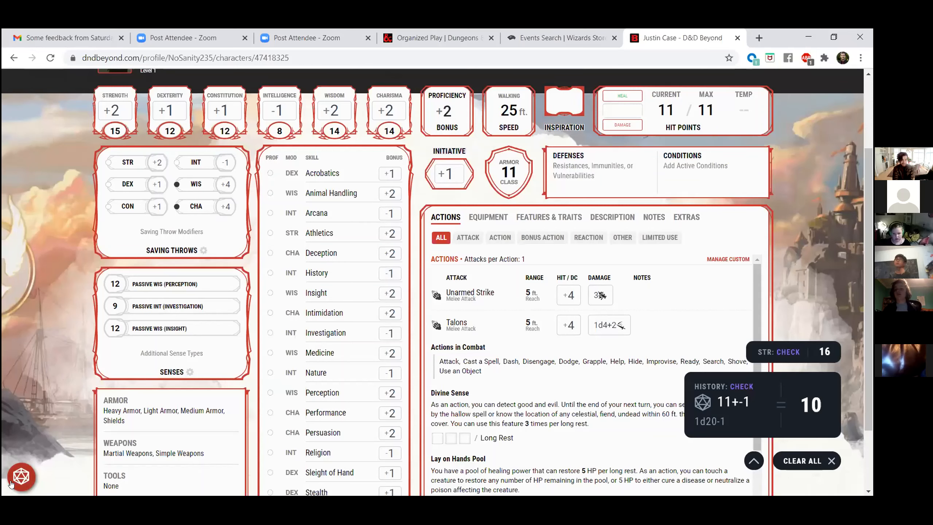
- Roll a custom 2d4 from the dice tray (1 + 4 for a total of 5)
left_click(21, 477)
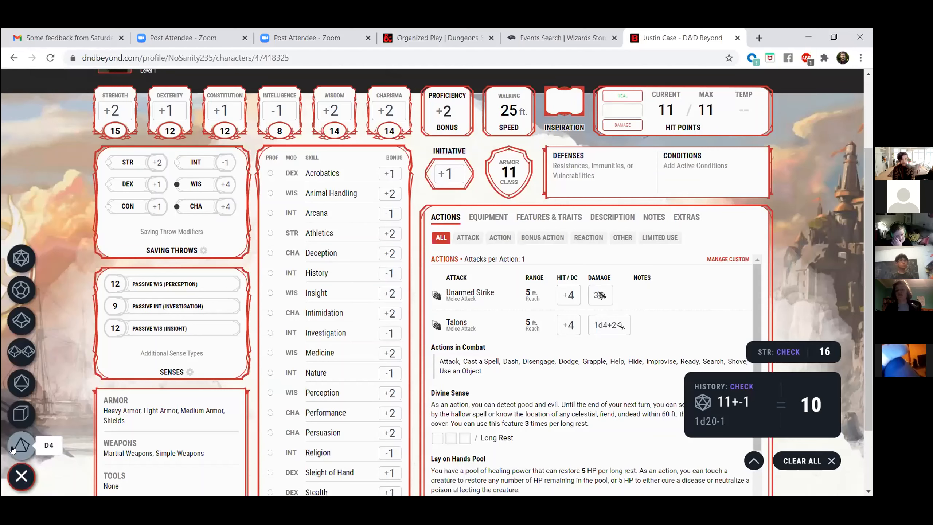
mouse_move(21, 320)
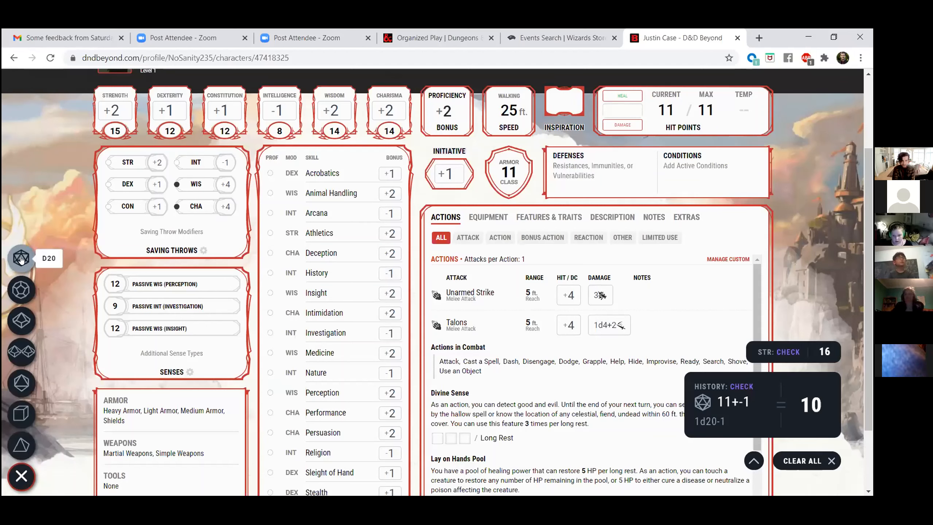
mouse_move(44, 279)
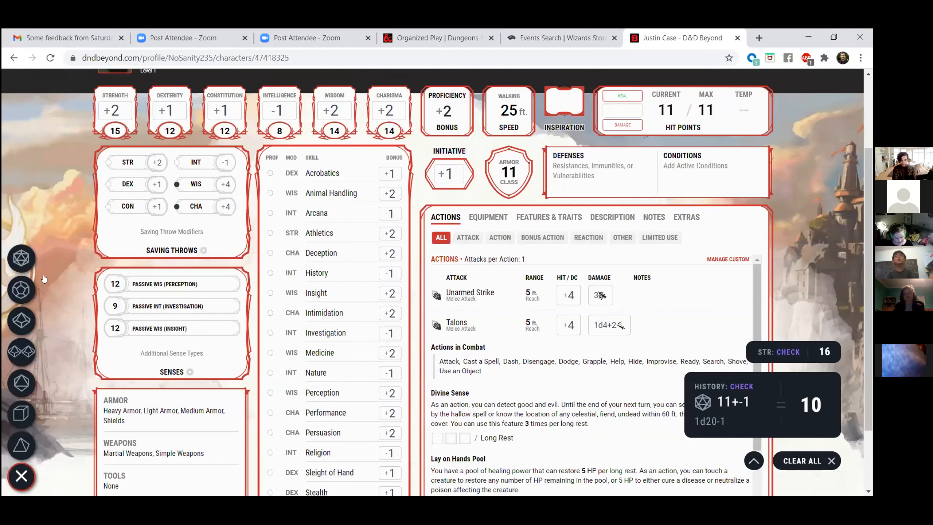
mouse_move(21, 445)
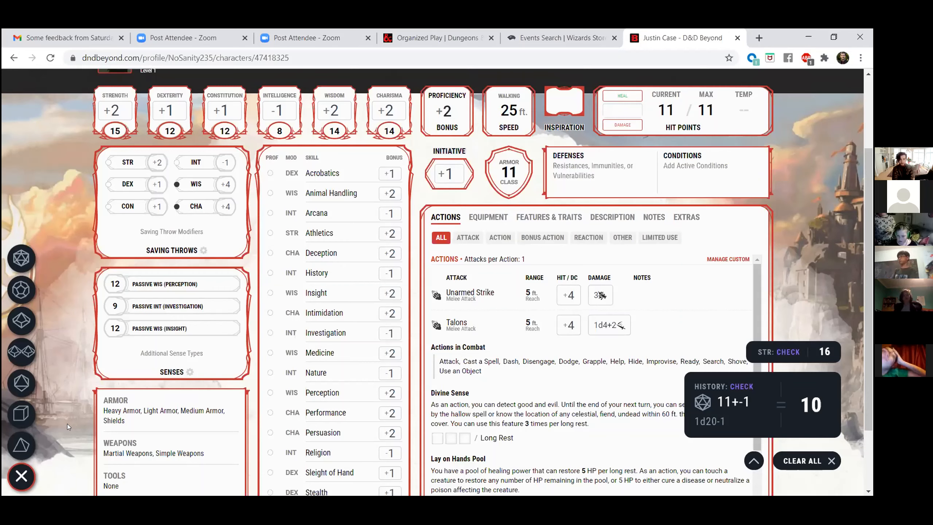
mouse_move(21, 445)
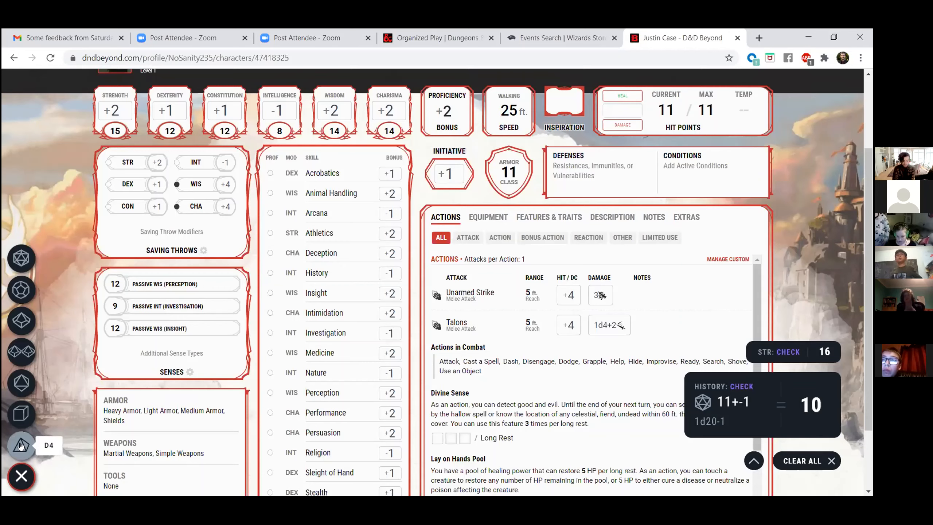
left_click(21, 445)
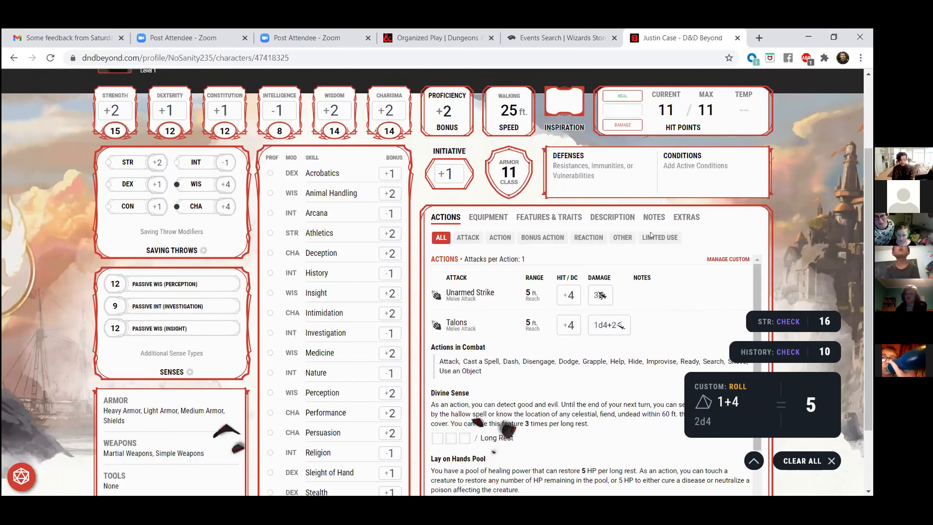
mouse_move(797, 203)
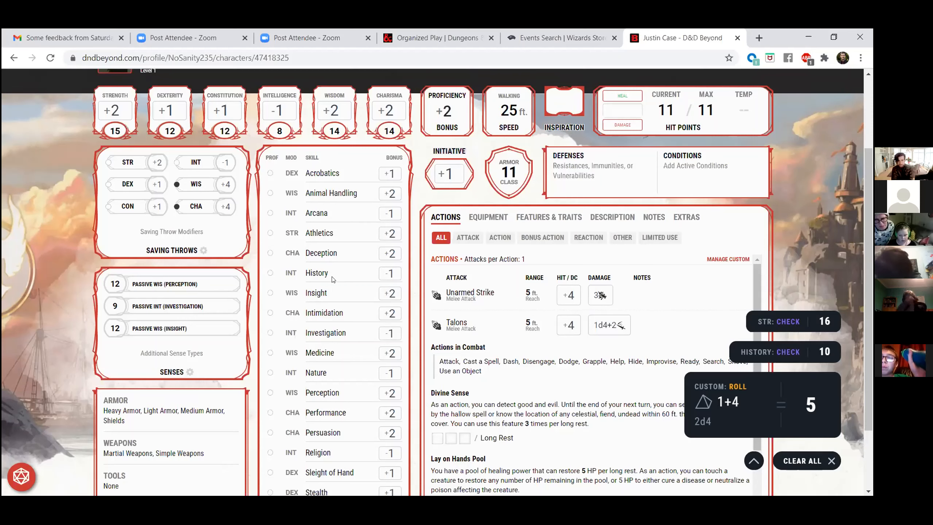
mouse_move(313, 210)
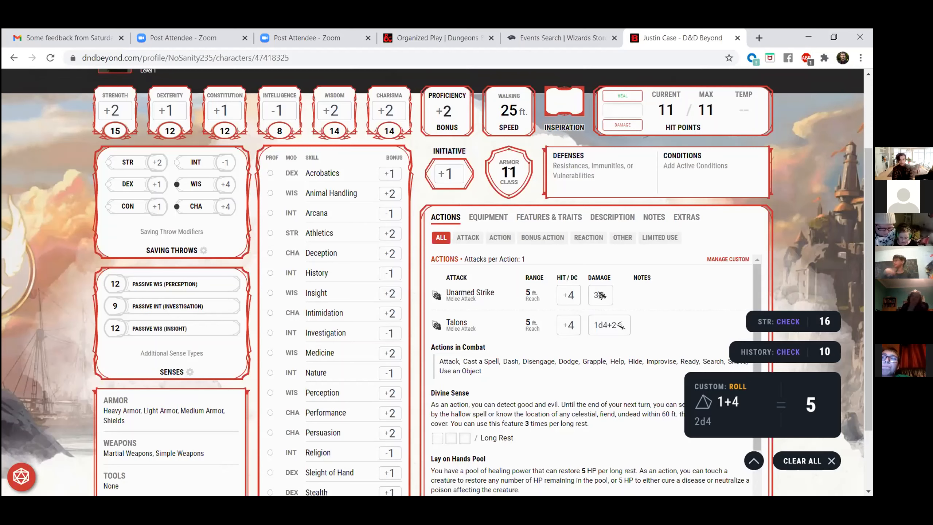
mouse_move(509, 171)
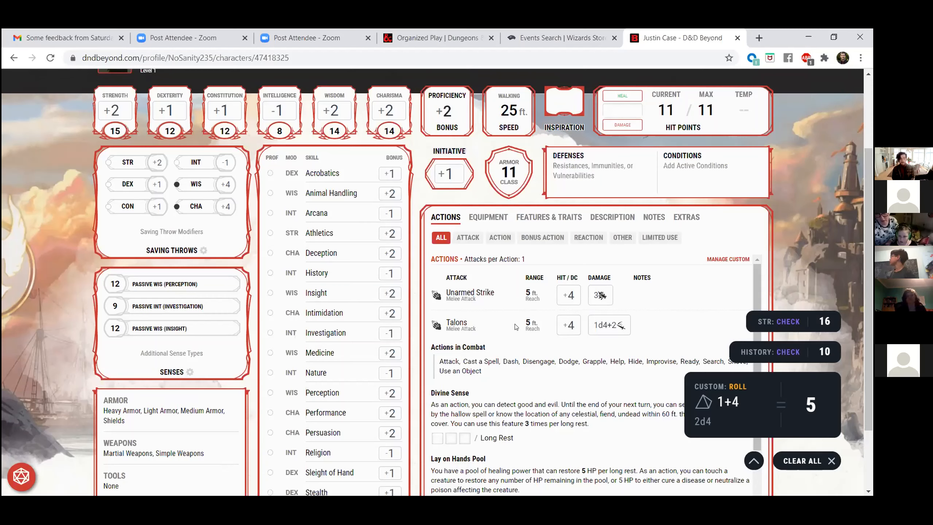
mouse_move(549, 325)
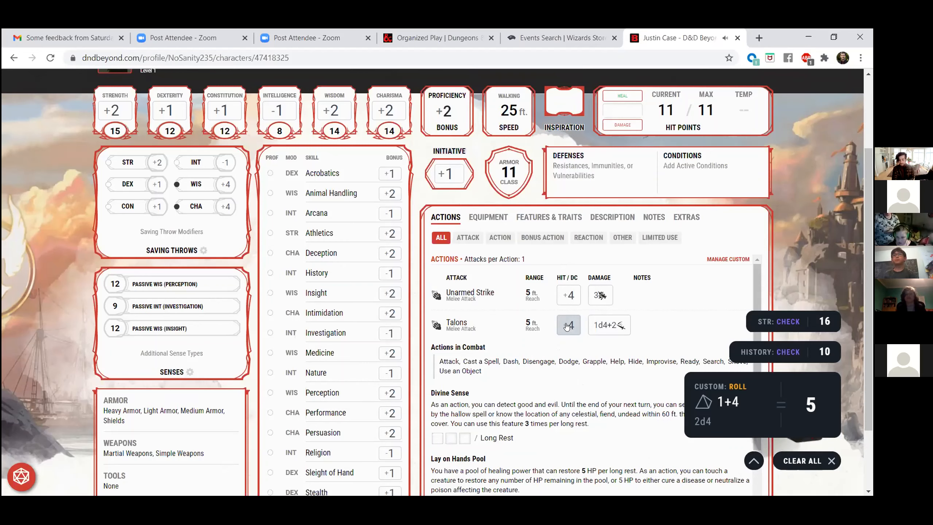
- Roll to hit with the Talons attack (1d20+4 gives 1+4 = 5)
left_click(568, 325)
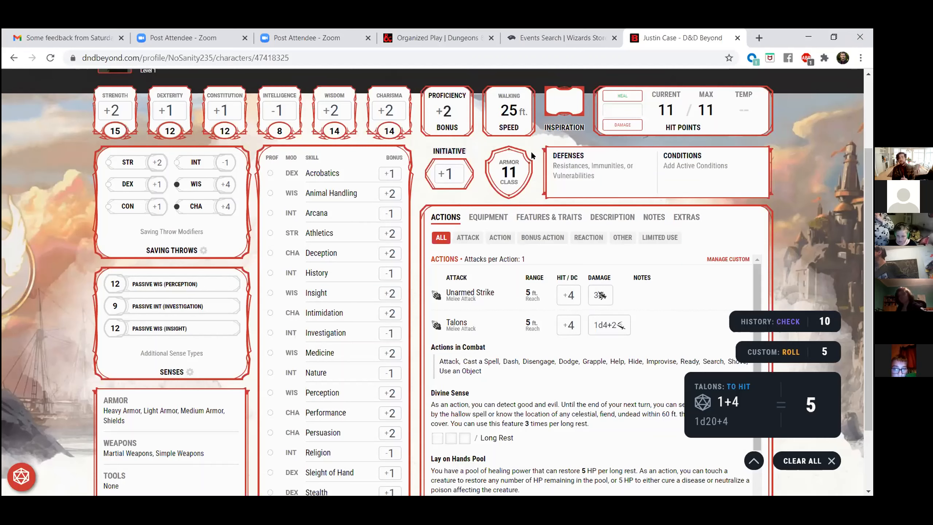
mouse_move(533, 154)
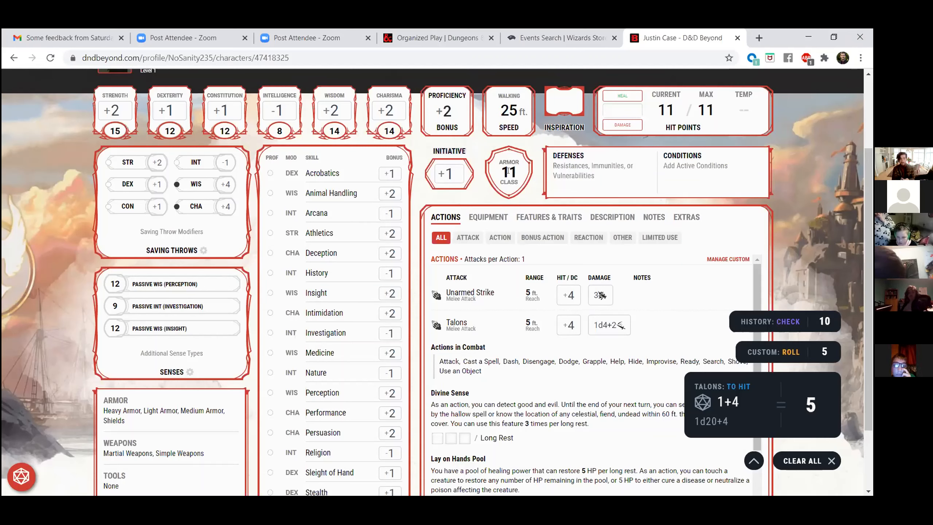
mouse_move(508, 167)
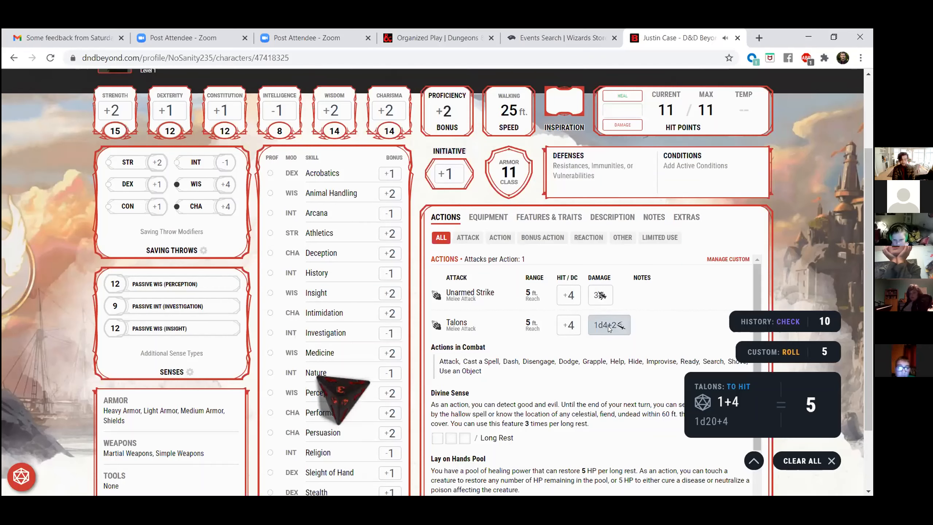
- Roll Talons damage (1d4+2 gives 3+2 = 5)
left_click(609, 325)
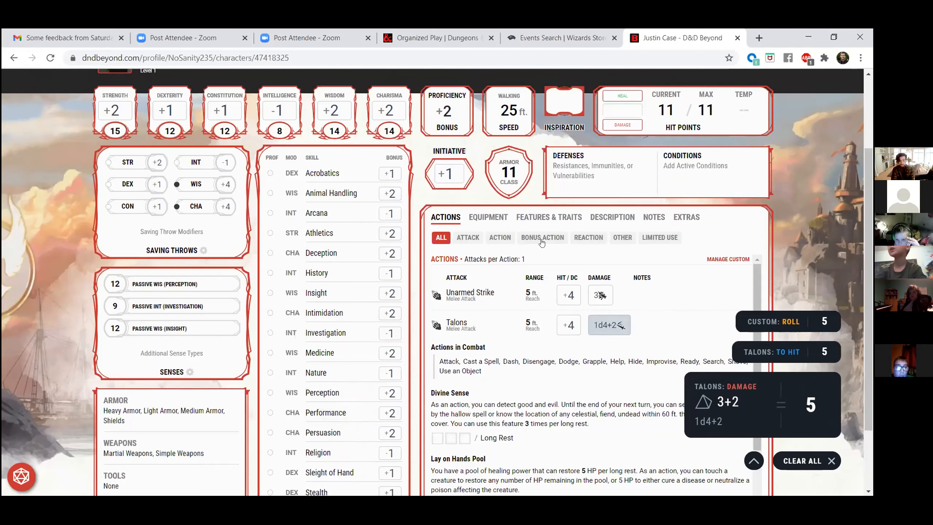
mouse_move(540, 184)
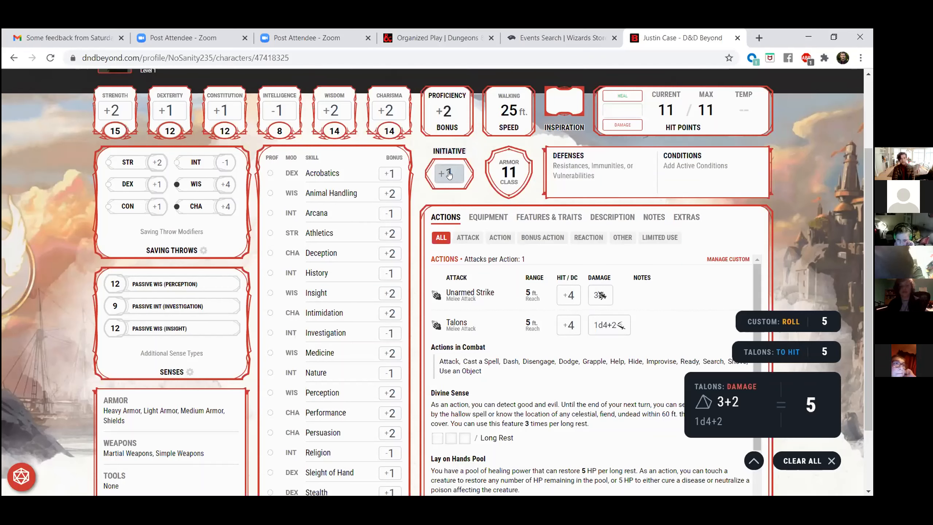
left_click(609, 325)
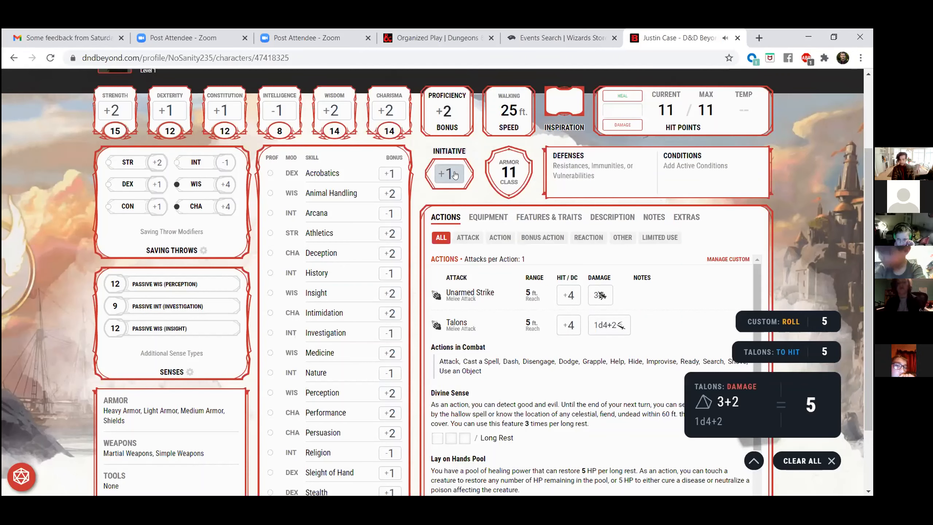
left_click(447, 174)
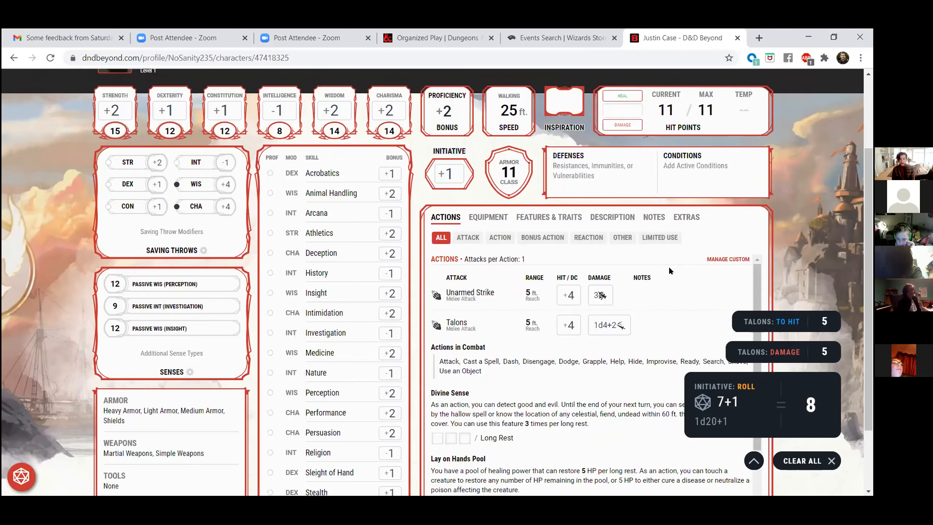
mouse_move(570, 186)
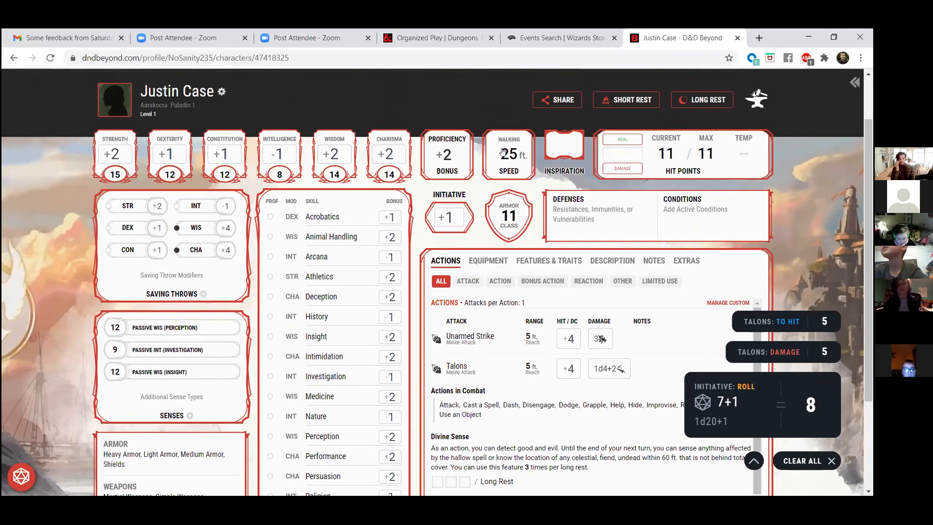
mouse_move(523, 145)
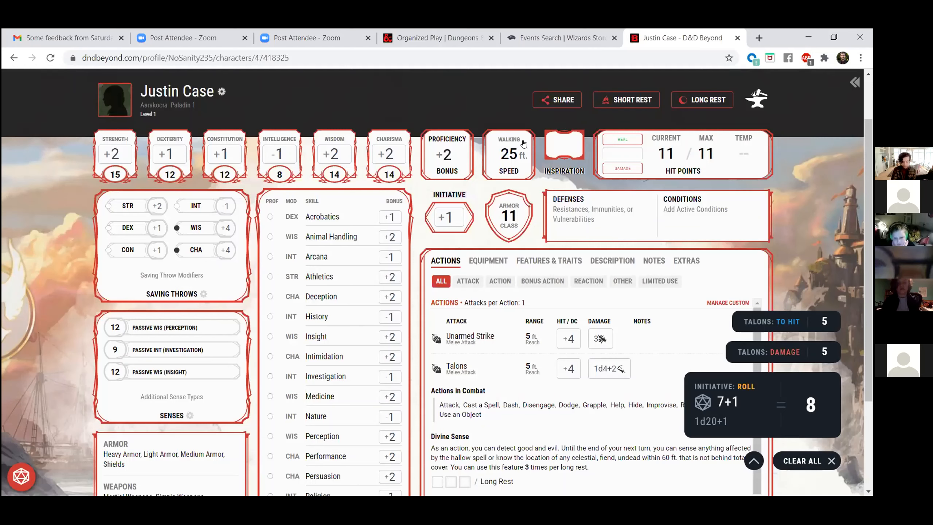
mouse_move(676, 162)
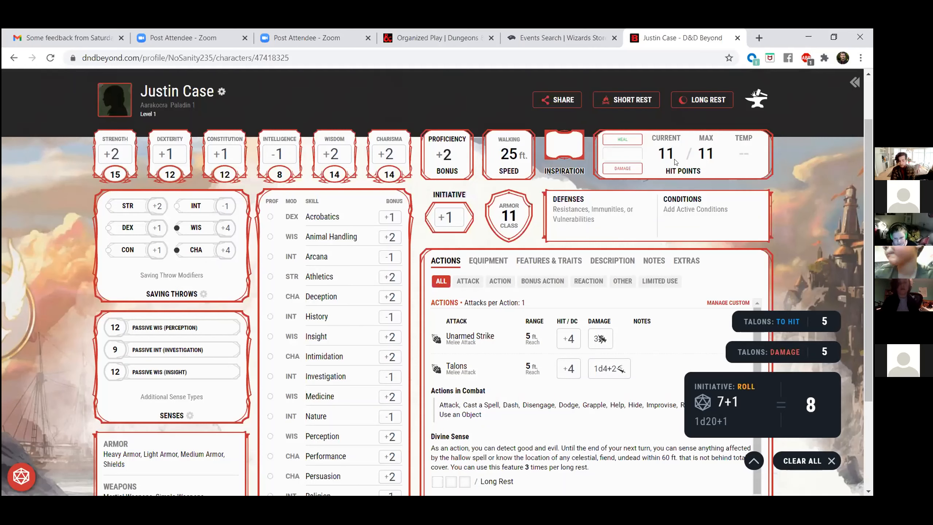
mouse_move(663, 156)
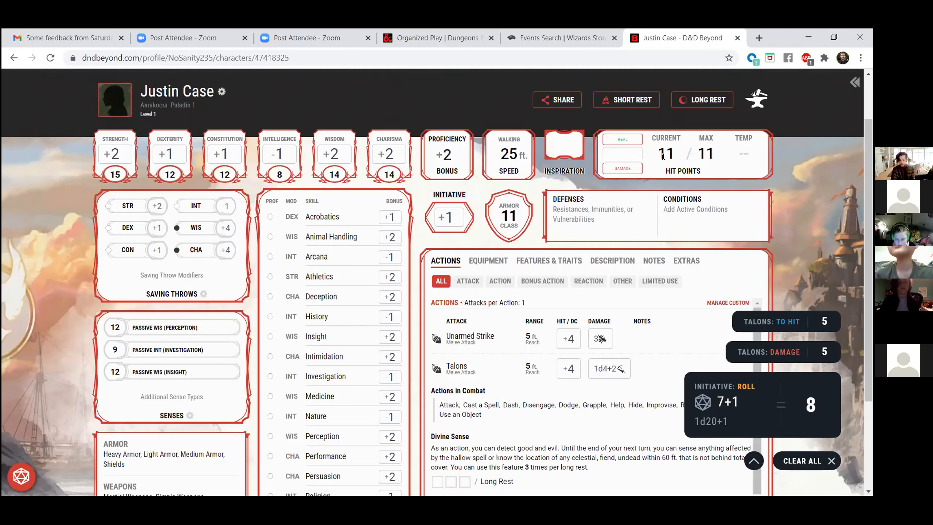
left_click(666, 154)
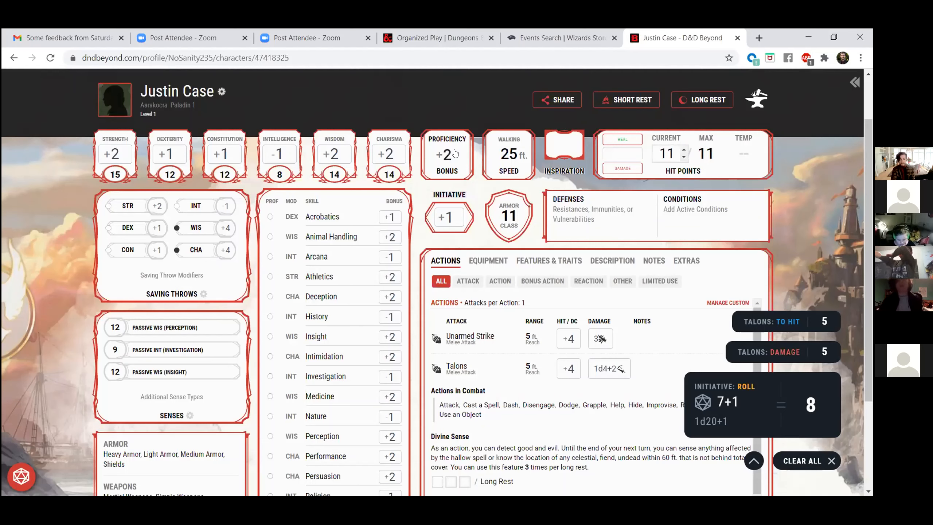
mouse_move(296, 232)
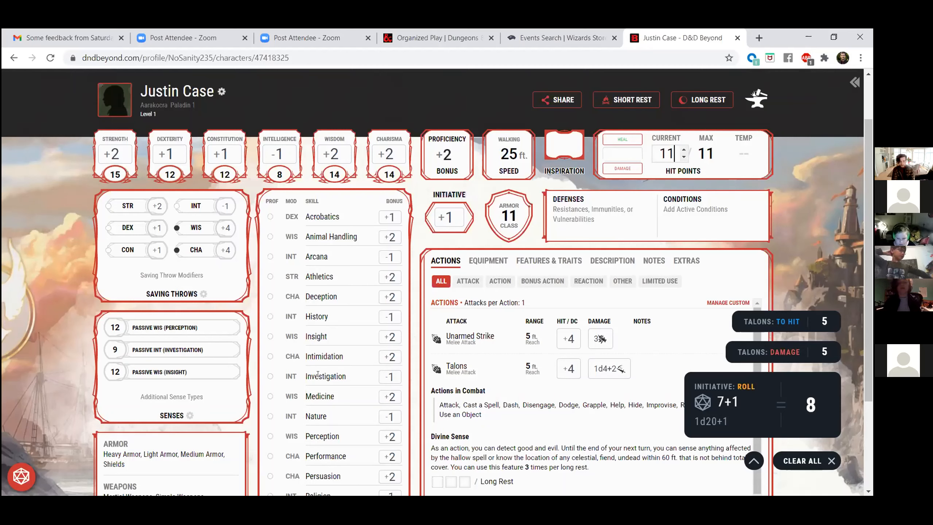
mouse_move(351, 375)
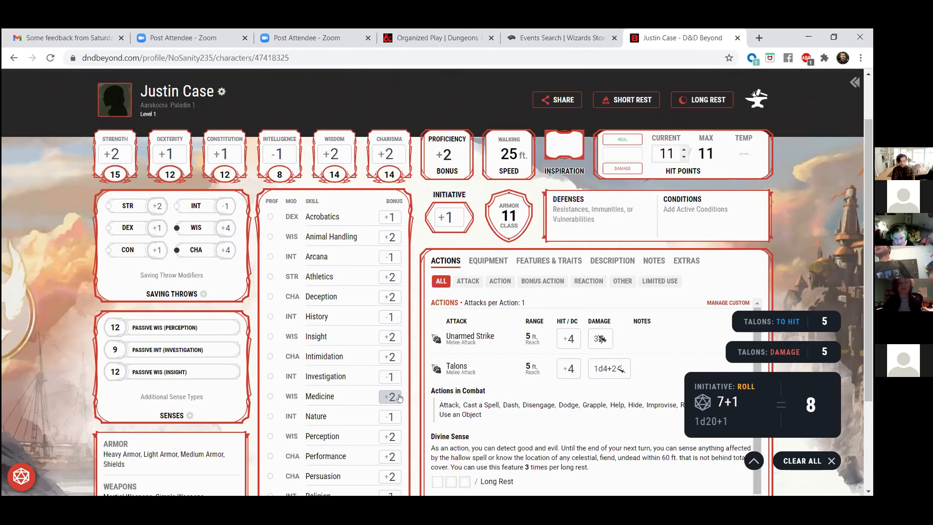
mouse_move(444, 157)
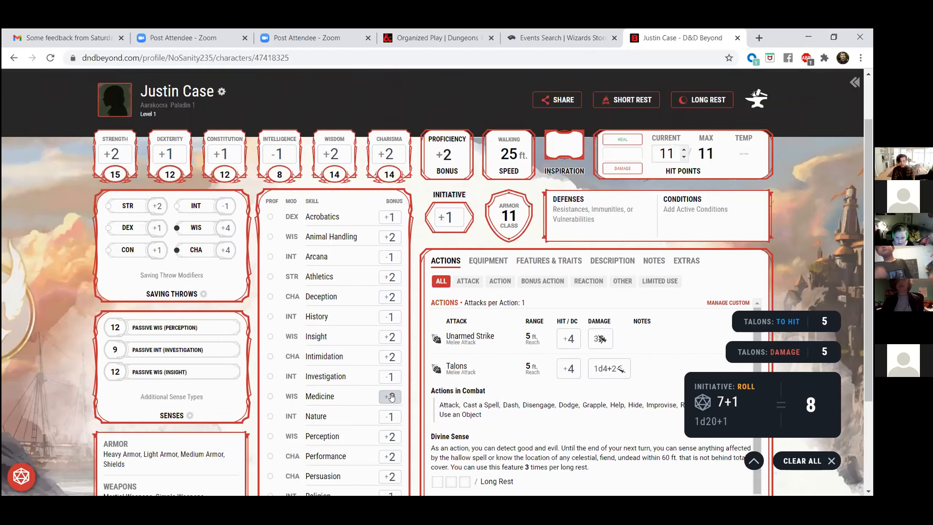
mouse_move(341, 374)
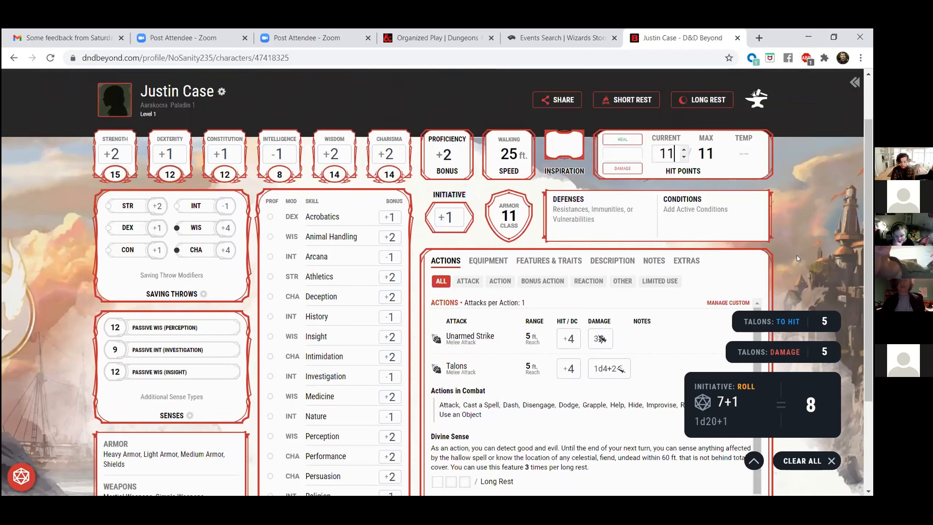
left_click(683, 157)
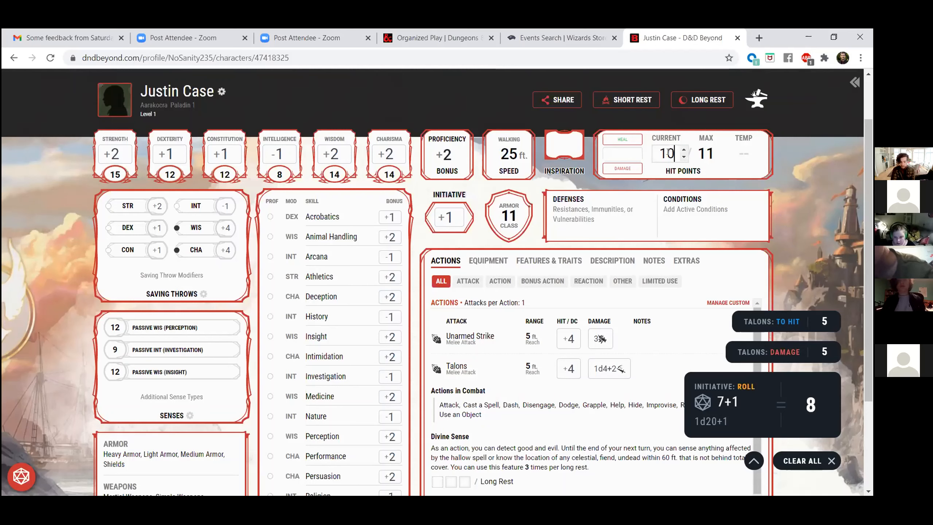
left_click(683, 151)
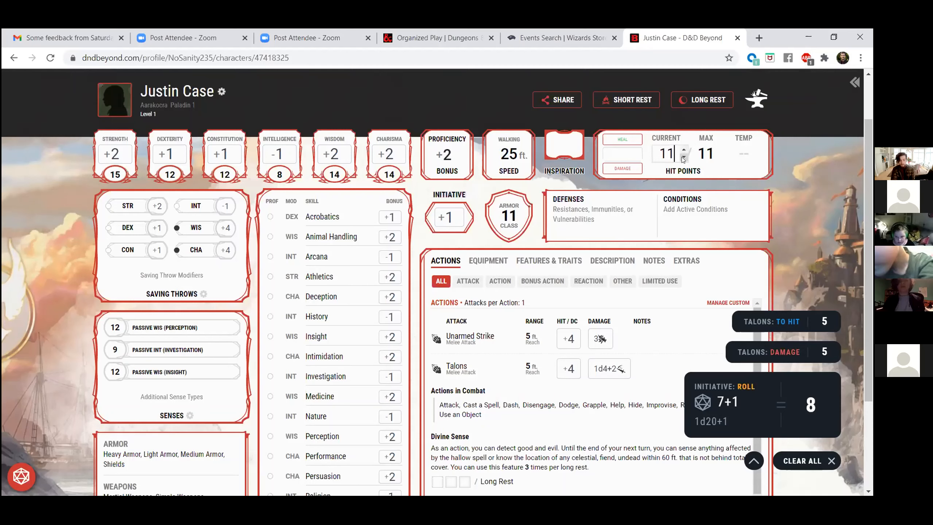
left_click(684, 159)
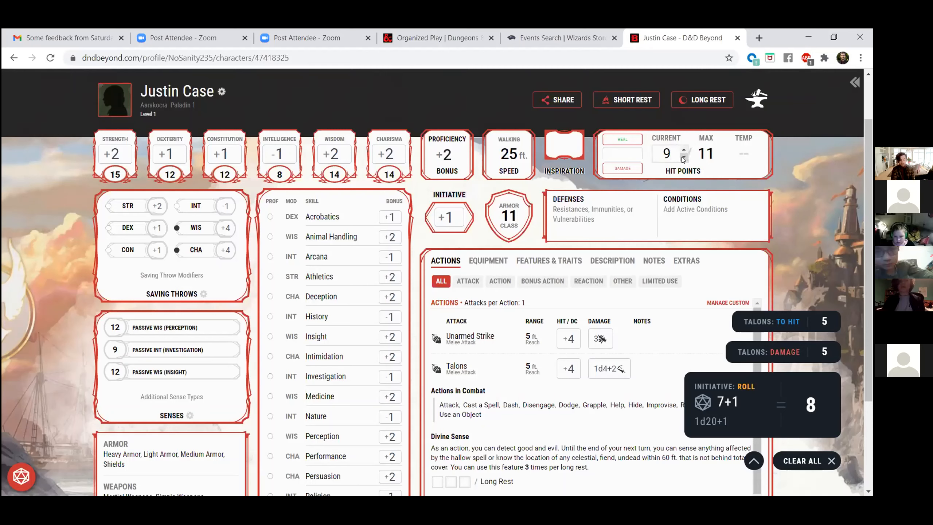
left_click(684, 150)
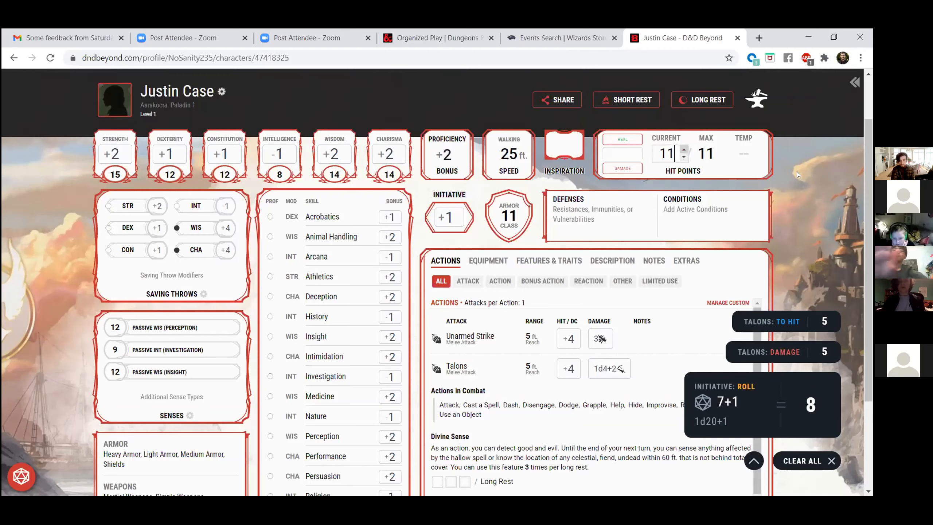
scroll("down", 3)
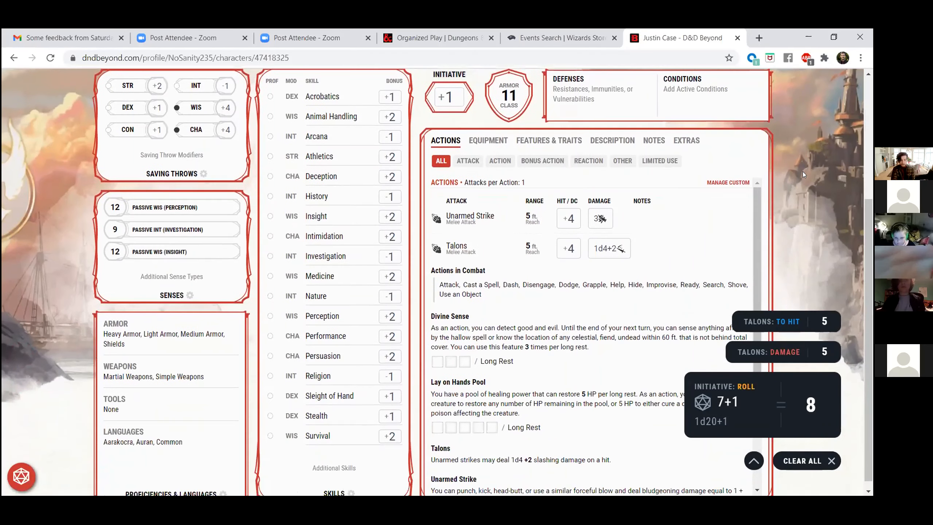
scroll("down", 3)
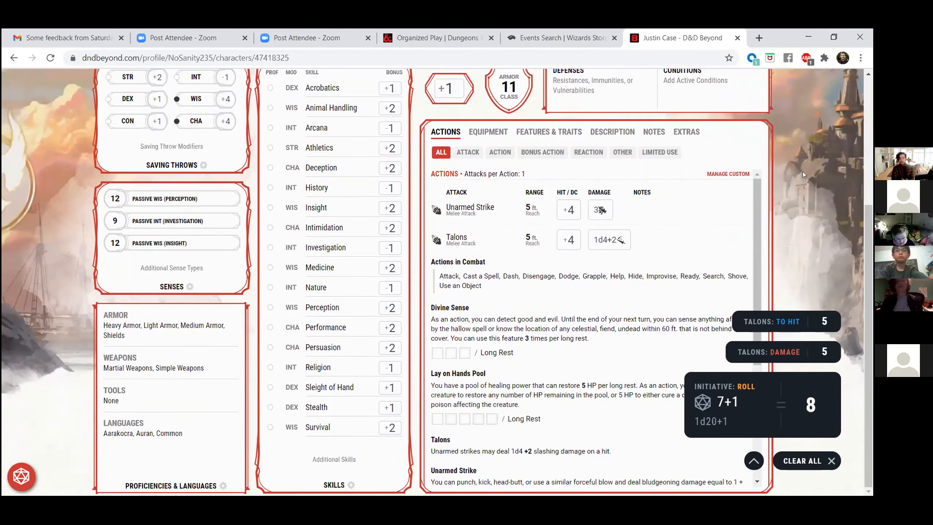
scroll("up", 3)
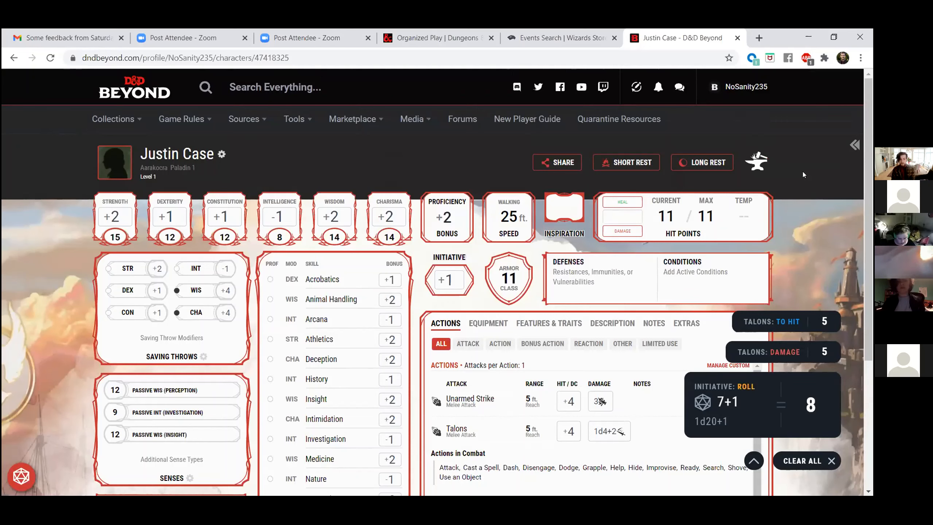
mouse_move(802, 174)
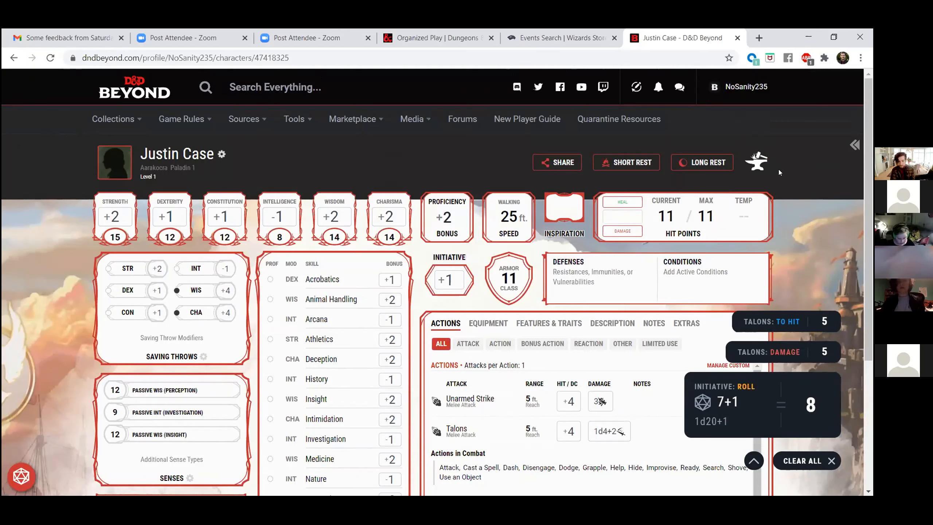
mouse_move(732, 327)
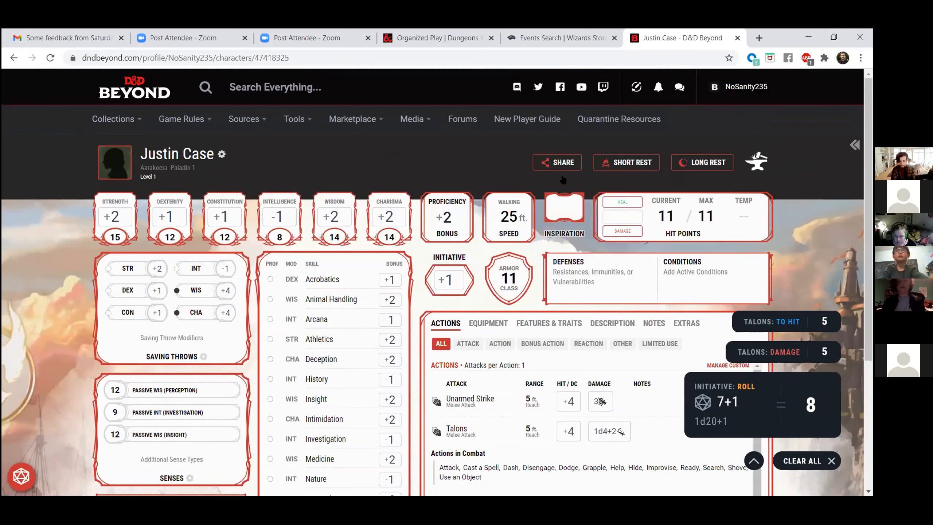
mouse_move(562, 181)
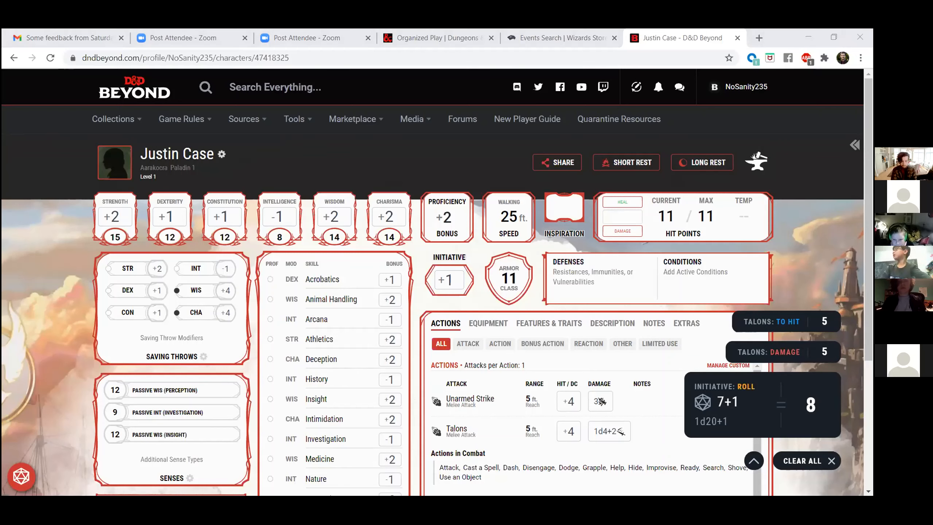
mouse_move(516, 140)
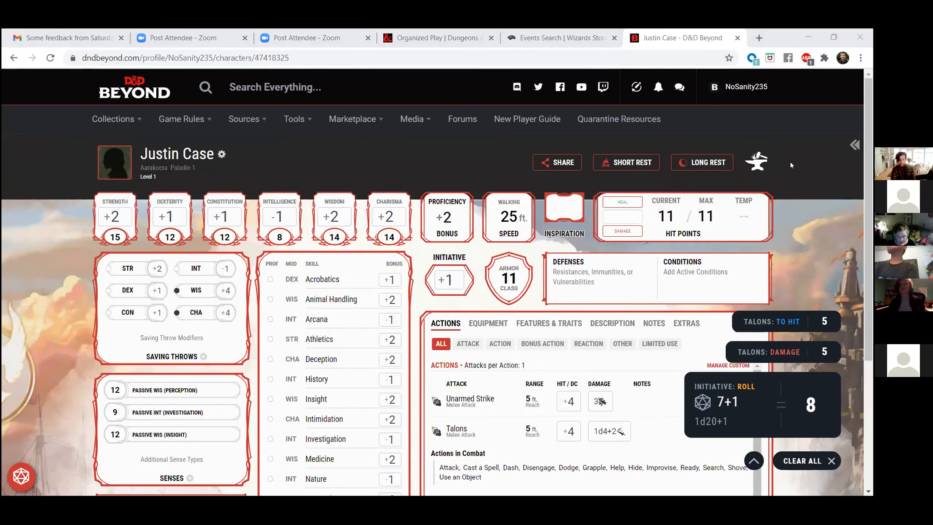
mouse_move(756, 162)
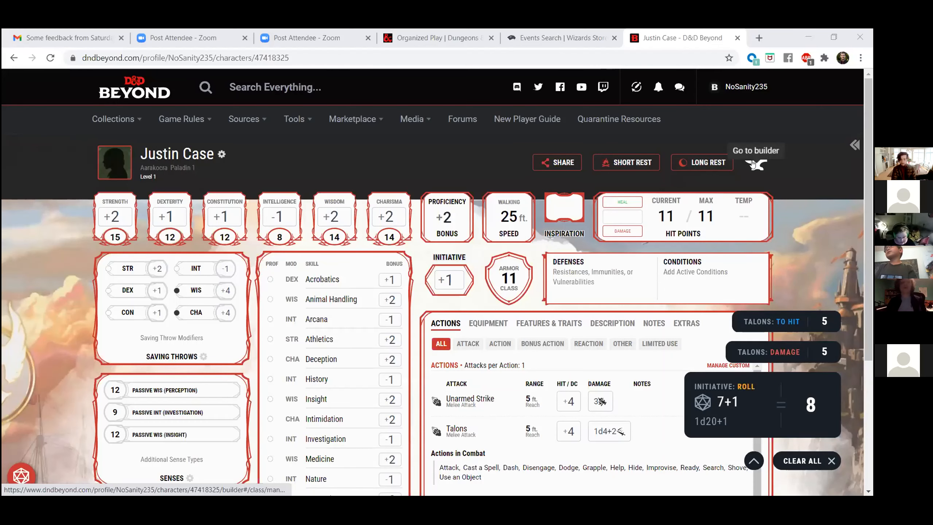
- Open the character builder and scroll through the level 1 Paladin class features
left_click(756, 164)
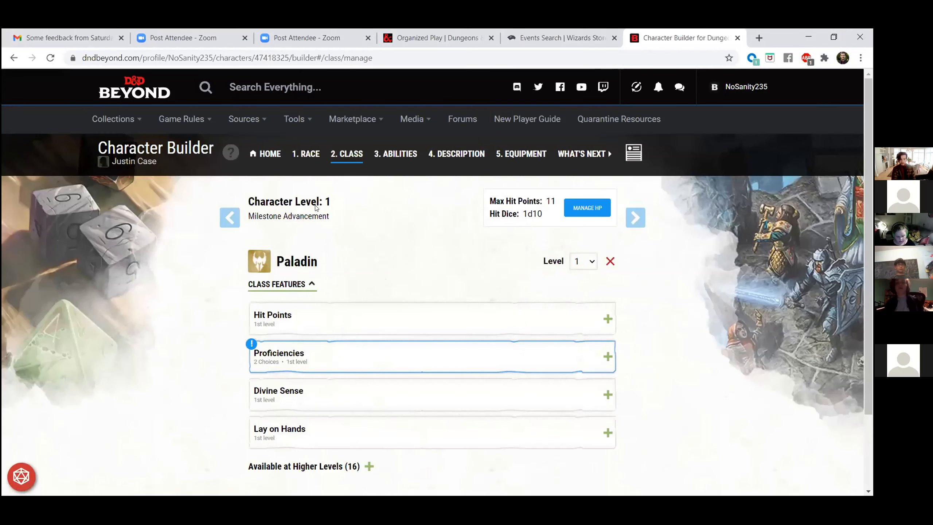
scroll("down", 3)
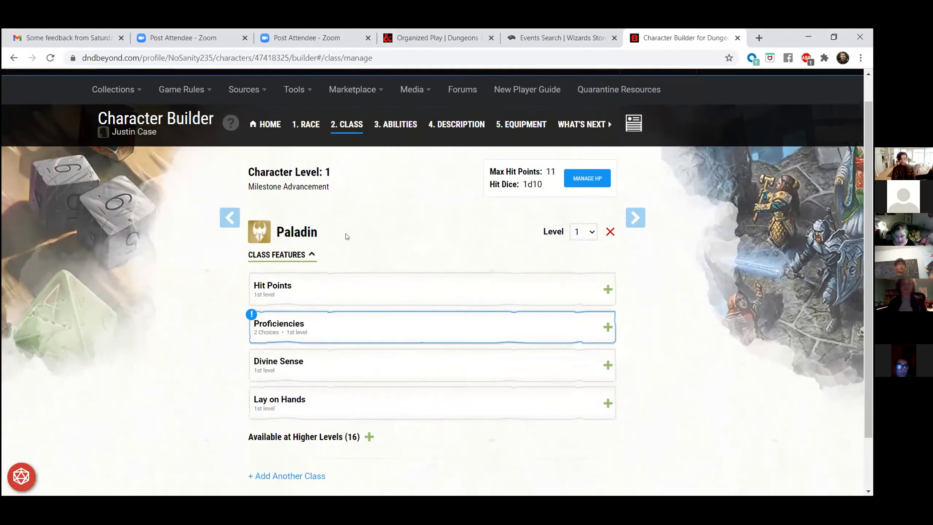
scroll("down", 3)
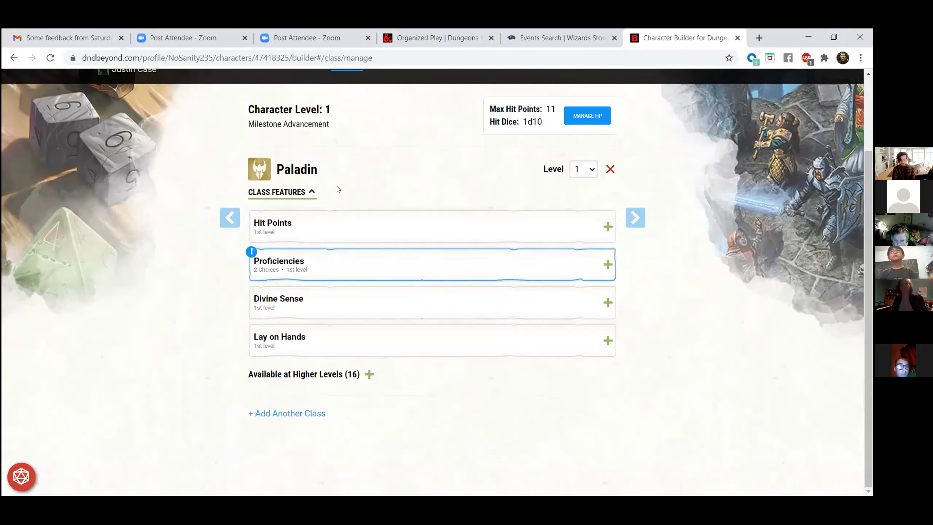
mouse_move(319, 298)
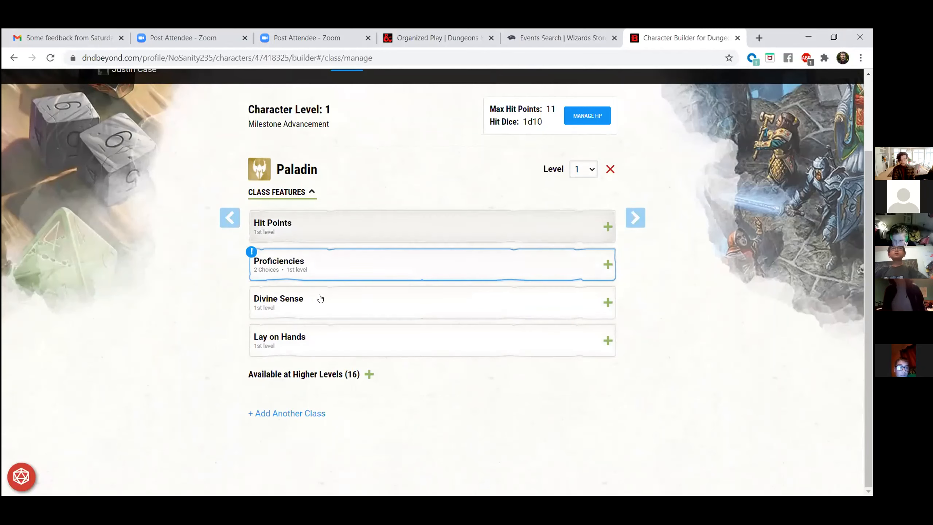
mouse_move(602, 167)
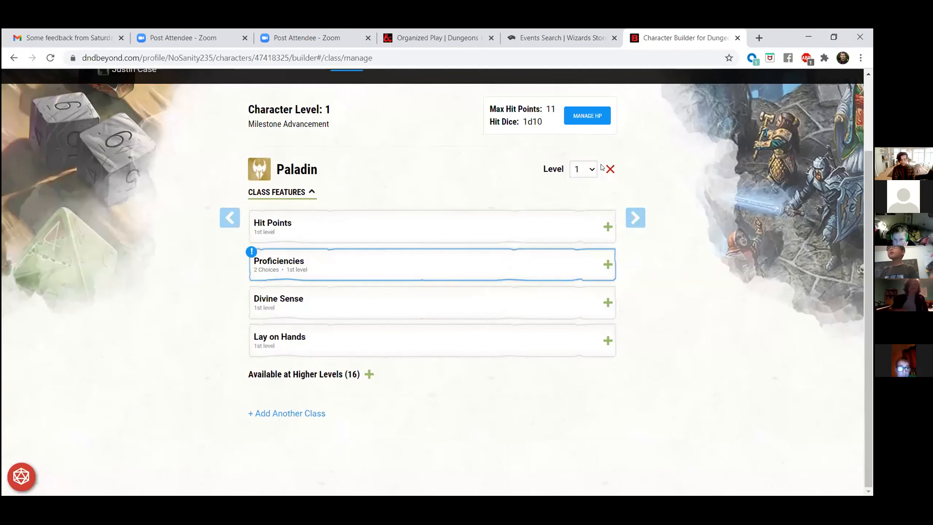
- Raise the Paladin to level 2 and review the new Spellcasting feature
left_click(582, 169)
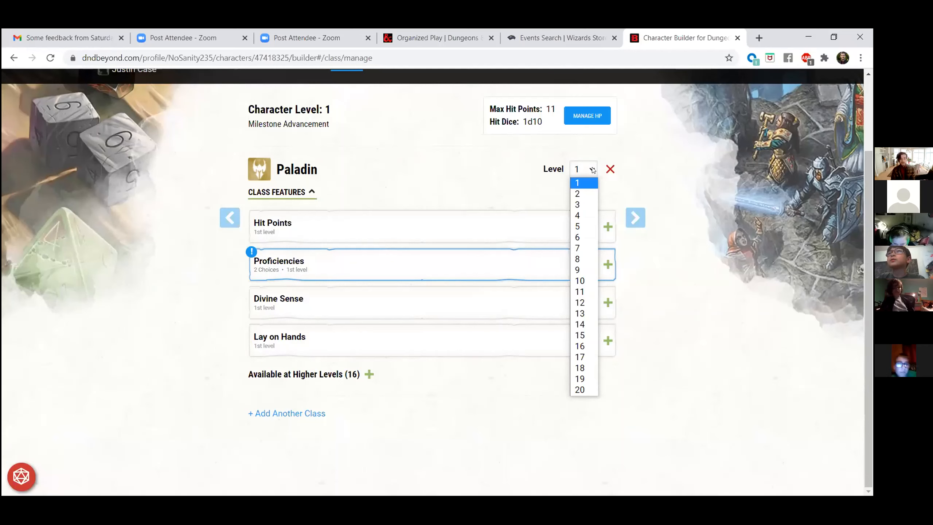
mouse_move(577, 193)
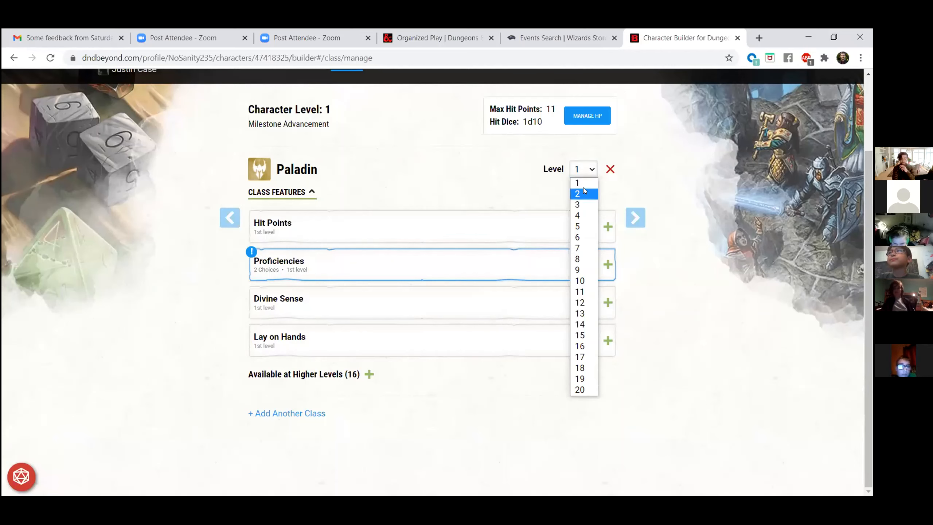
left_click(577, 194)
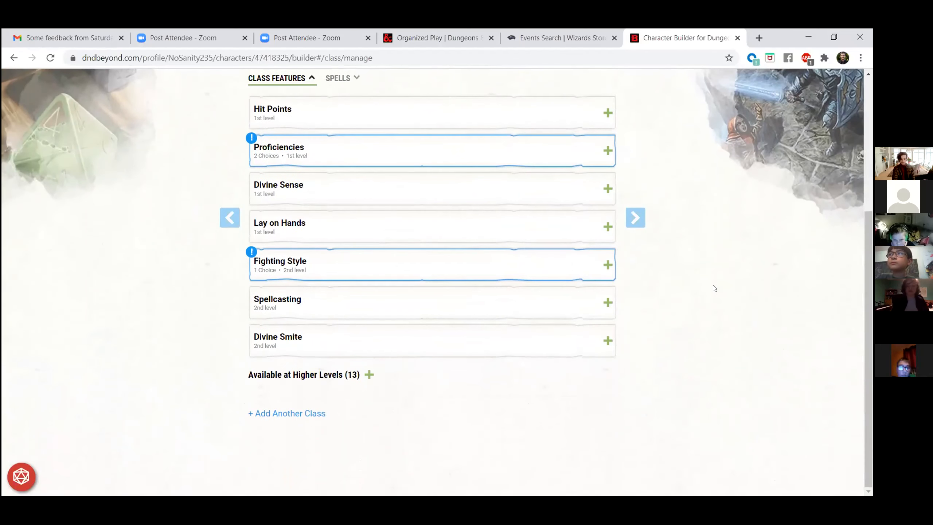
mouse_move(416, 269)
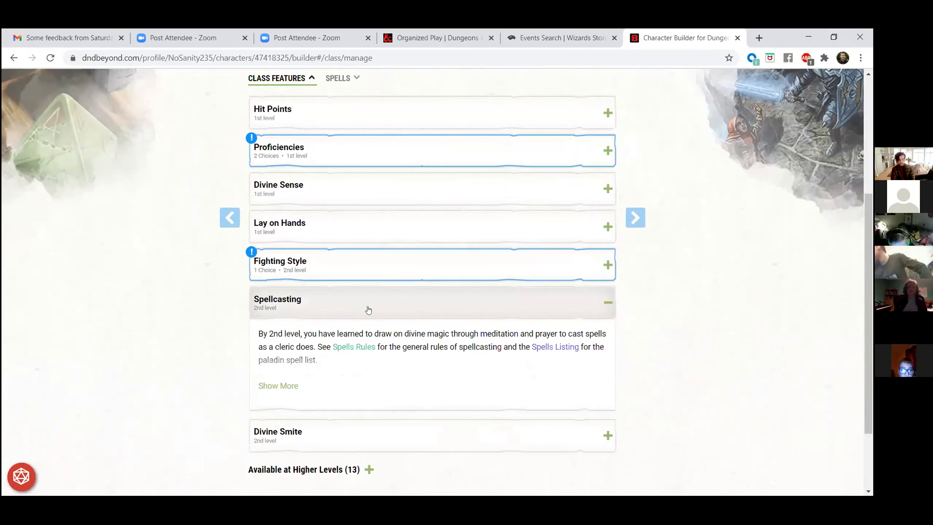
scroll("down", 3)
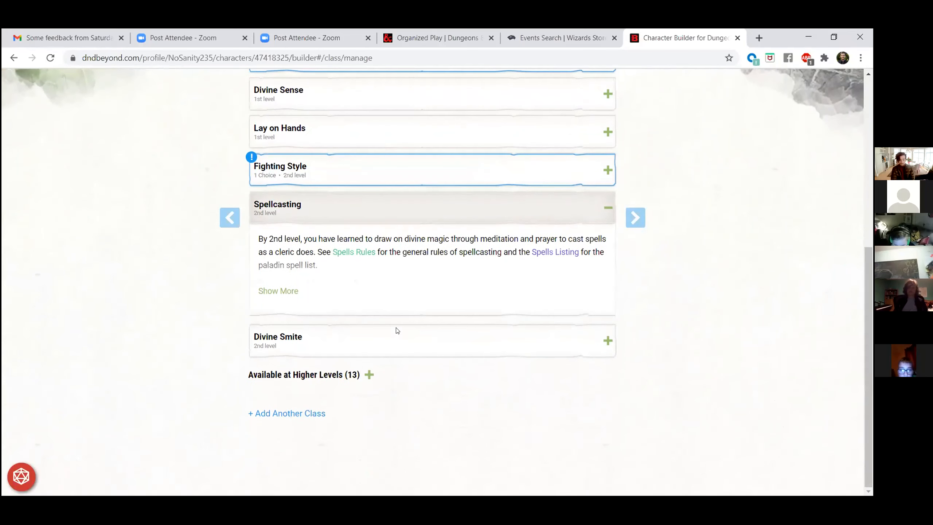
mouse_move(441, 348)
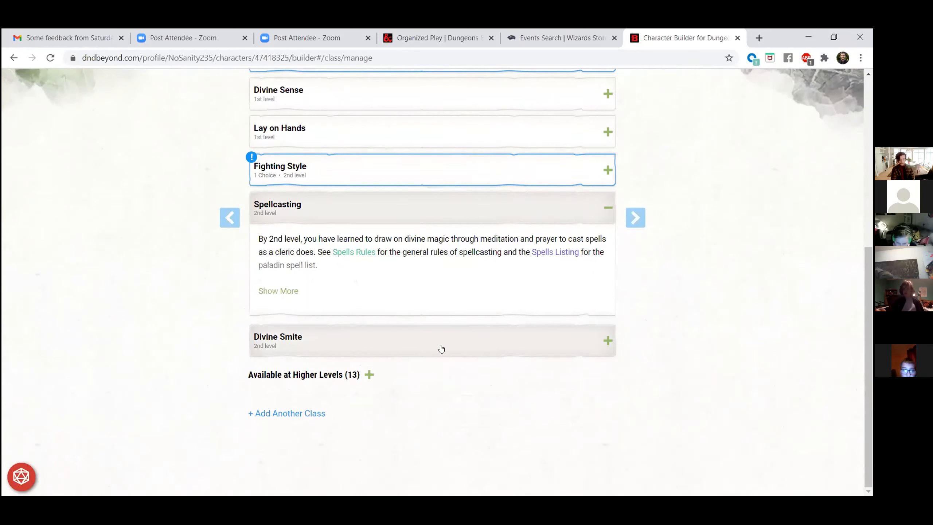
mouse_move(423, 345)
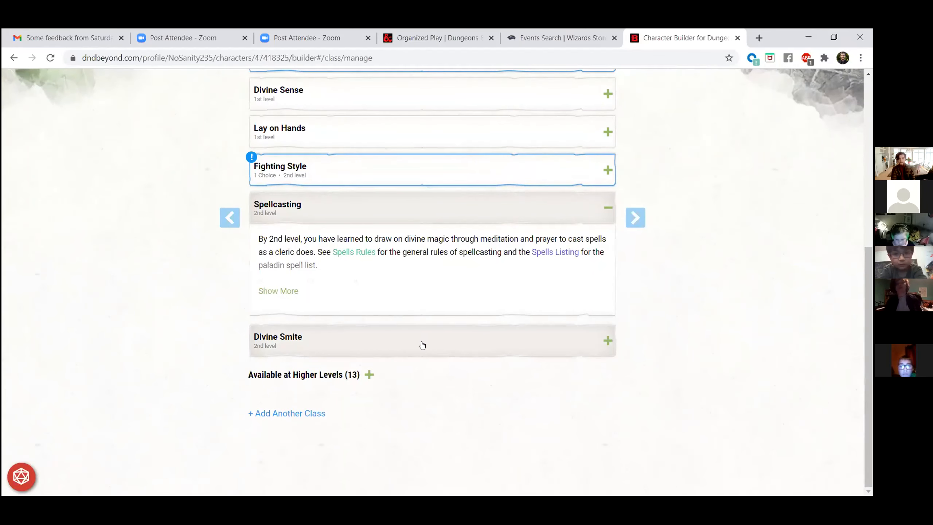
scroll("up", 3)
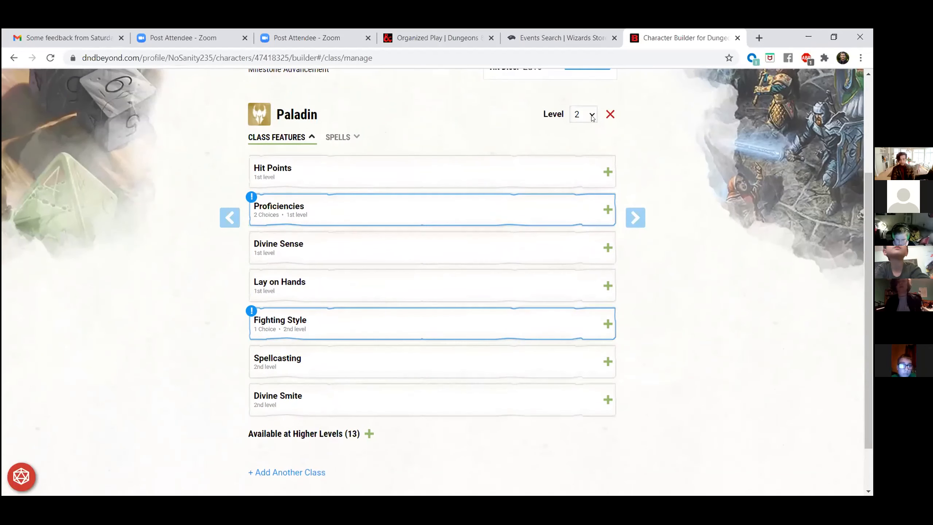
- Raise the Paladin to level 3, gaining 25 max hit points, Divine Health and Sacred Oath
left_click(583, 114)
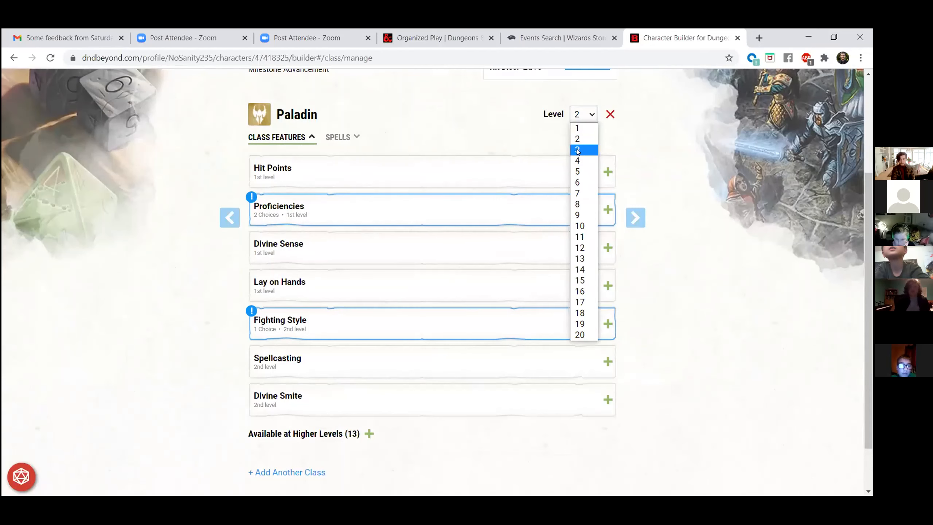
left_click(577, 149)
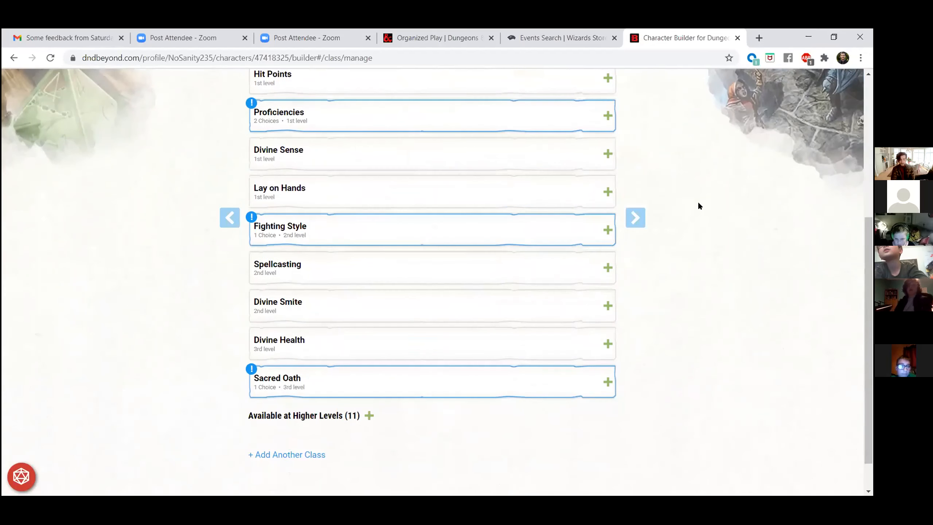
scroll("down", 3)
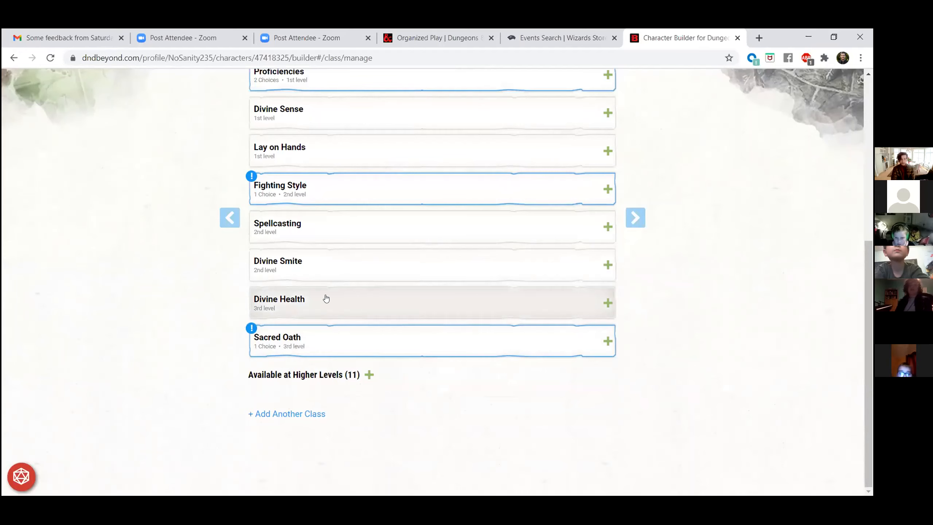
mouse_move(741, 278)
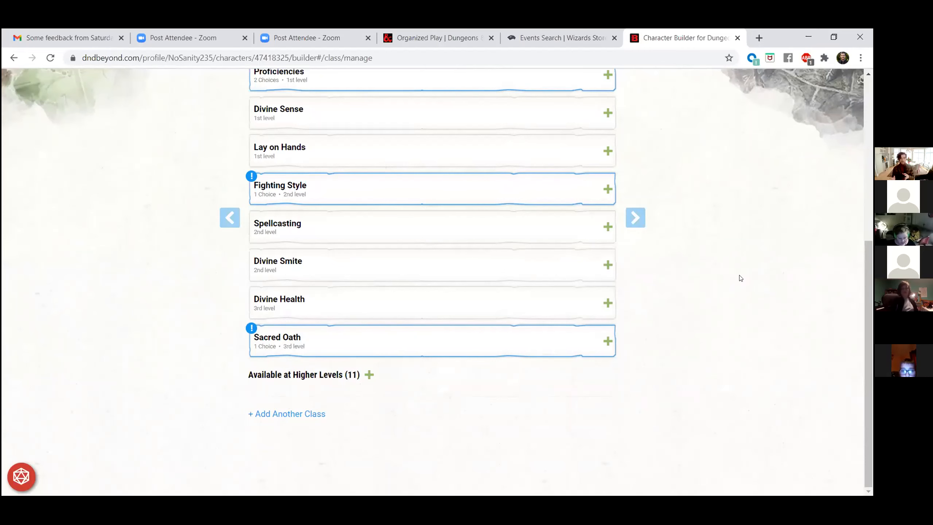
scroll("up", 3)
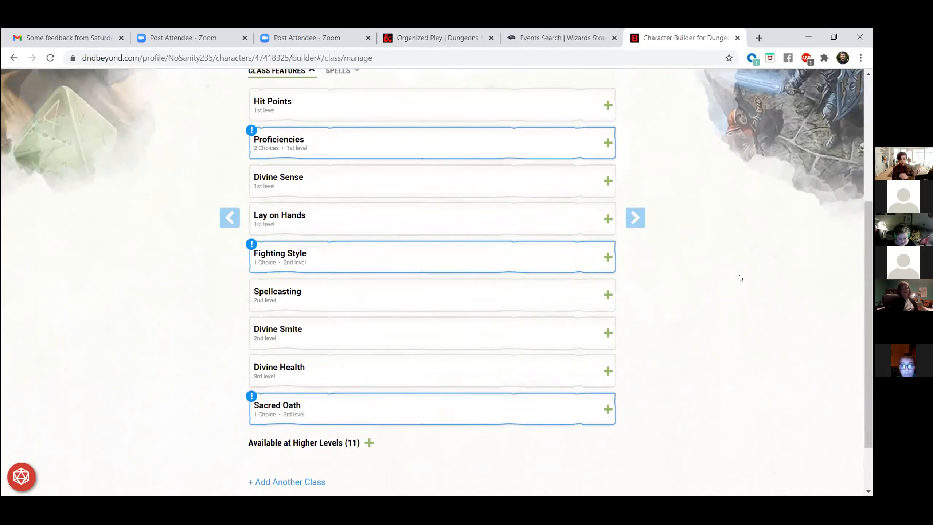
scroll("up", 3)
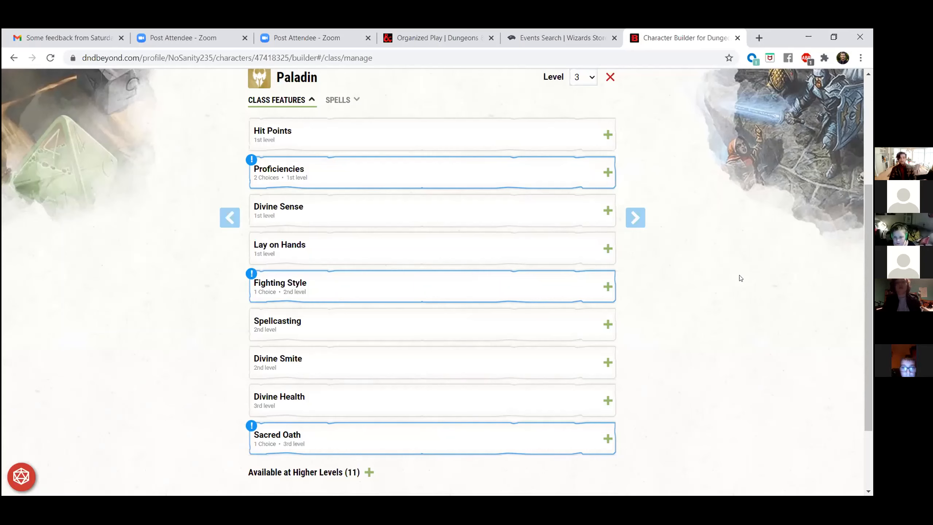
mouse_move(750, 41)
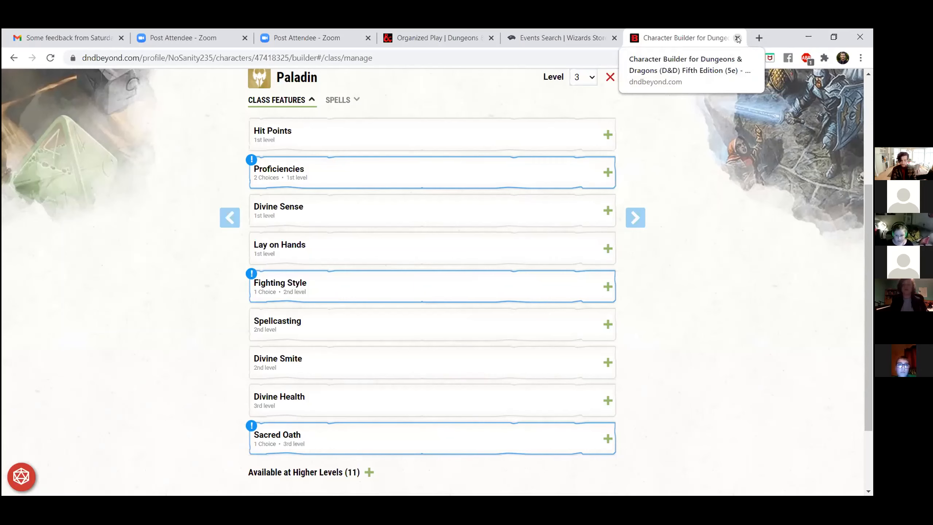
mouse_move(730, 278)
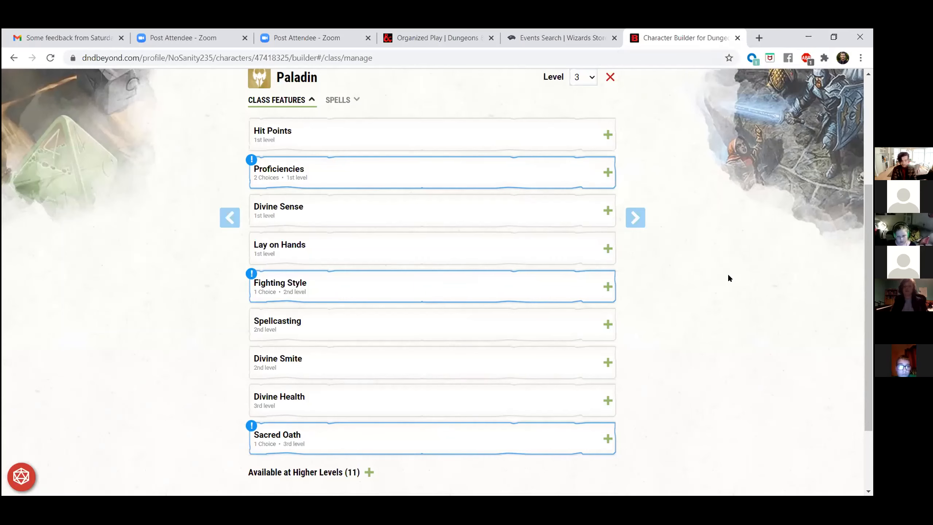
scroll("up", 3)
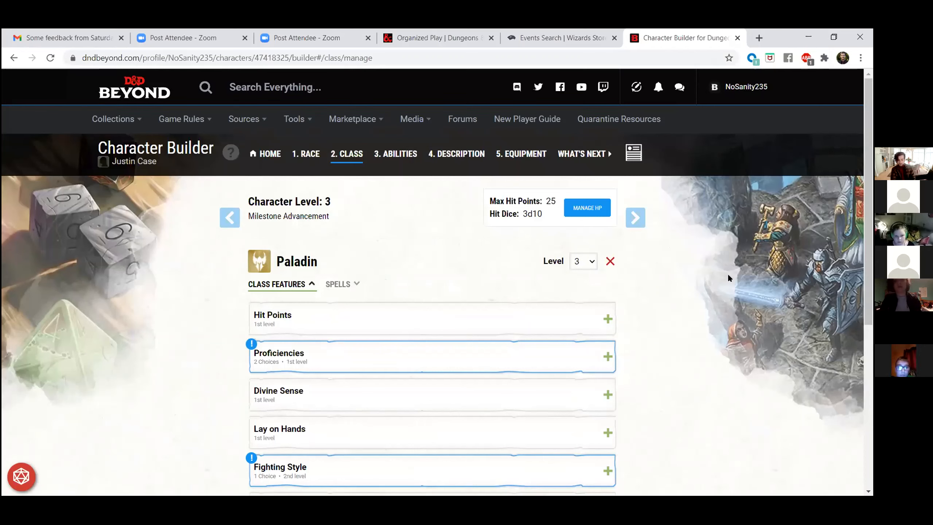
mouse_move(678, 287)
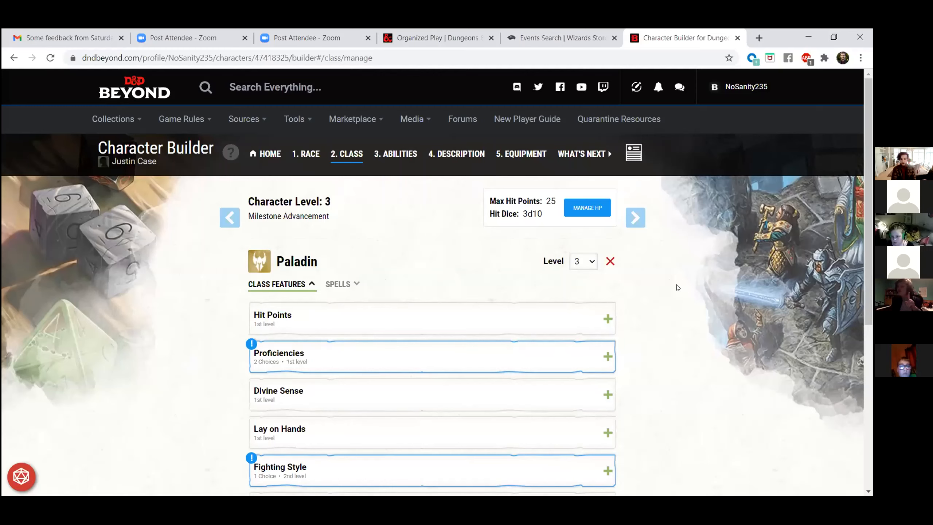
mouse_move(687, 293)
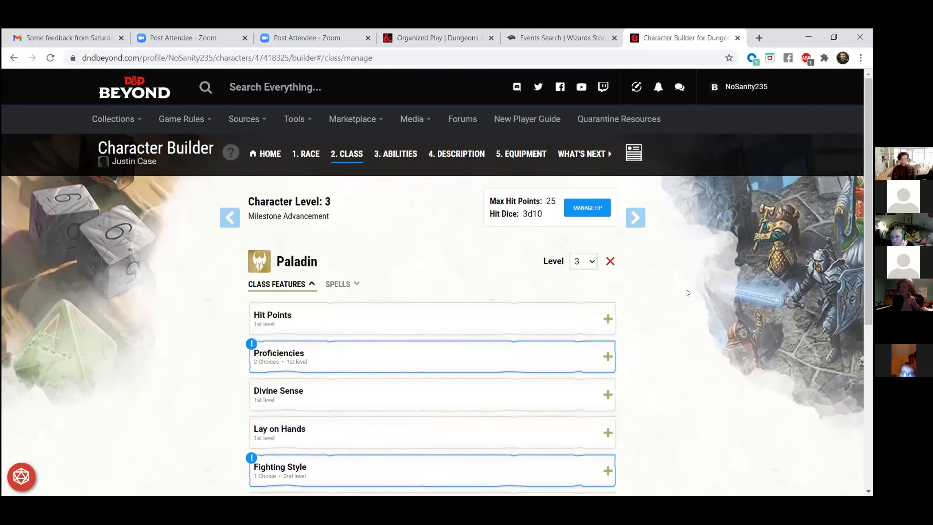
key("alt+tab")
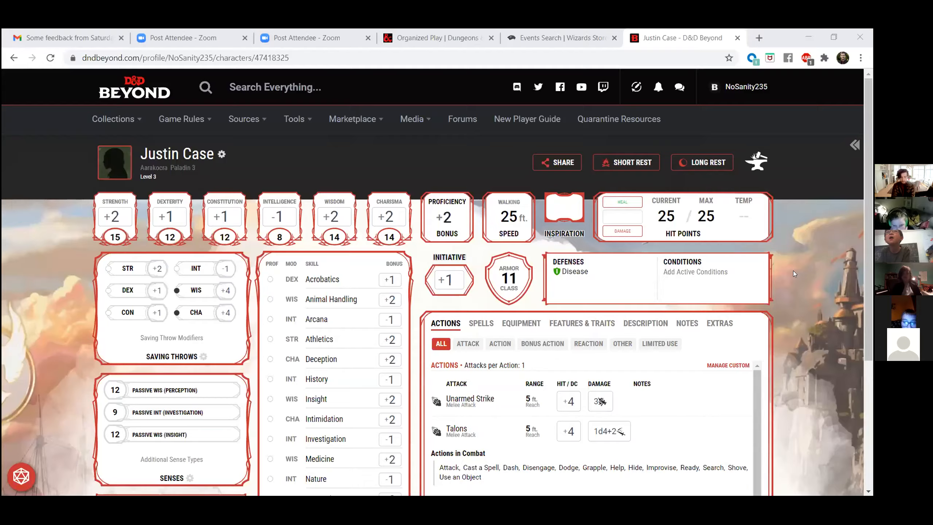
- Roll an Investigation check from the skill bonus, getting 17−1 for a total of 16
scroll("down", 3)
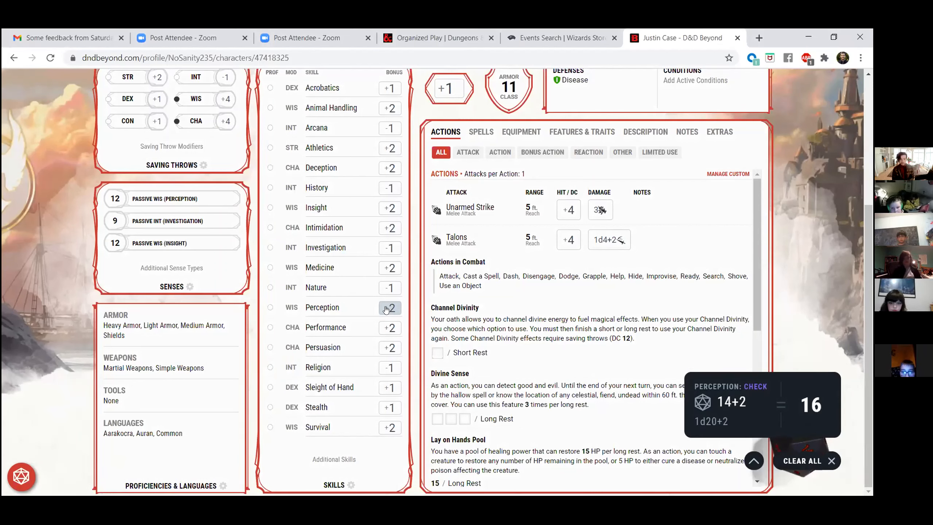
mouse_move(389, 229)
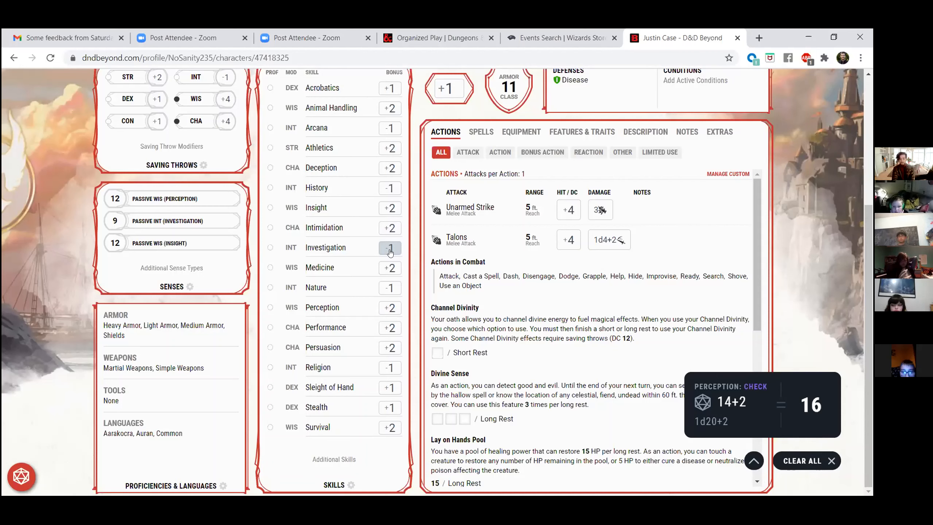
left_click(390, 247)
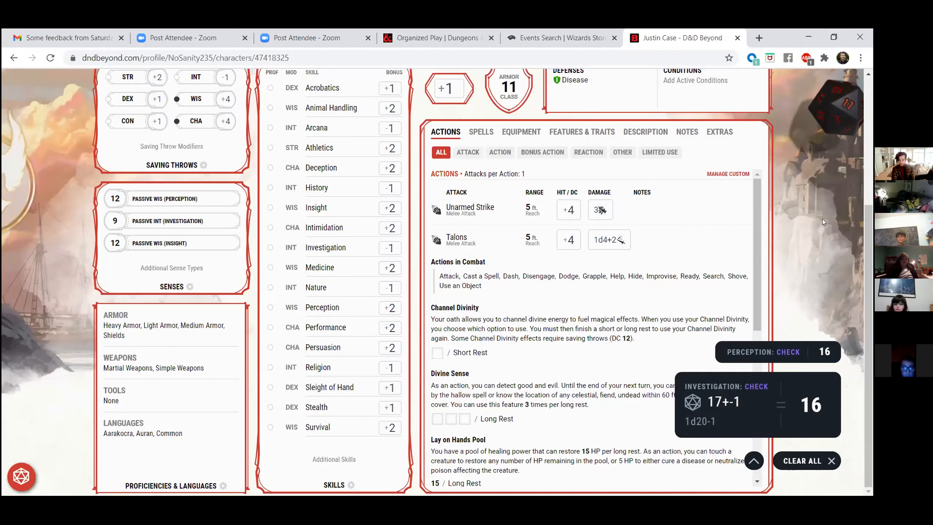
mouse_move(794, 220)
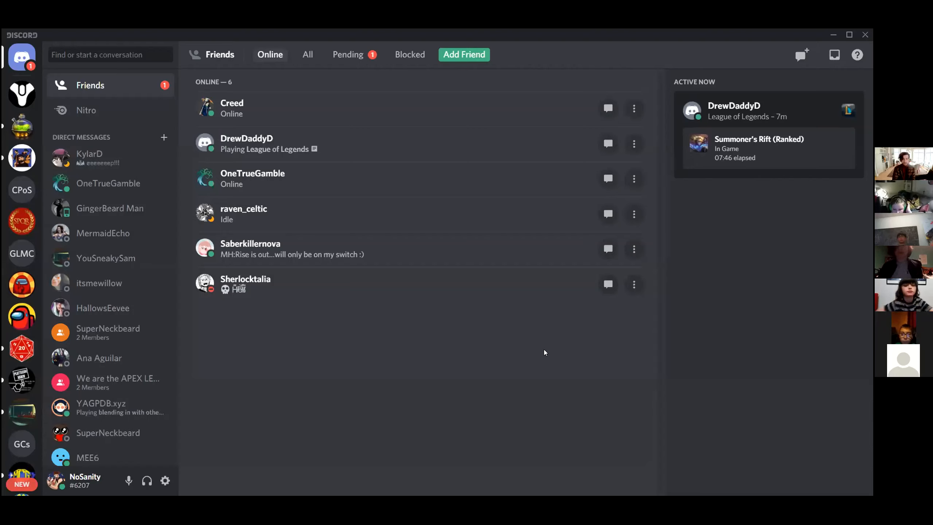
mouse_move(248, 128)
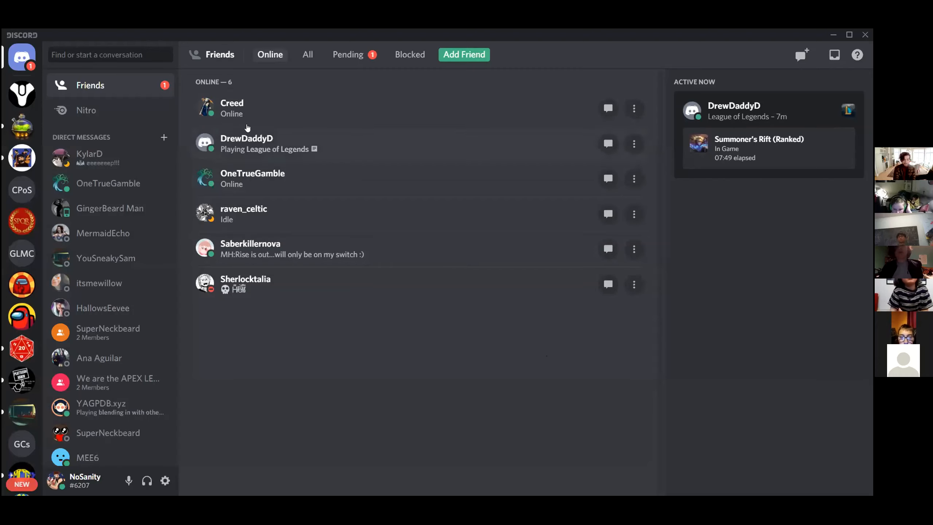
mouse_move(259, 186)
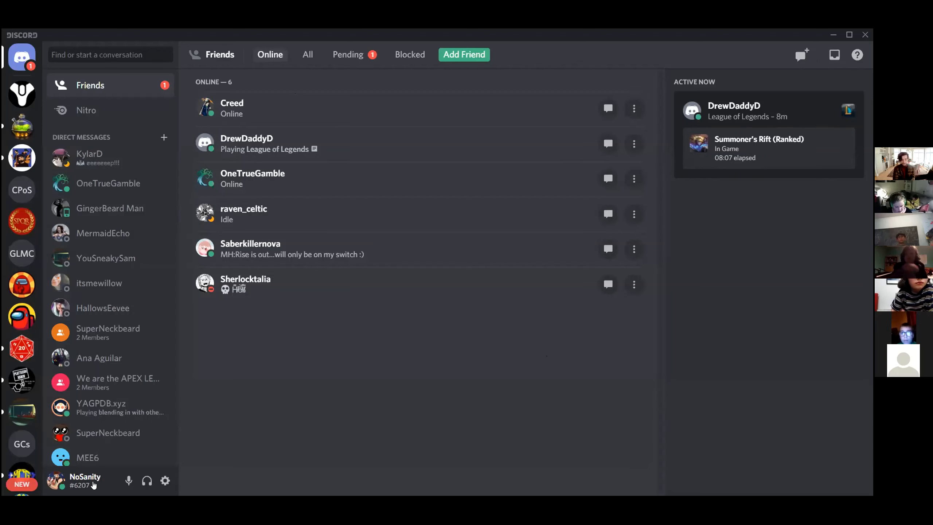
mouse_move(99, 358)
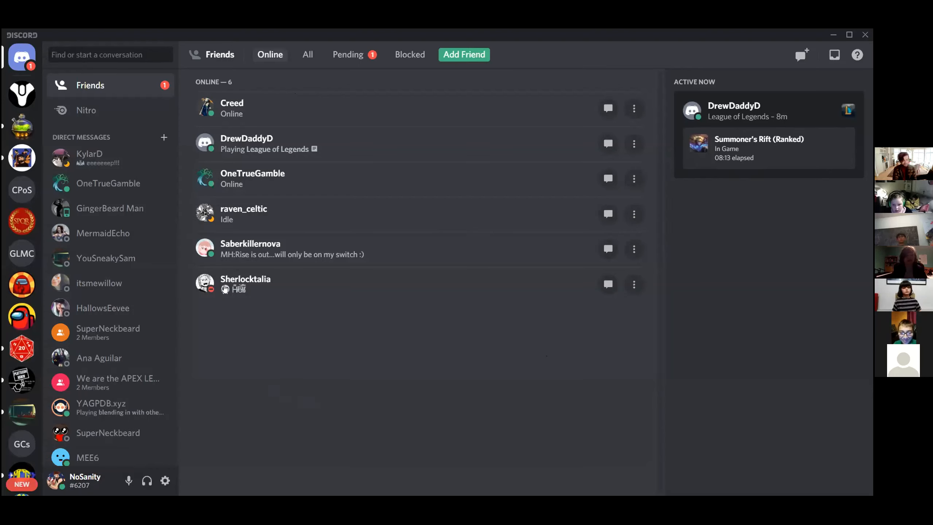
mouse_move(99, 358)
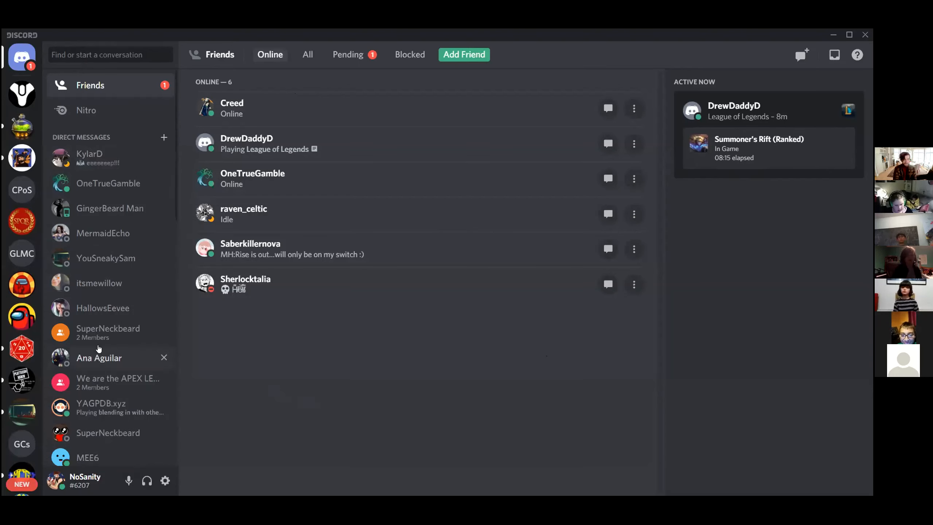
mouse_move(22, 93)
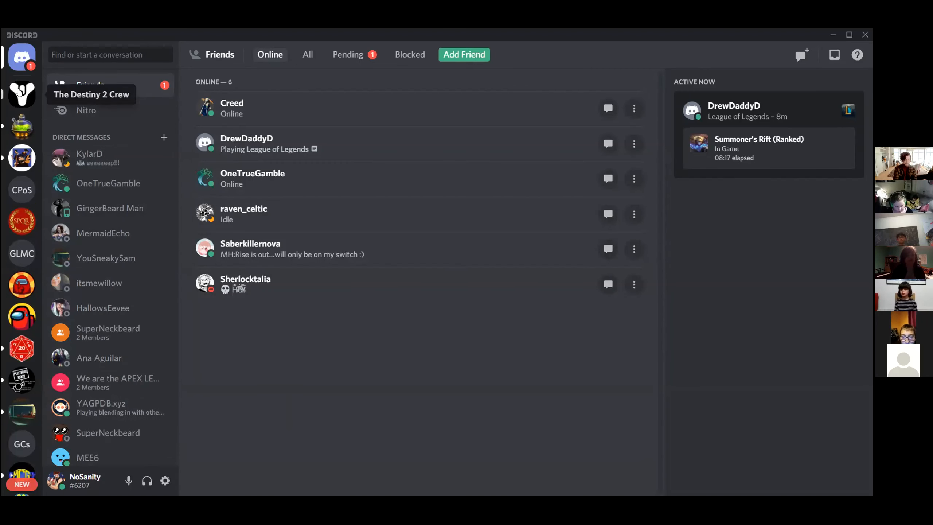
mouse_move(22, 253)
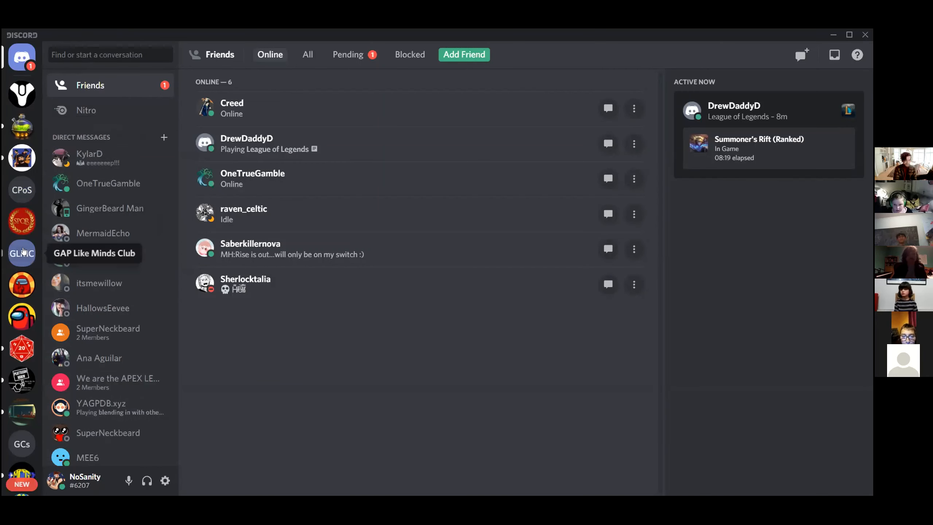
mouse_move(22, 221)
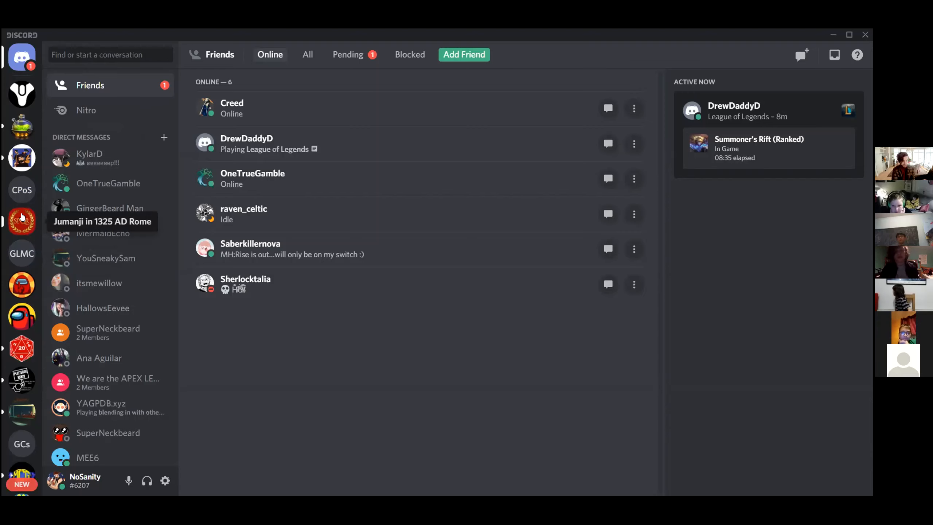
mouse_move(21, 126)
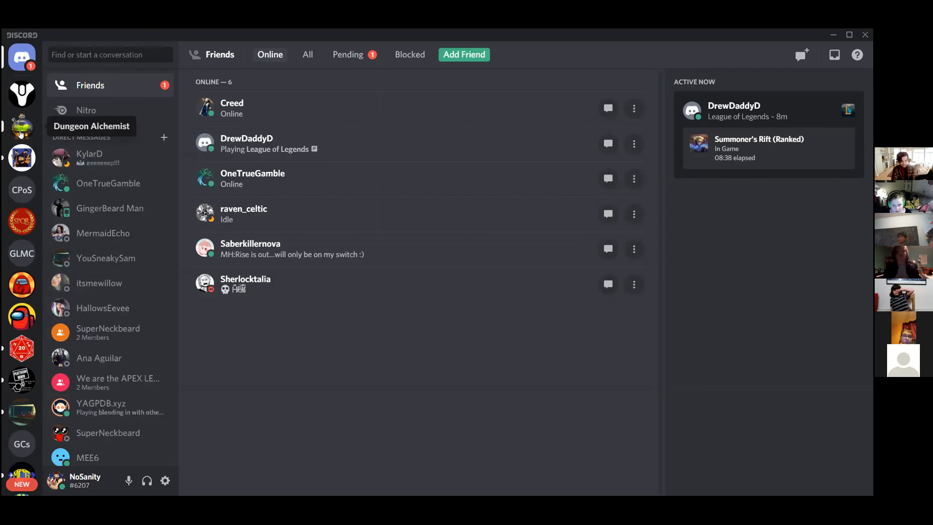
- Switch to the Dungeon Alchemist server, landing on its faq channel
left_click(21, 127)
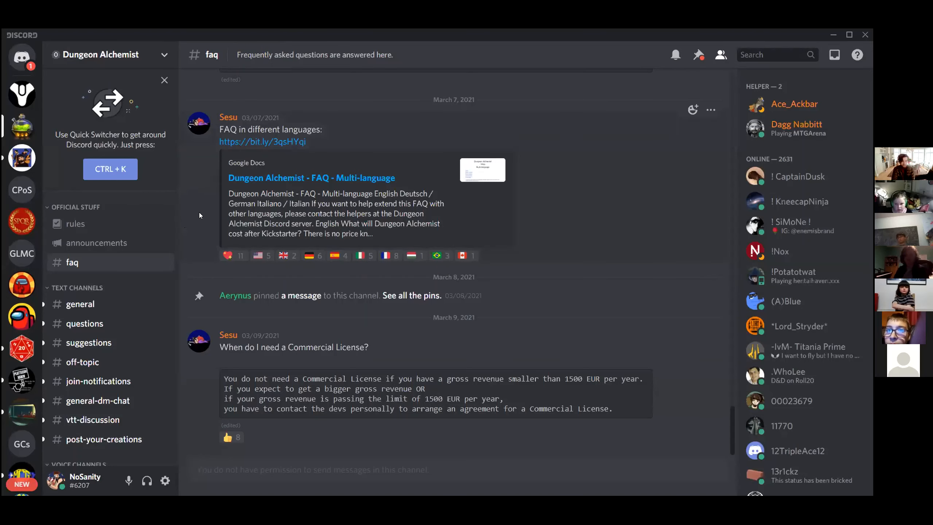
mouse_move(178, 337)
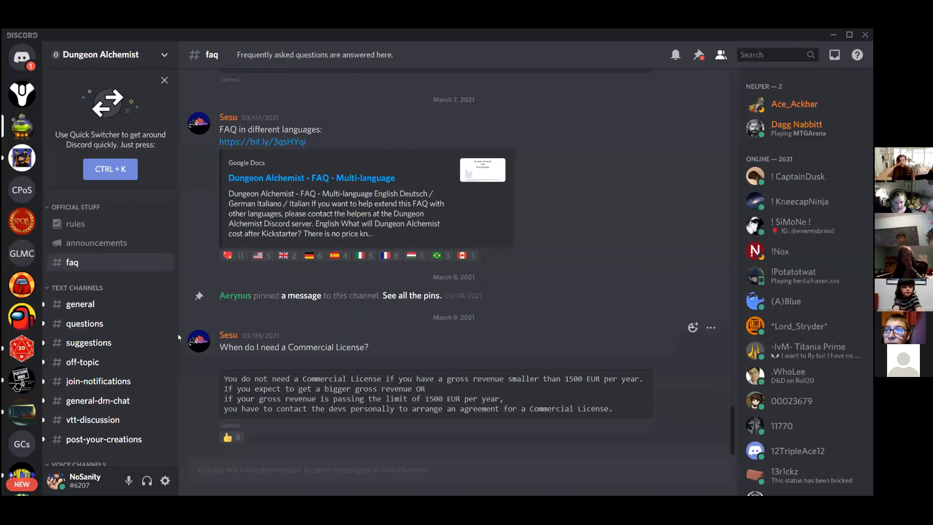
mouse_move(163, 303)
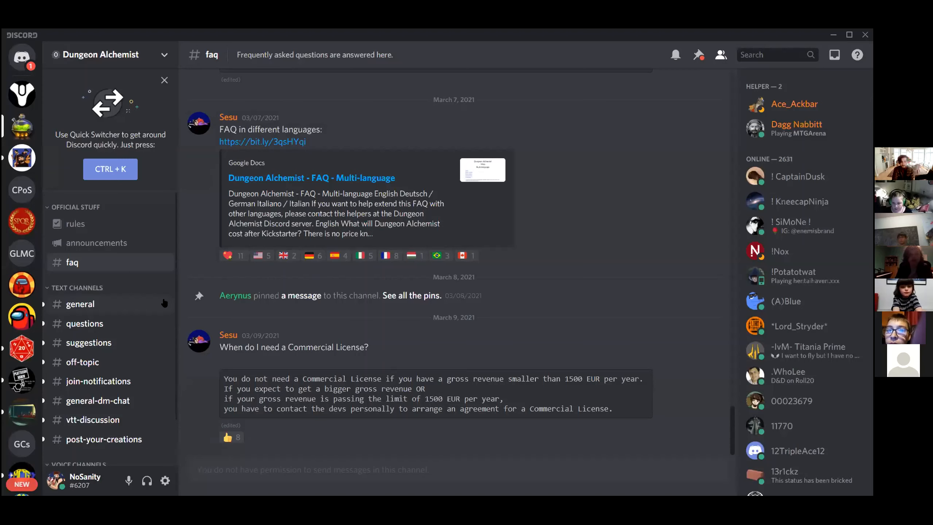
mouse_move(92, 312)
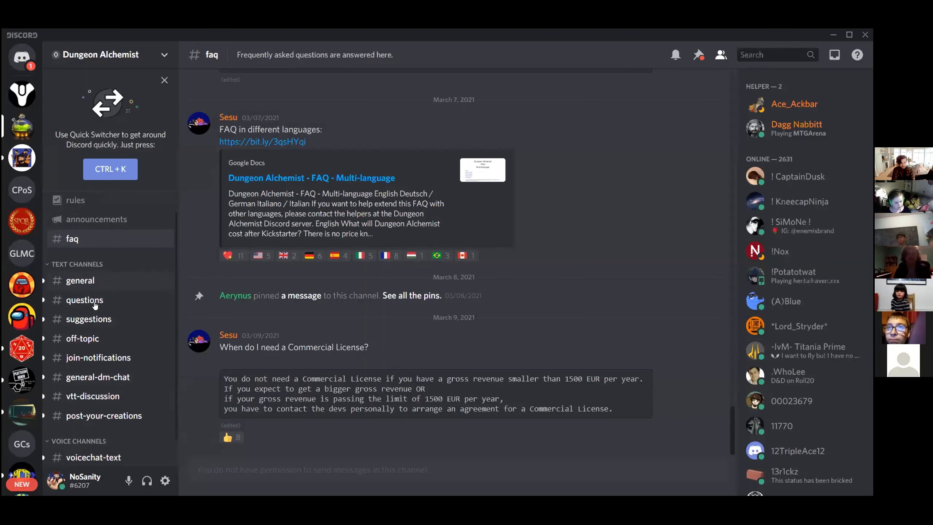
- Enter the Dungeon Alchemist #general channel to see its recent messages
left_click(79, 280)
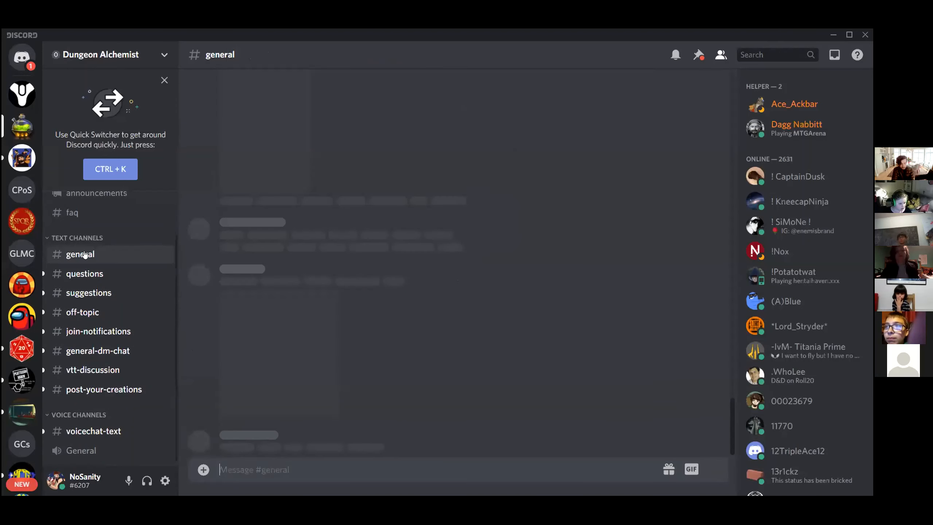
left_click(80, 254)
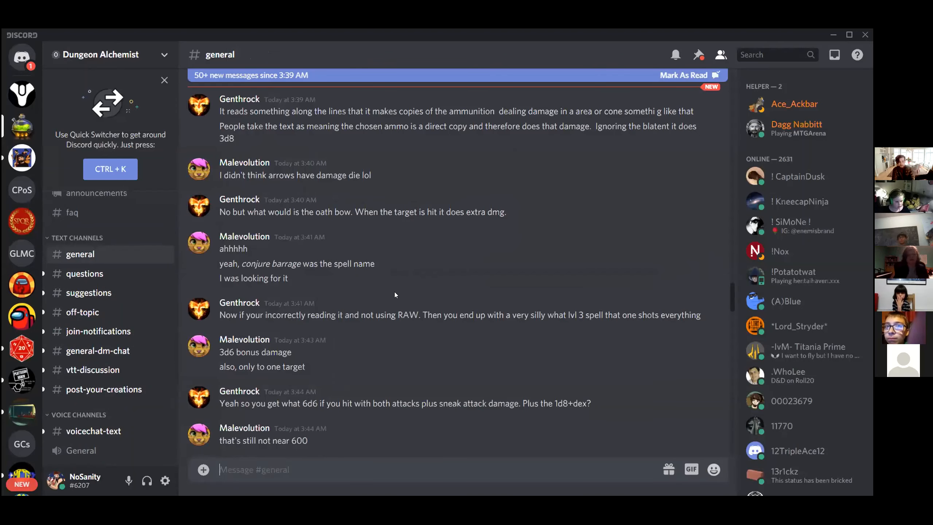
mouse_move(89, 292)
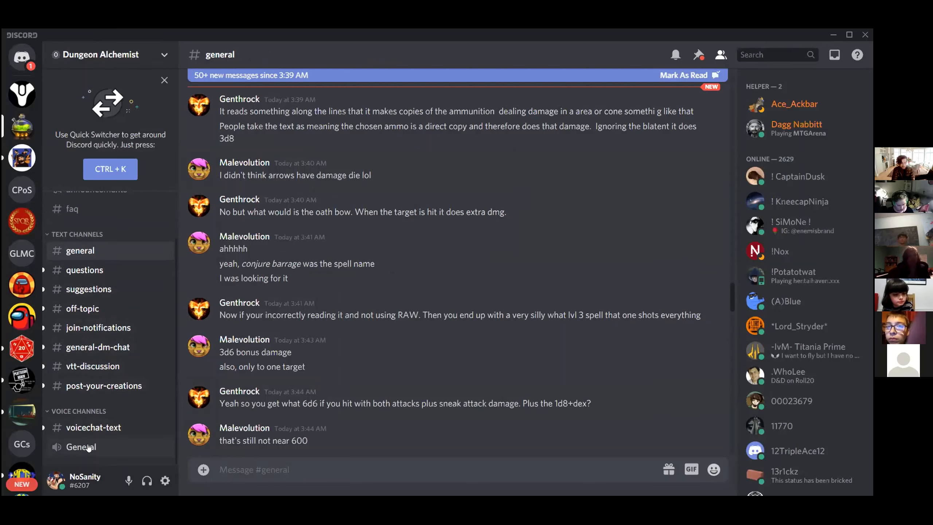
mouse_move(21, 126)
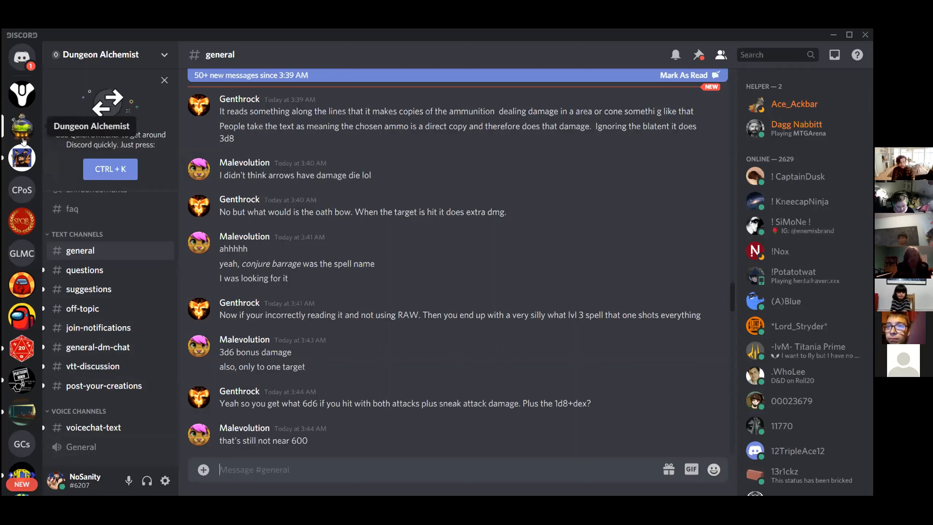
mouse_move(22, 157)
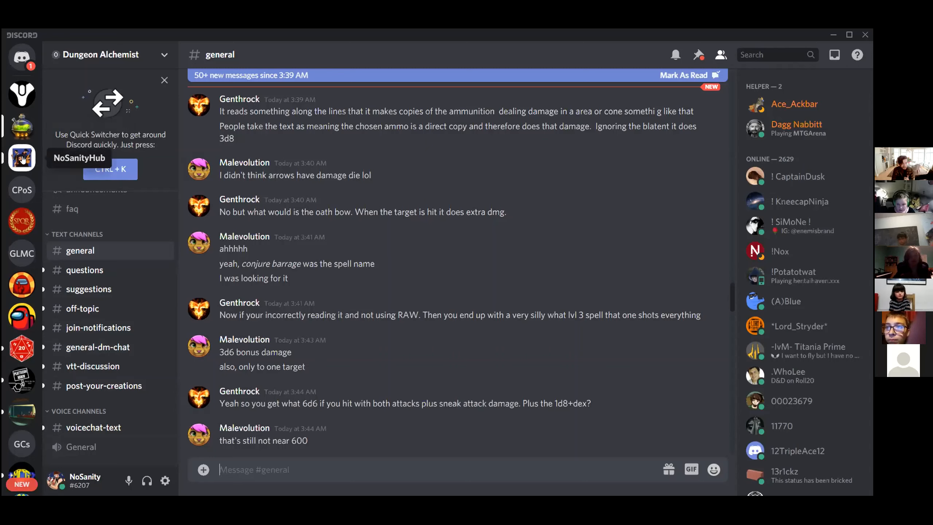
mouse_move(22, 349)
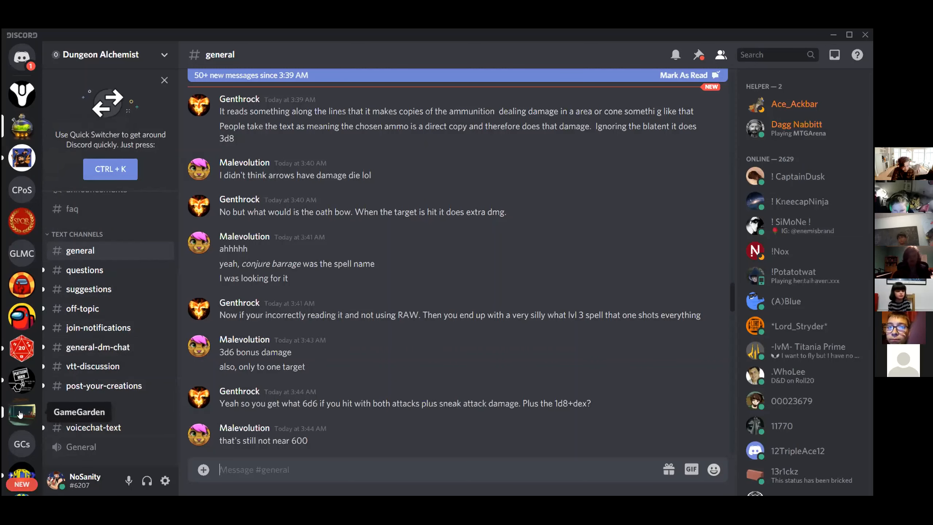
mouse_move(21, 316)
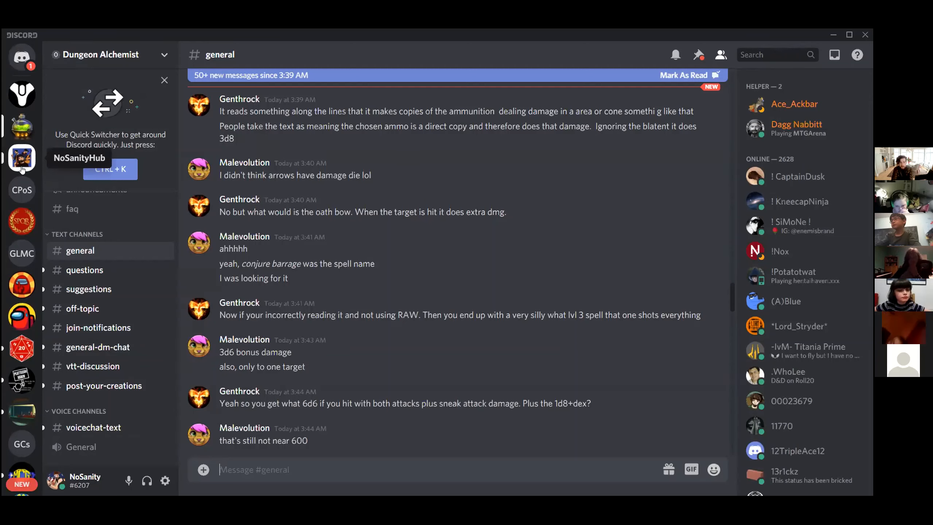
mouse_move(21, 413)
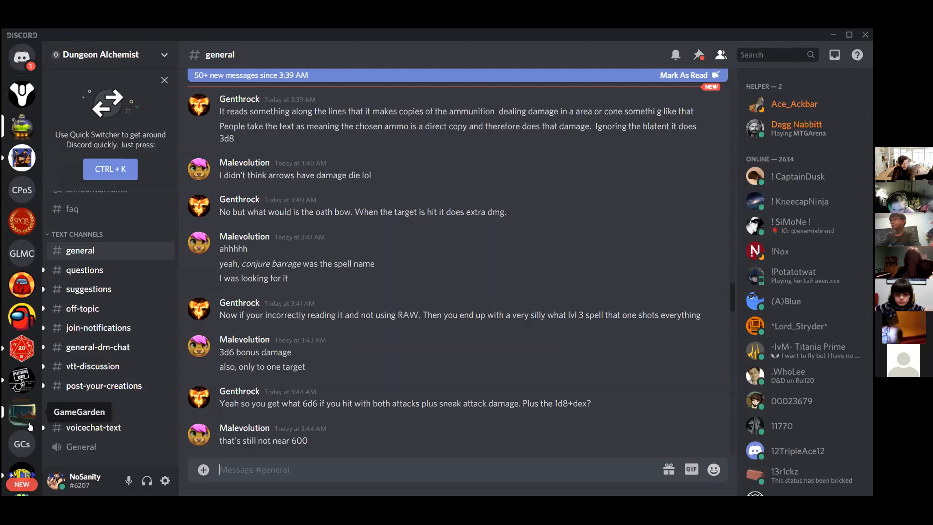
scroll("down", 3)
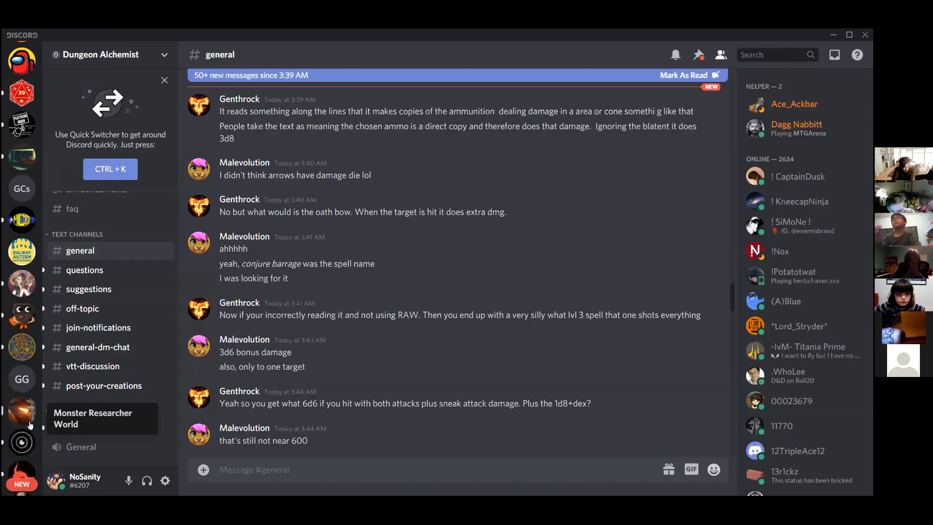
scroll("down", 3)
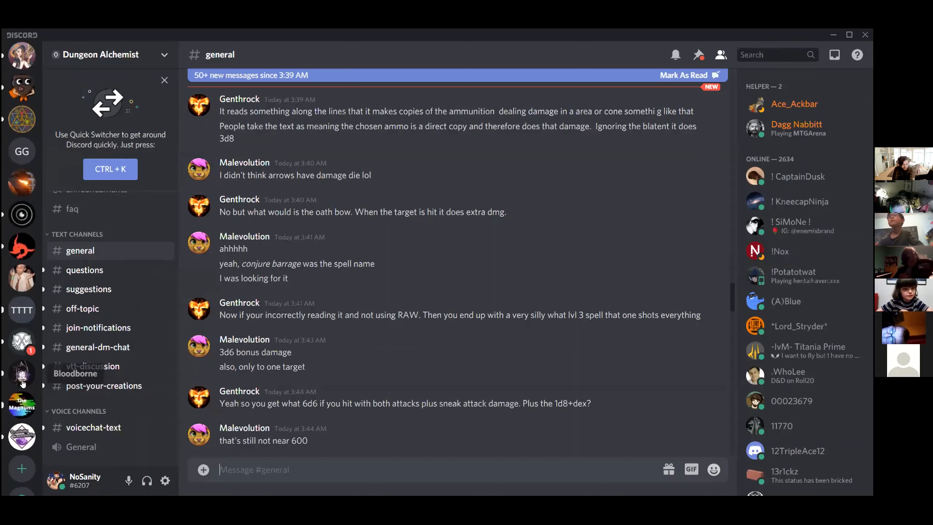
scroll("down", 3)
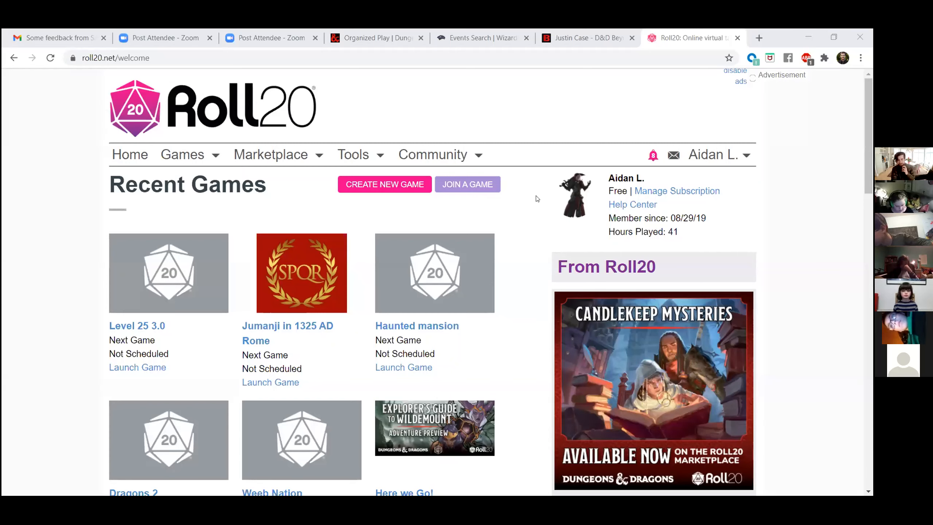
mouse_move(501, 108)
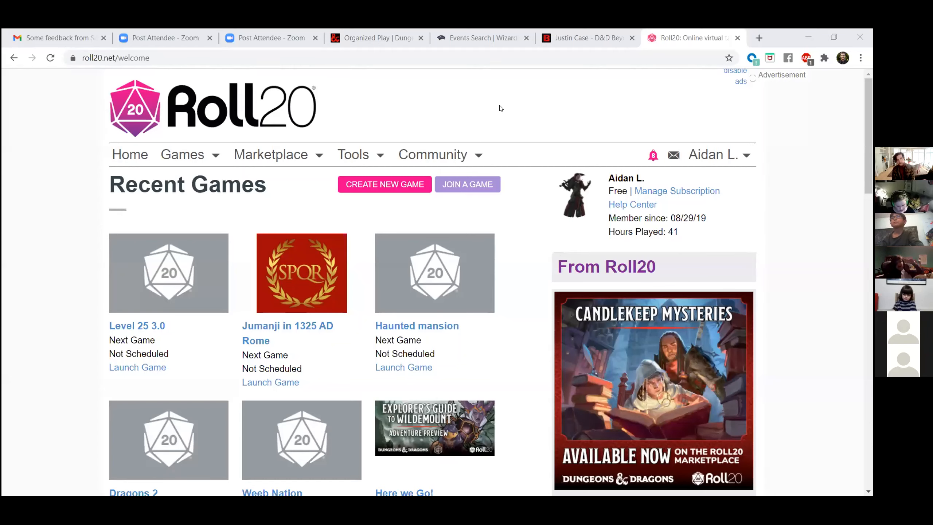
mouse_move(532, 209)
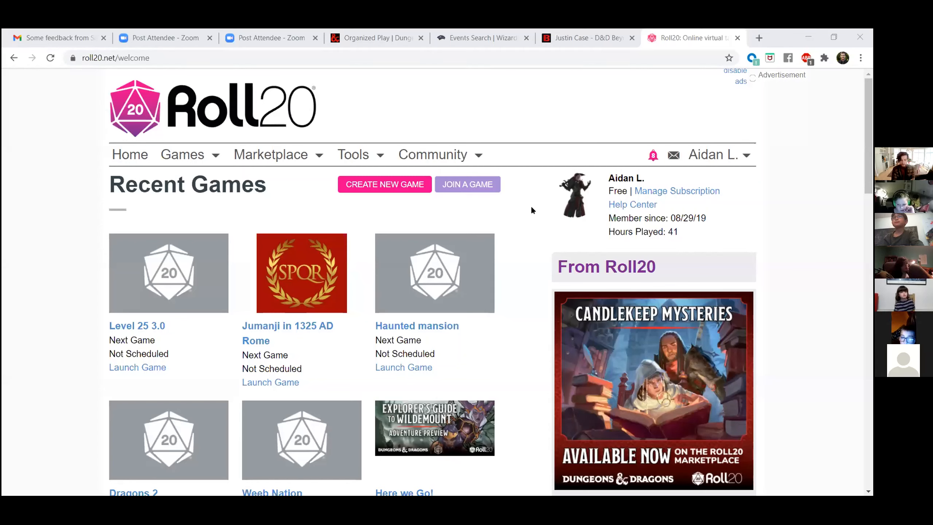
- Scroll down Roll20's Recent Games list to reveal Dragons 2, Weeb Nation and Here we Go!
scroll("down", 3)
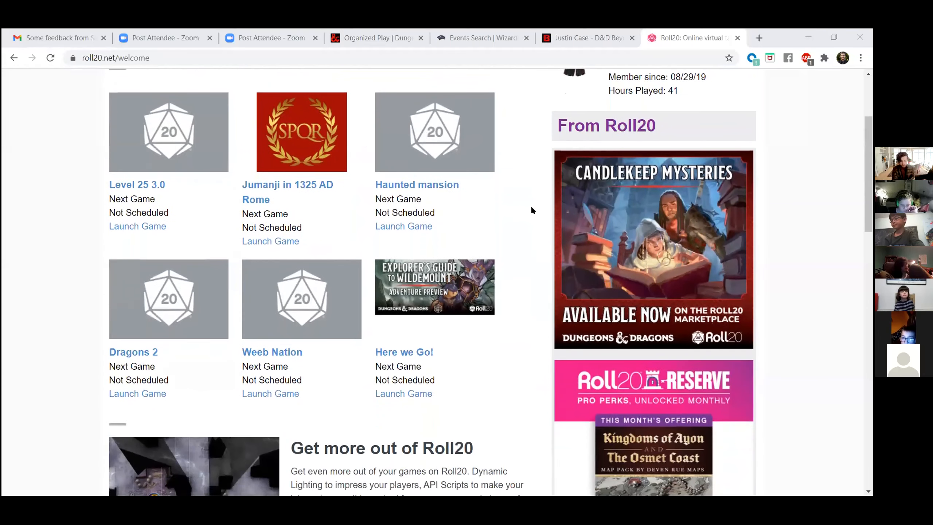
mouse_move(134, 352)
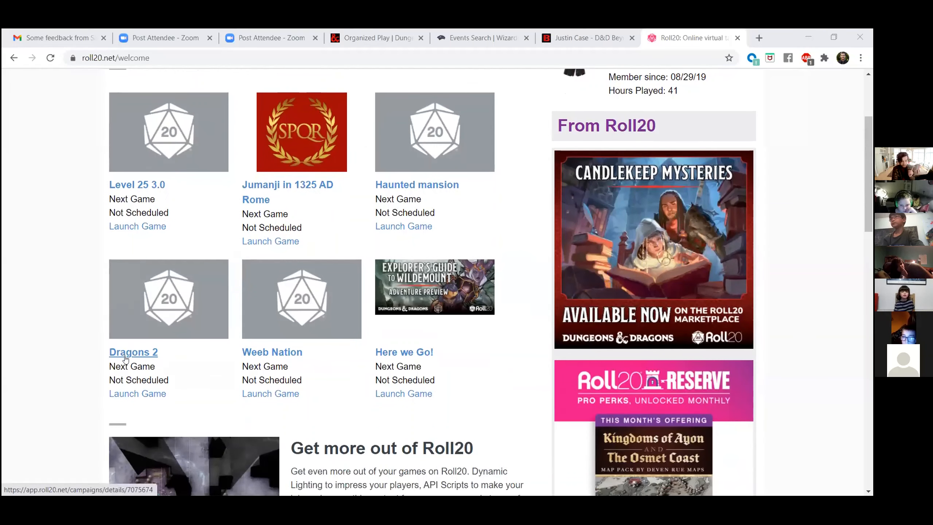
mouse_move(138, 394)
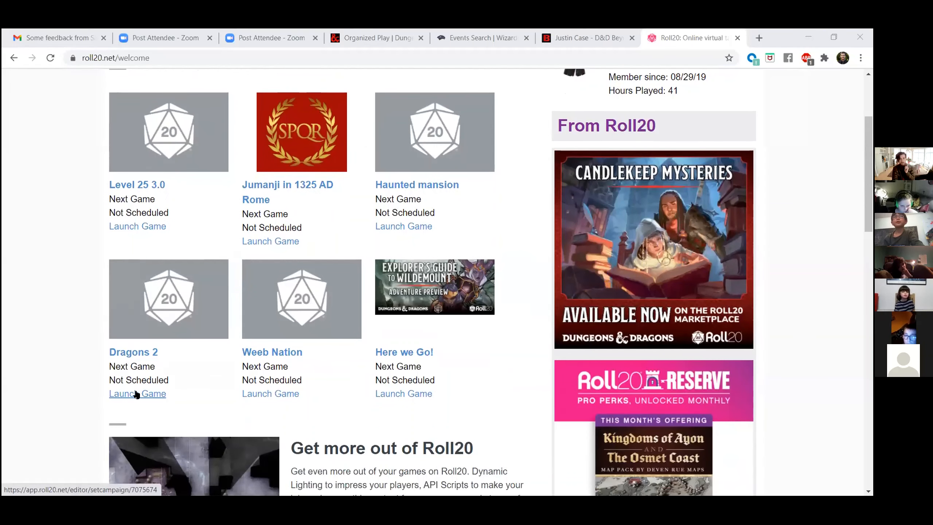
- Launch the Dragons 2 game and load its town map with Orcish Occupation and Goblin Ghetto
left_click(138, 394)
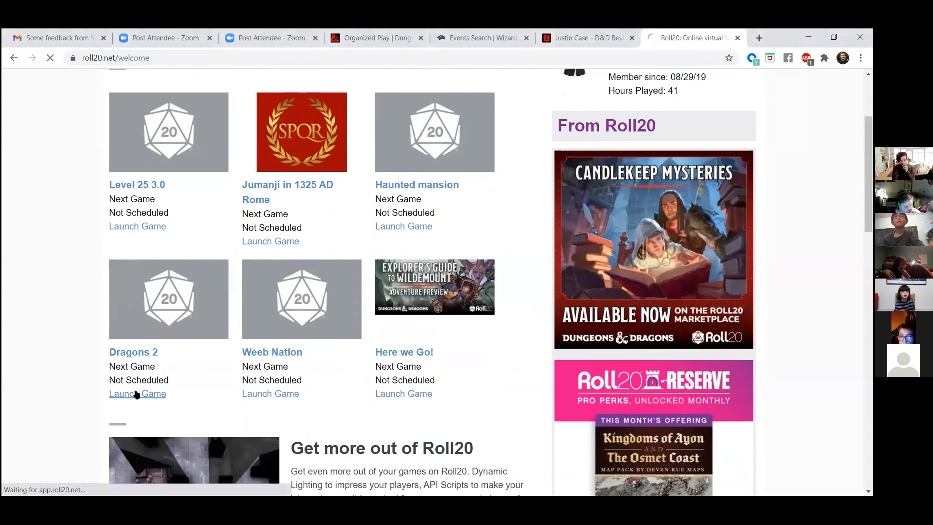
left_click(138, 393)
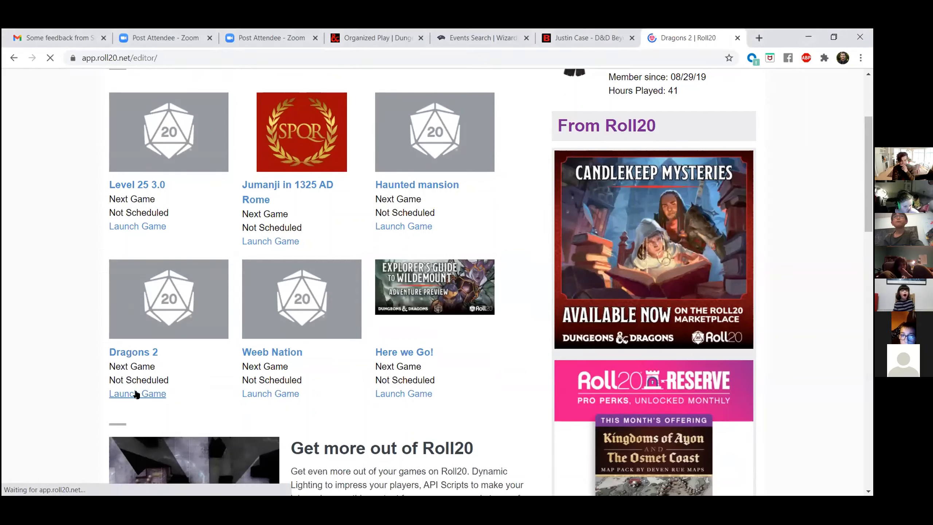
left_click(138, 394)
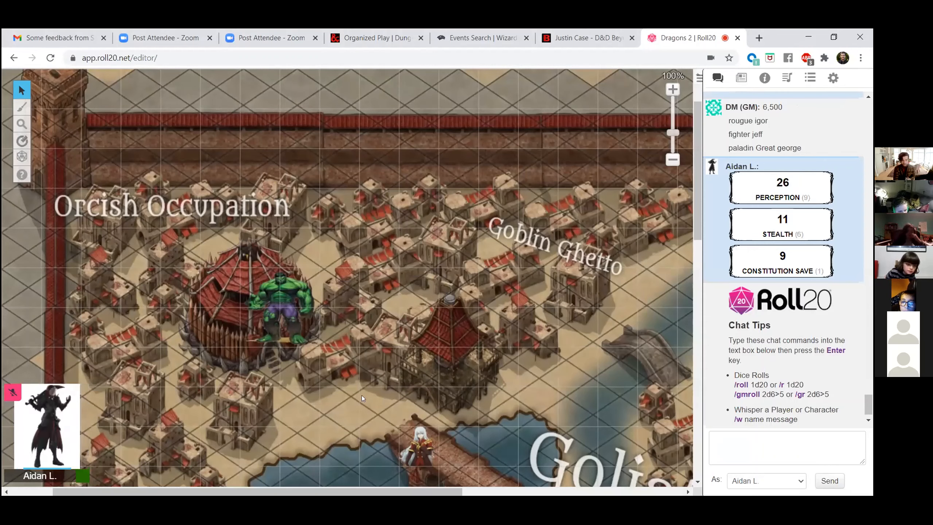
mouse_move(228, 369)
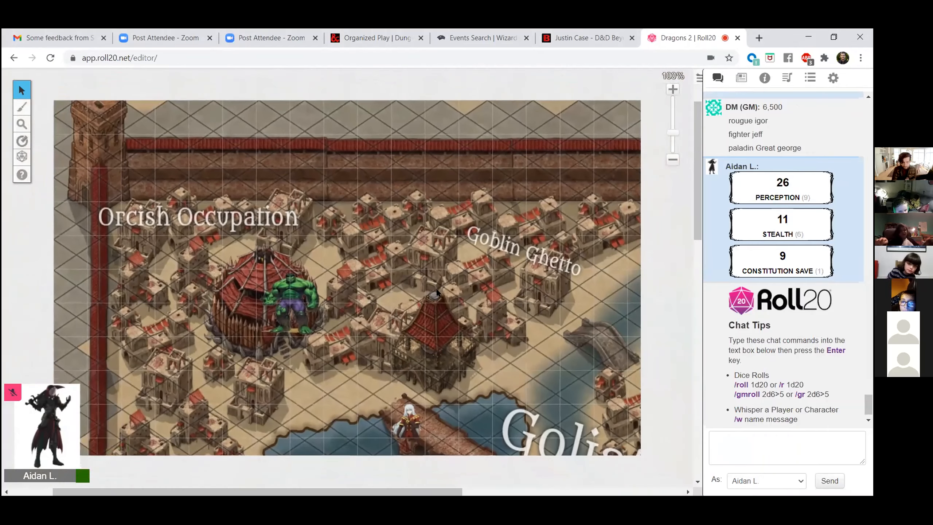
scroll("down", 3)
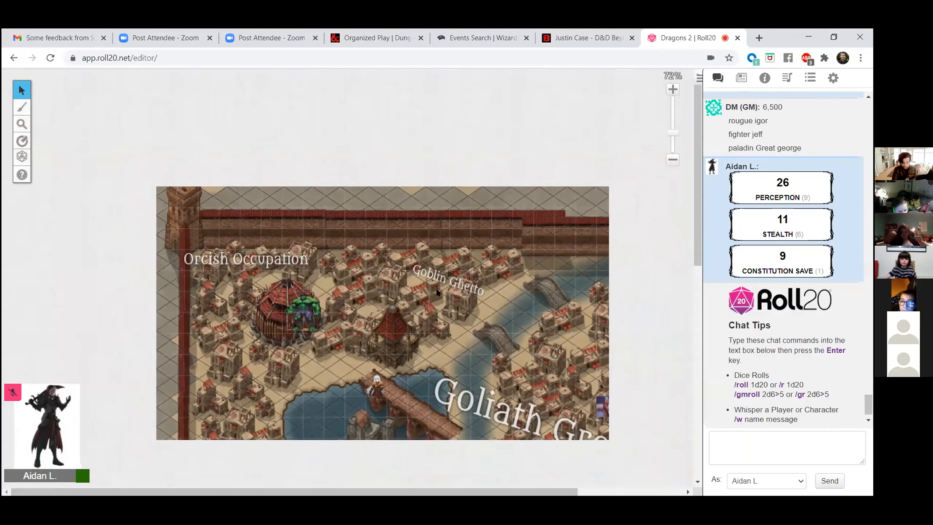
scroll("down", 3)
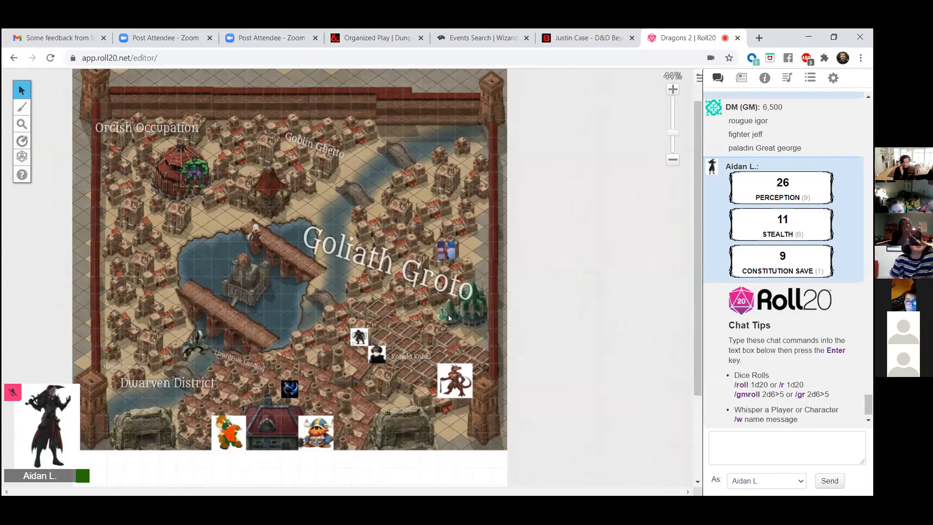
mouse_move(272, 279)
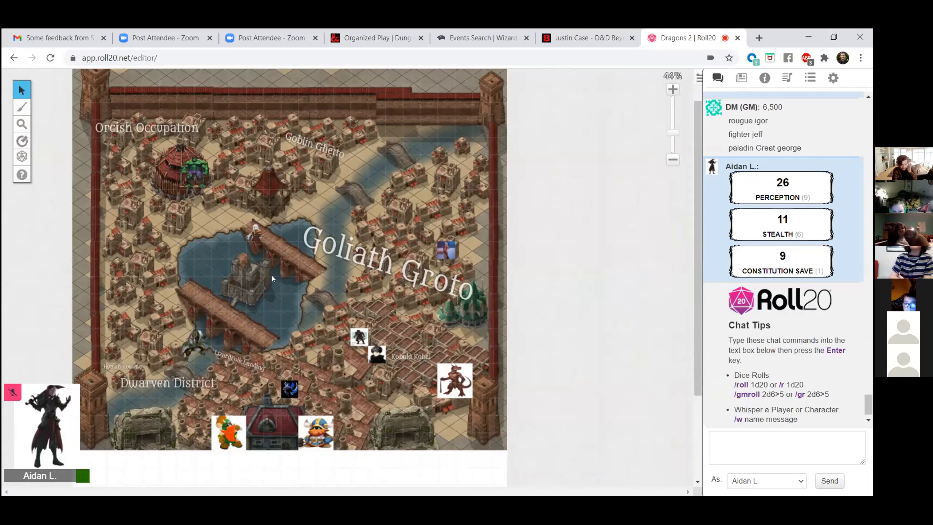
mouse_move(265, 274)
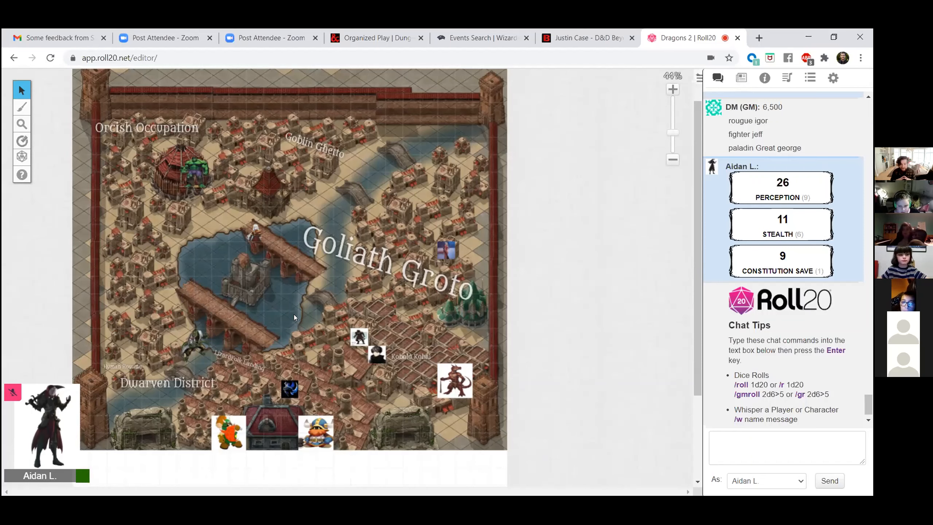
mouse_move(288, 251)
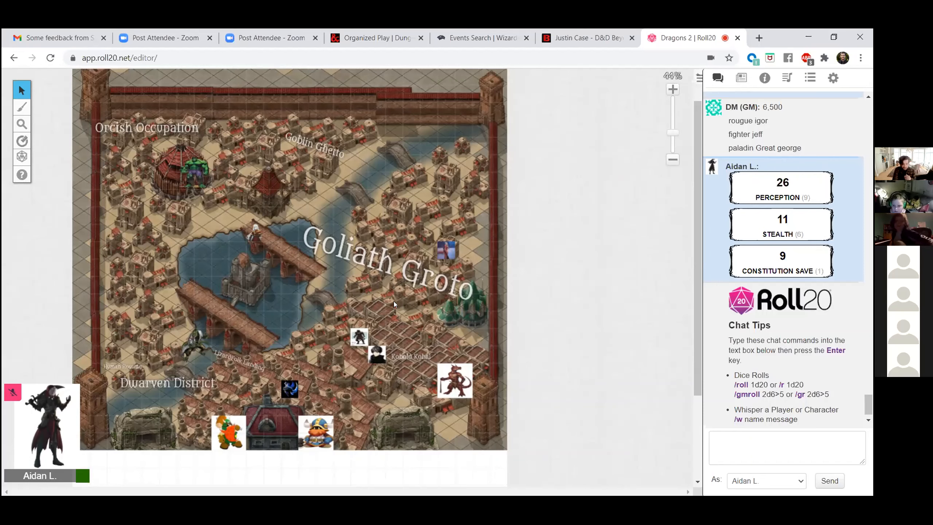
mouse_move(322, 323)
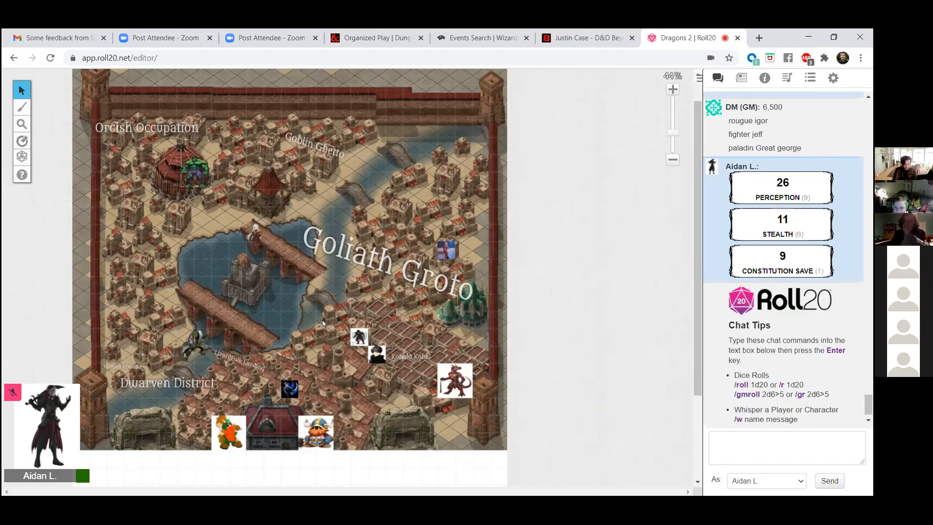
mouse_move(301, 279)
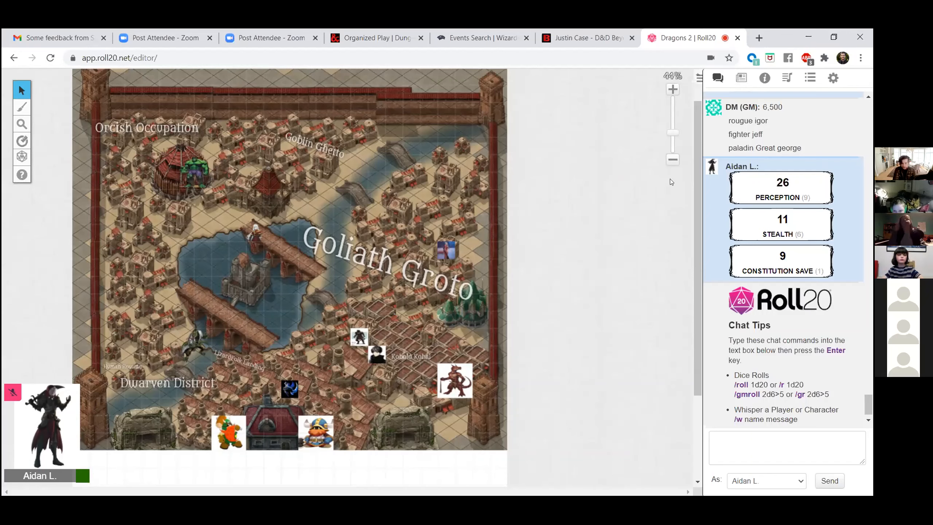
mouse_move(623, 145)
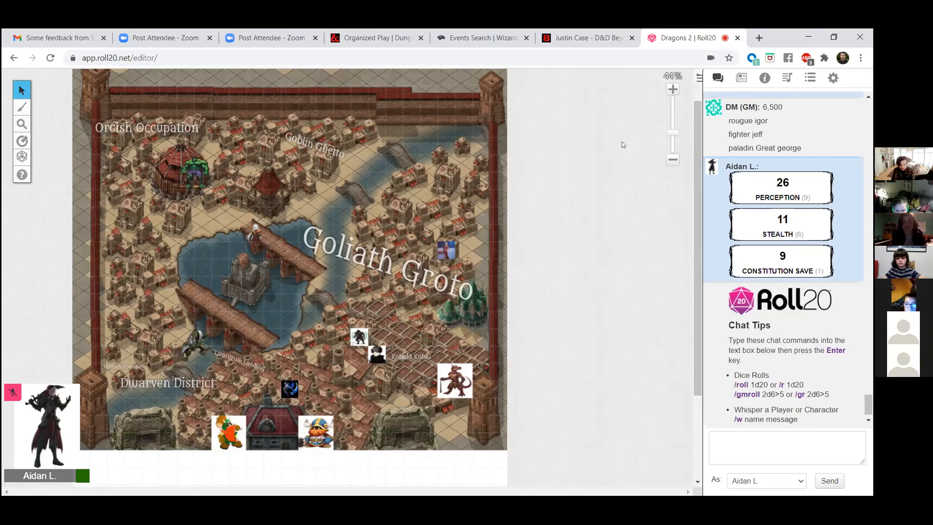
mouse_move(454, 207)
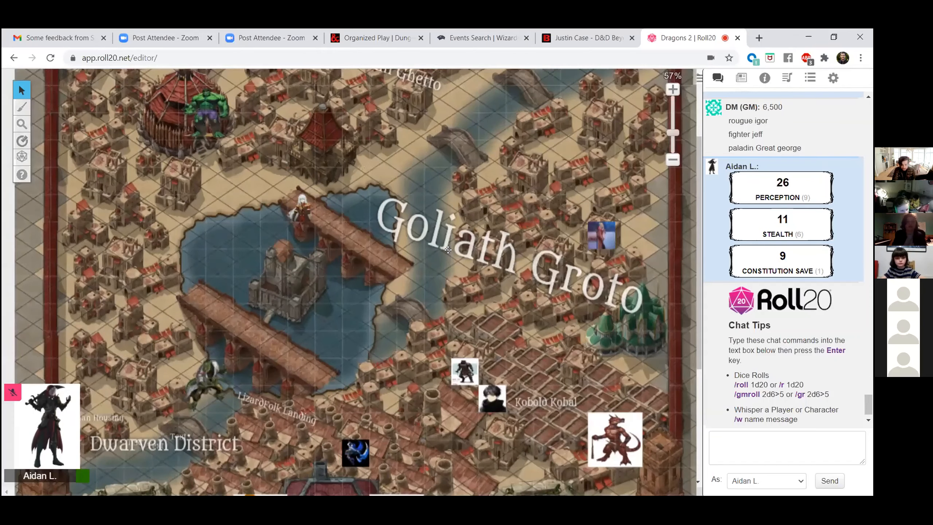
- Move the blonde character's token in Goliath Groto a few squares north
scroll("up", 3)
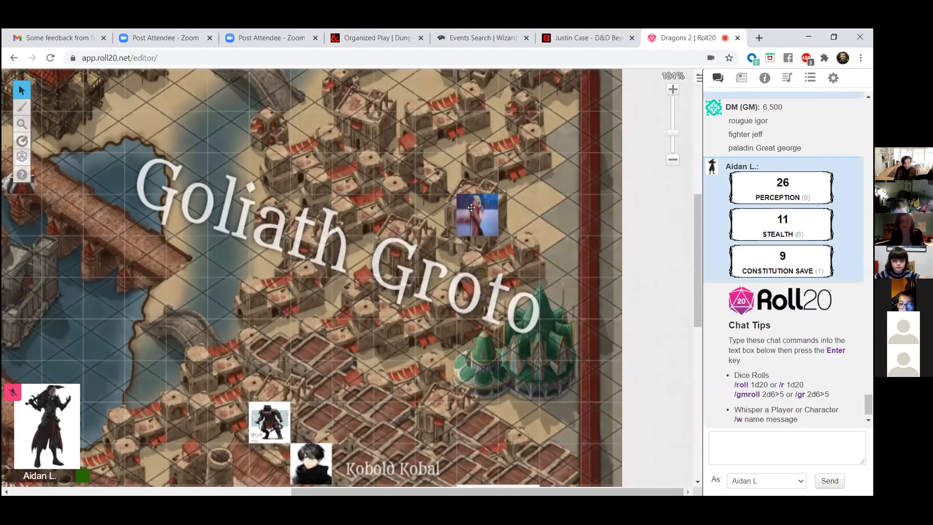
left_click(476, 214)
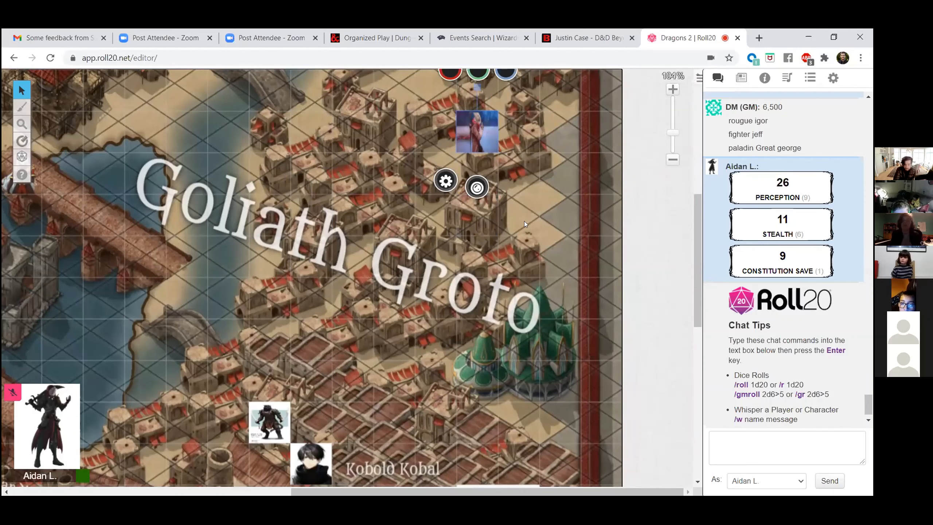
scroll("down", 3)
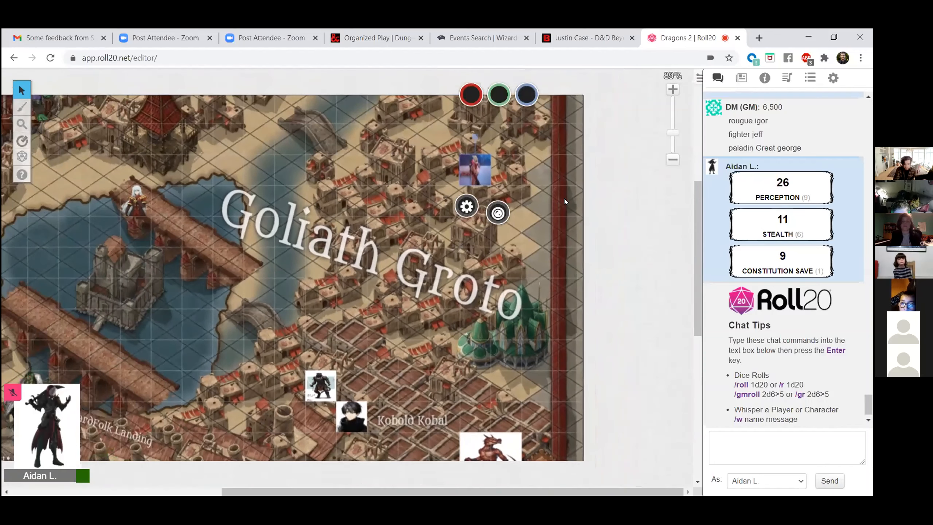
scroll("down", 3)
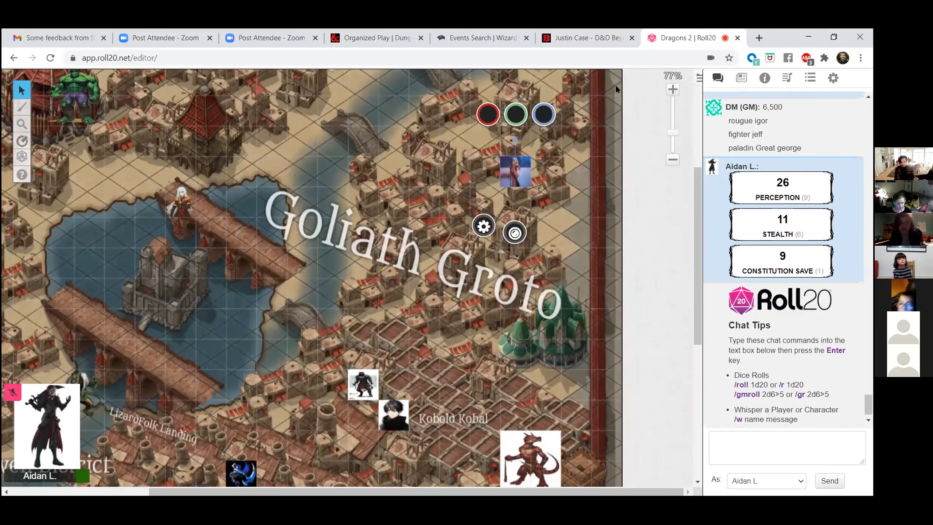
mouse_move(587, 37)
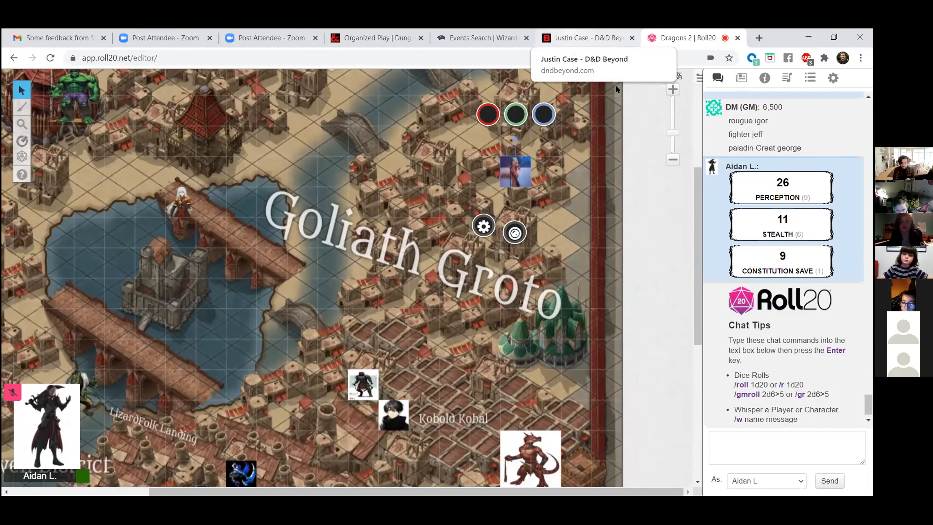
mouse_move(655, 261)
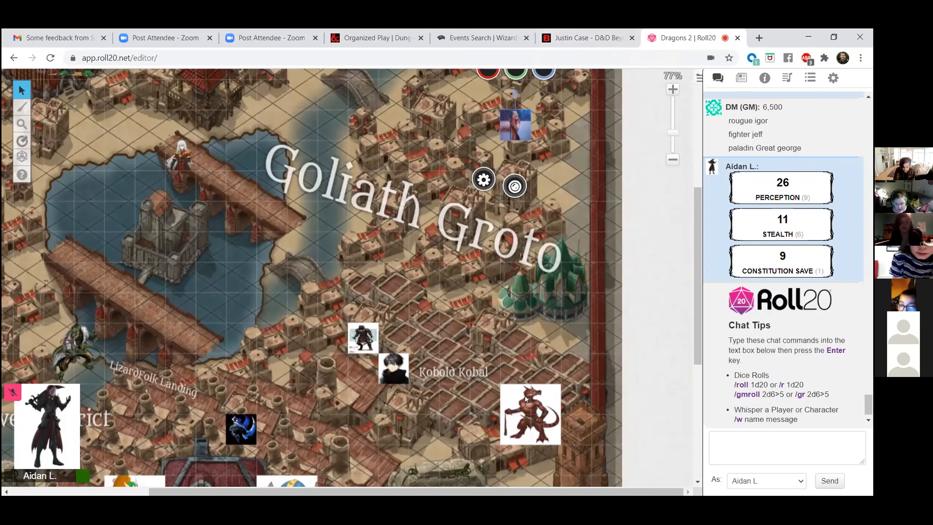
mouse_move(512, 421)
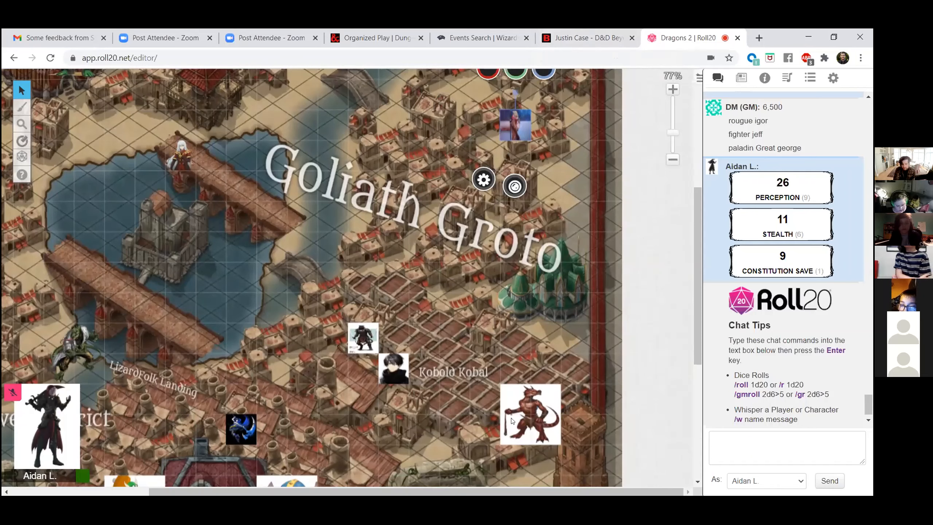
mouse_move(657, 176)
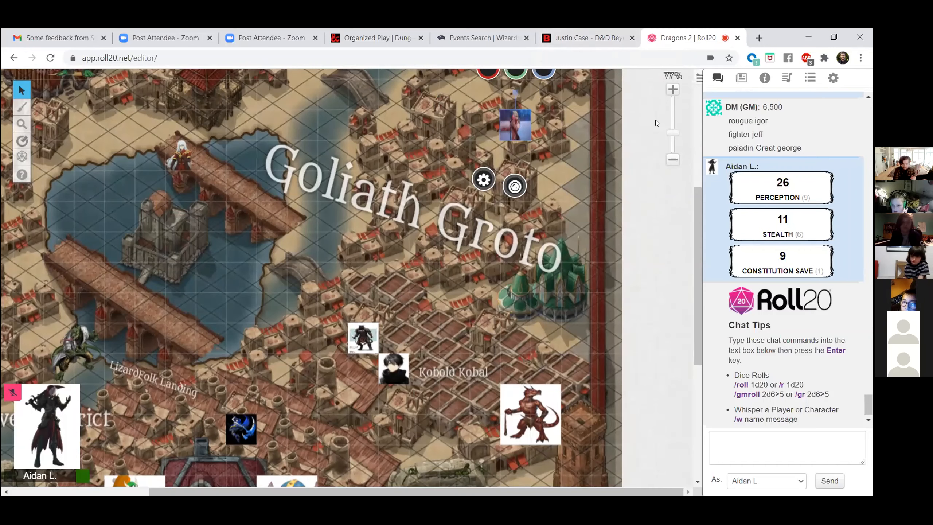
mouse_move(644, 104)
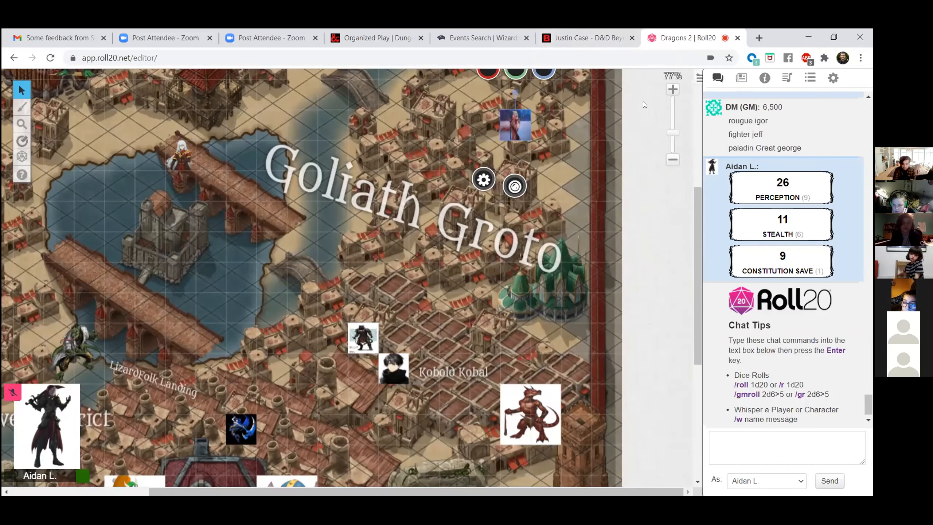
mouse_move(586, 38)
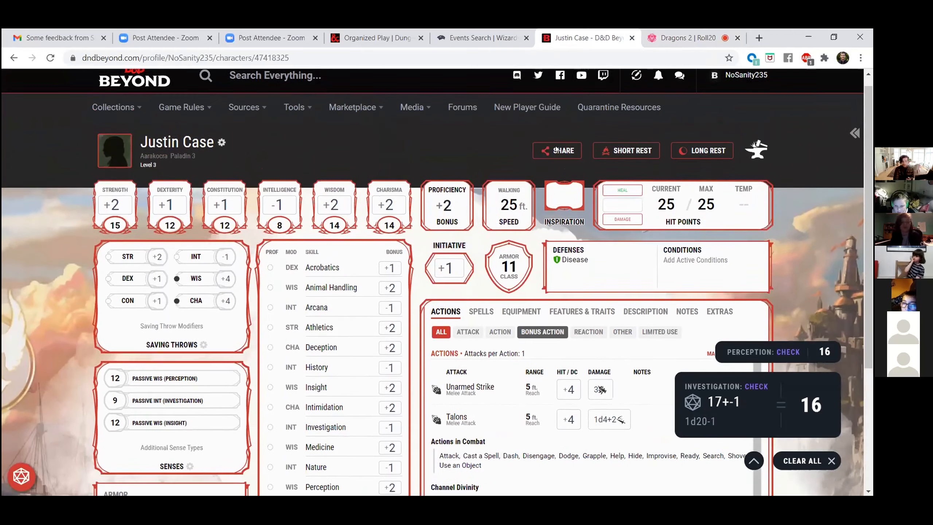
scroll("up", 3)
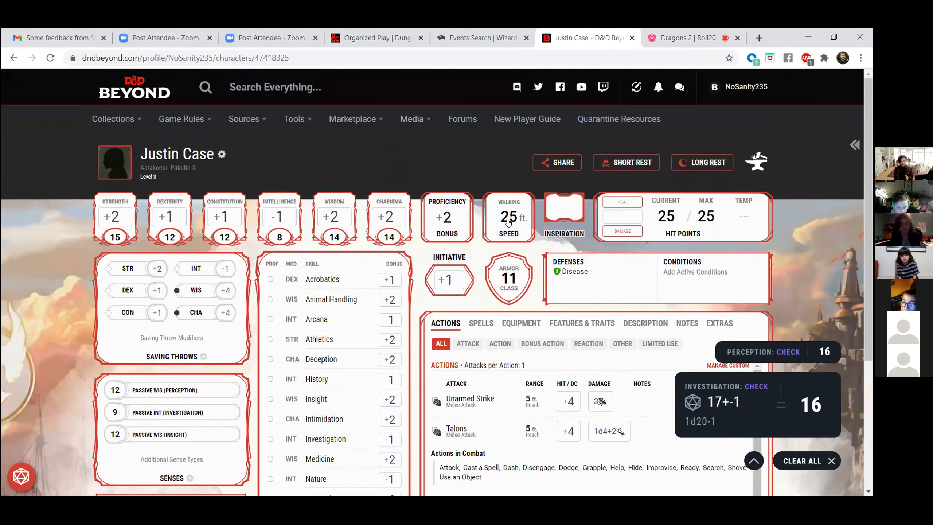
left_click(689, 37)
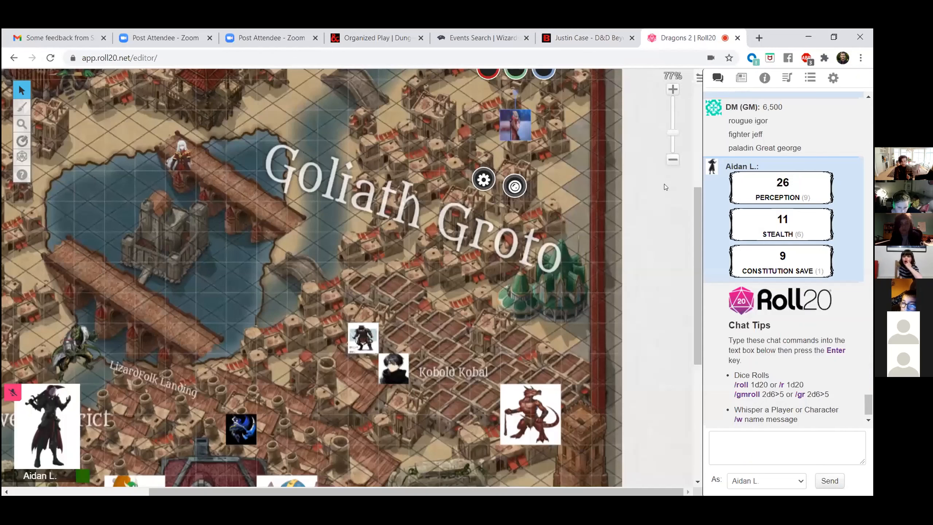
mouse_move(650, 237)
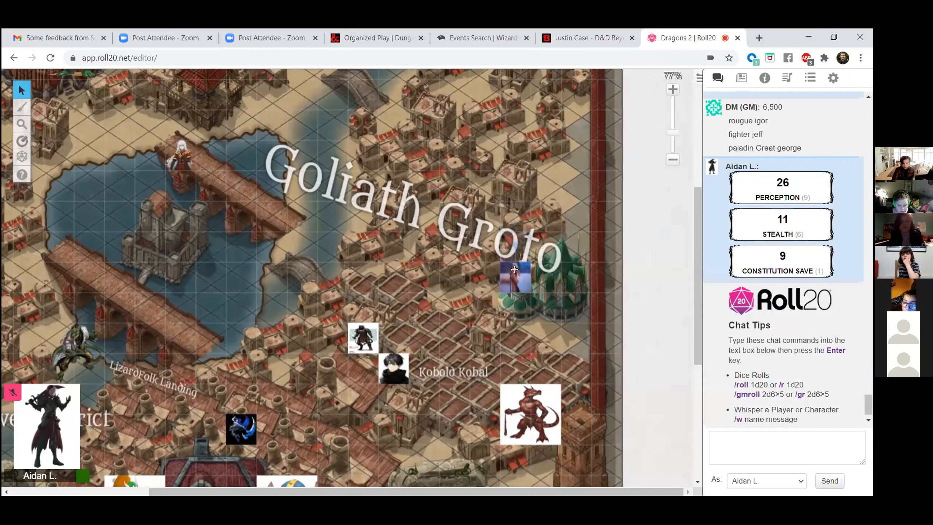
- Place the token beside the green-domed building, then bring up the D&D Beyond character sheet
left_click(515, 277)
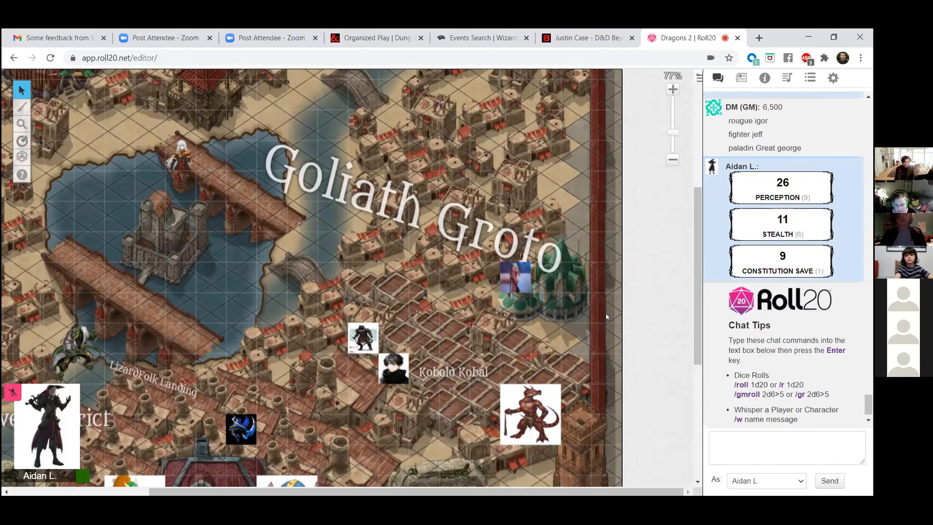
left_click(515, 277)
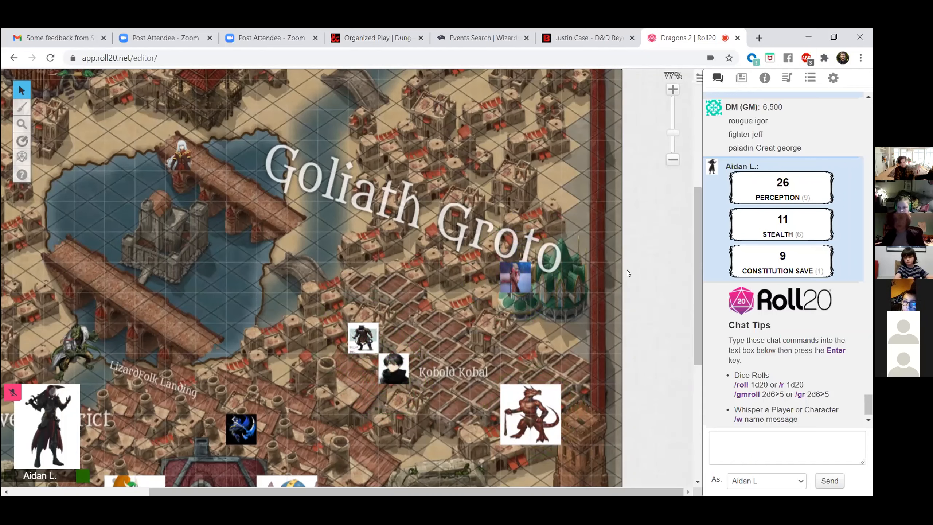
mouse_move(645, 215)
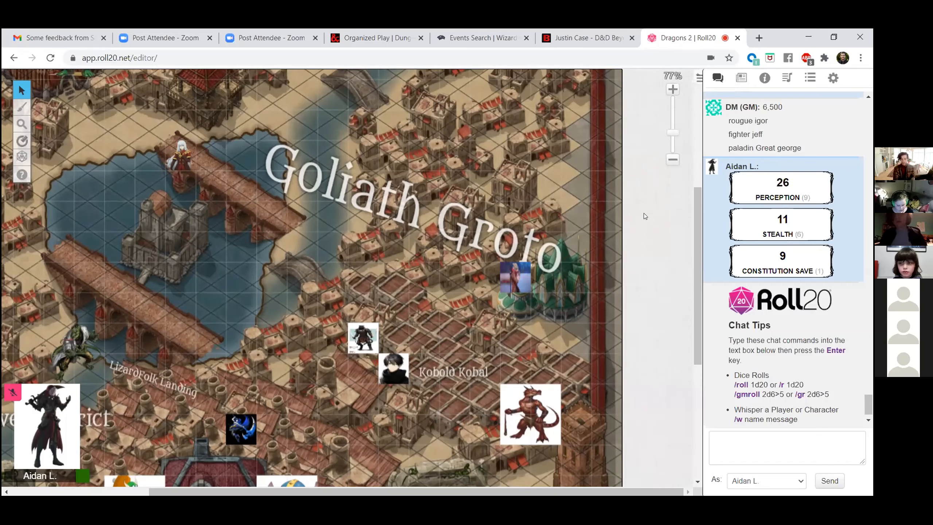
left_click(587, 37)
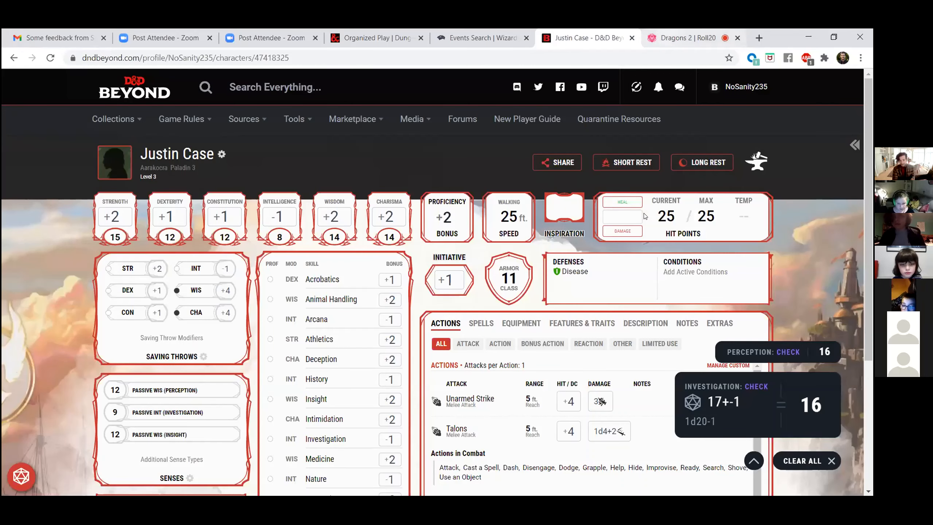
left_click(685, 37)
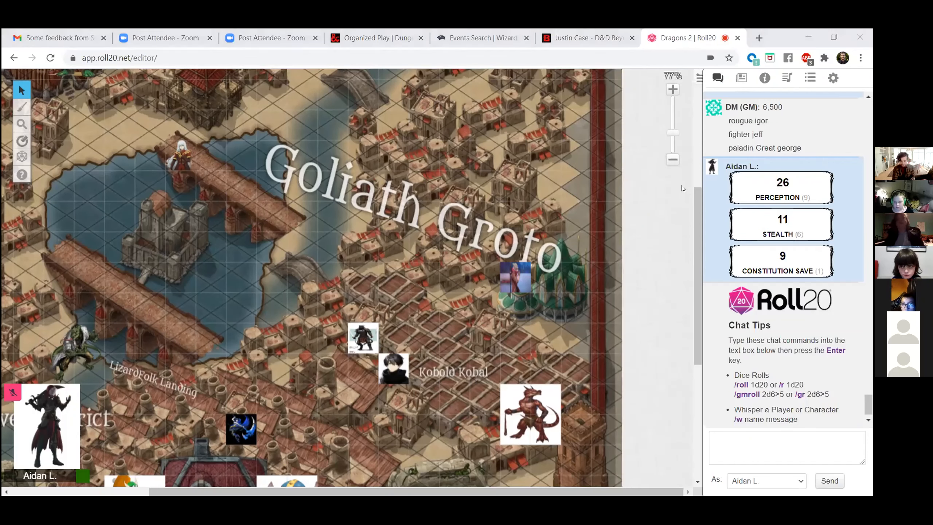
mouse_move(657, 258)
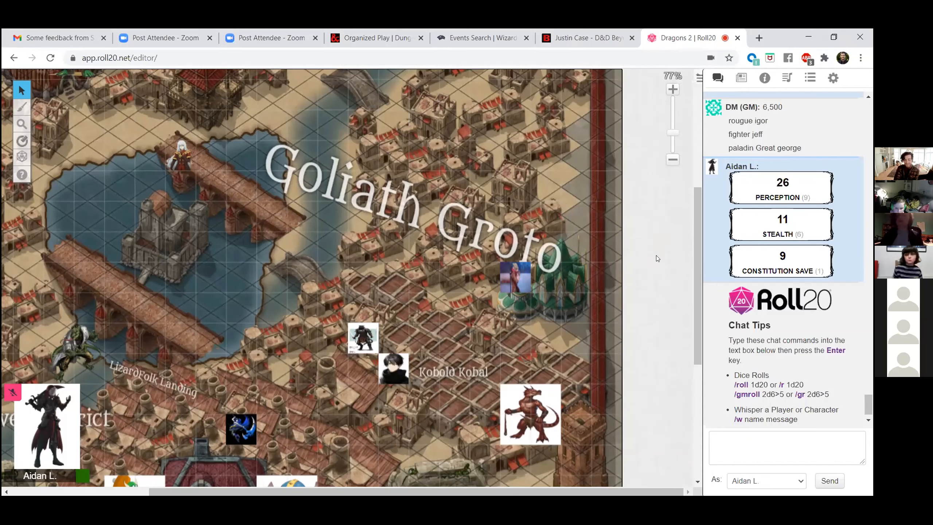
mouse_move(625, 401)
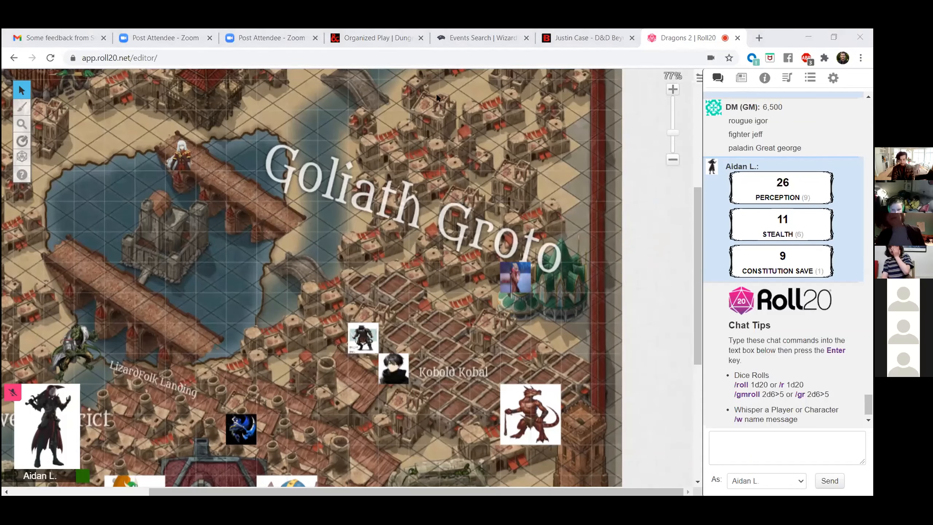
mouse_move(438, 82)
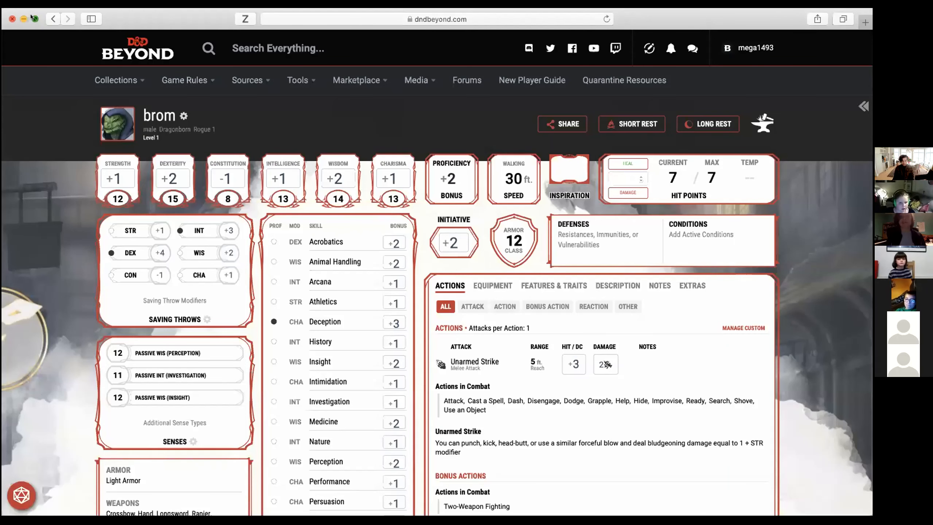
mouse_move(431, 118)
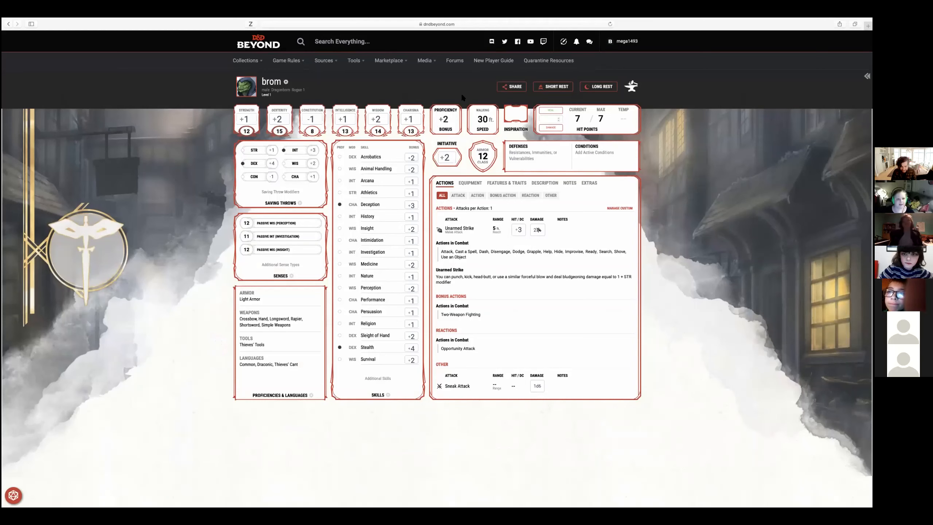
mouse_move(412, 172)
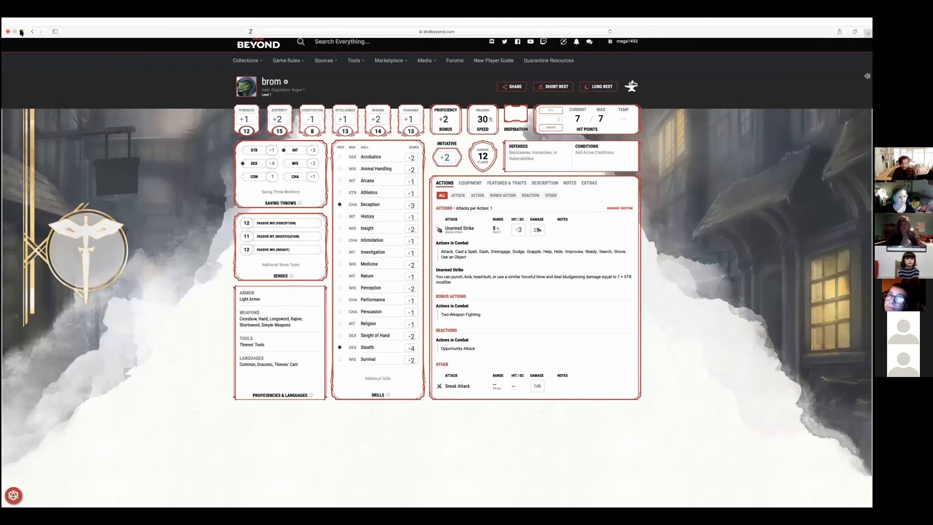
- Toggle the full-screen view of brom's Dragonborn Rogue character sheet
left_click(21, 32)
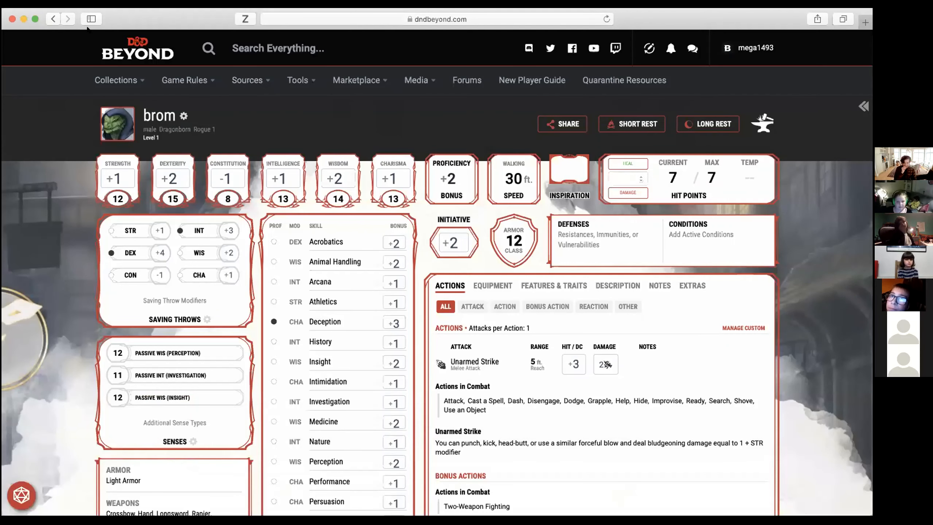
mouse_move(146, 261)
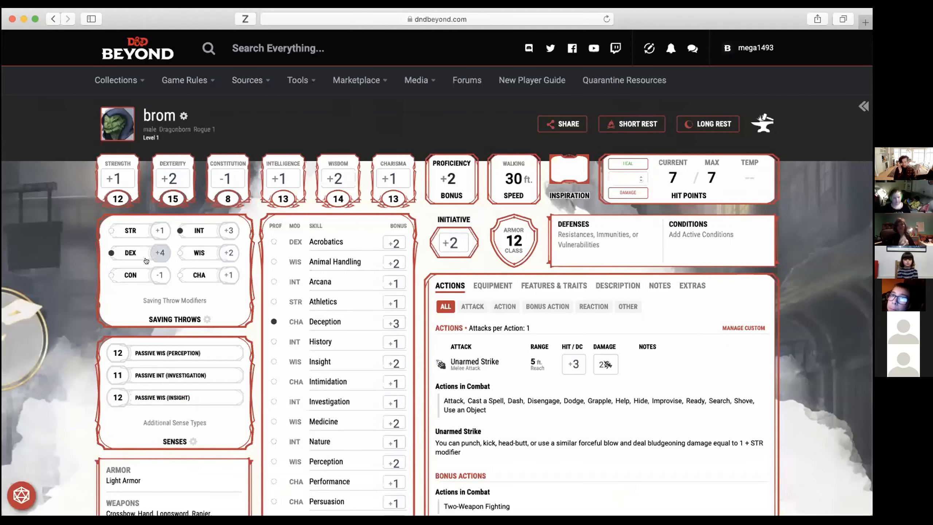
mouse_move(147, 253)
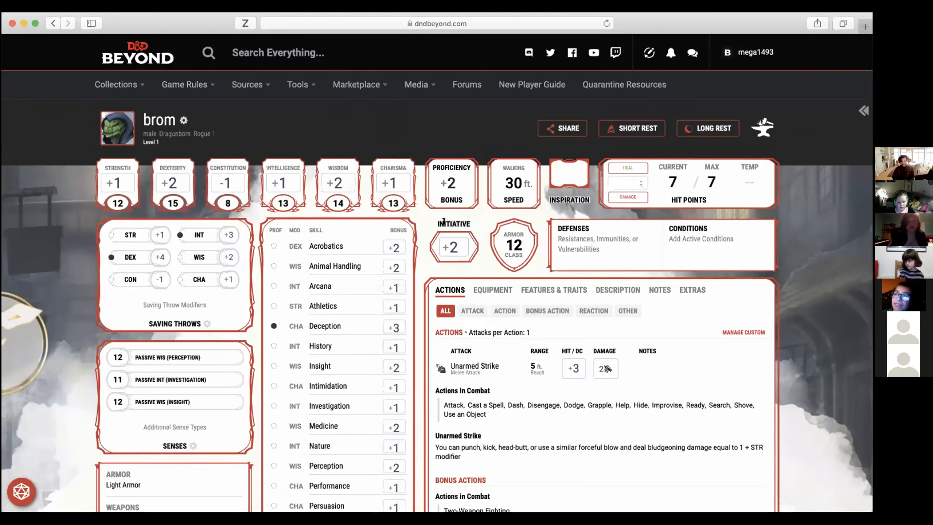
mouse_move(482, 257)
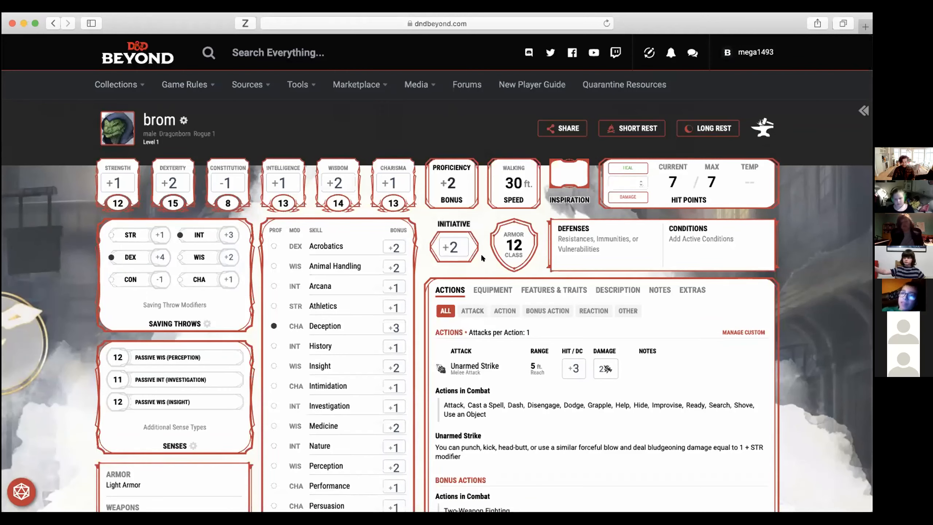
mouse_move(509, 248)
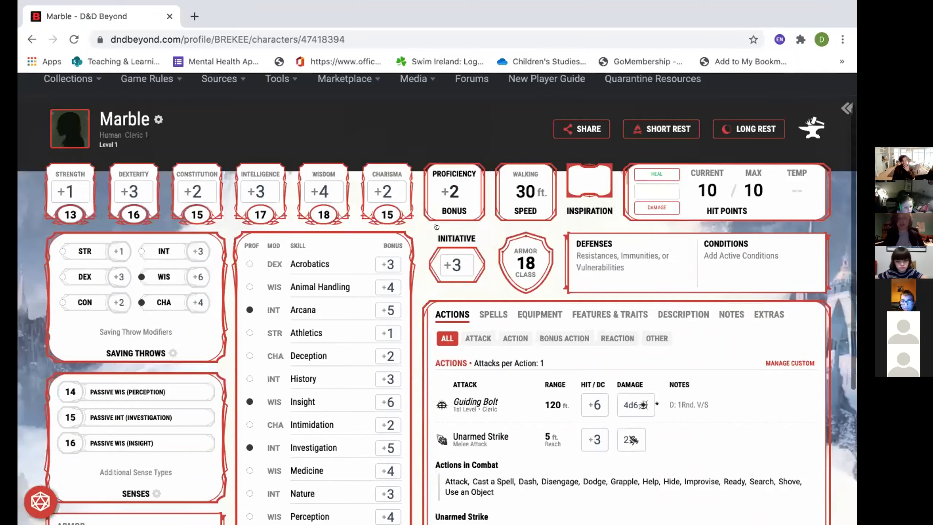
- Review the Actions list, then show Marble's spells with Sacred Flame and Bless
scroll("down", 3)
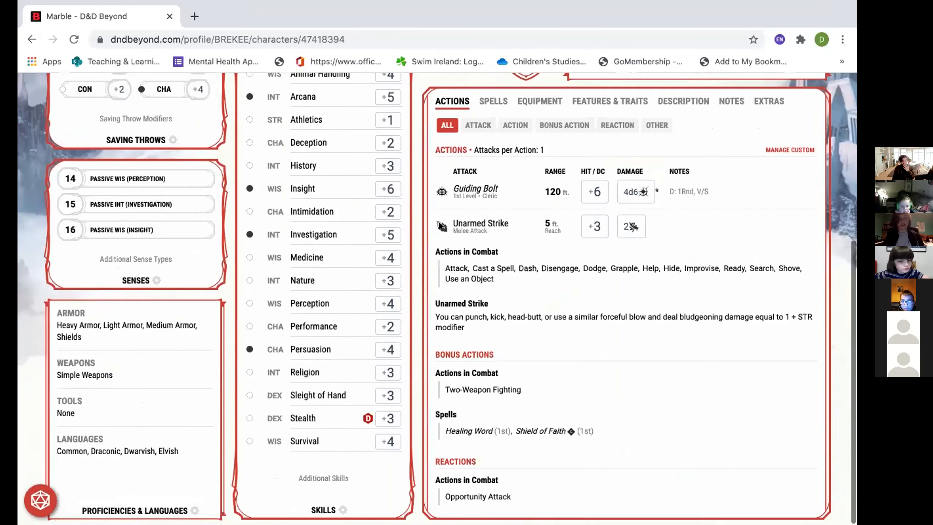
scroll("up", 3)
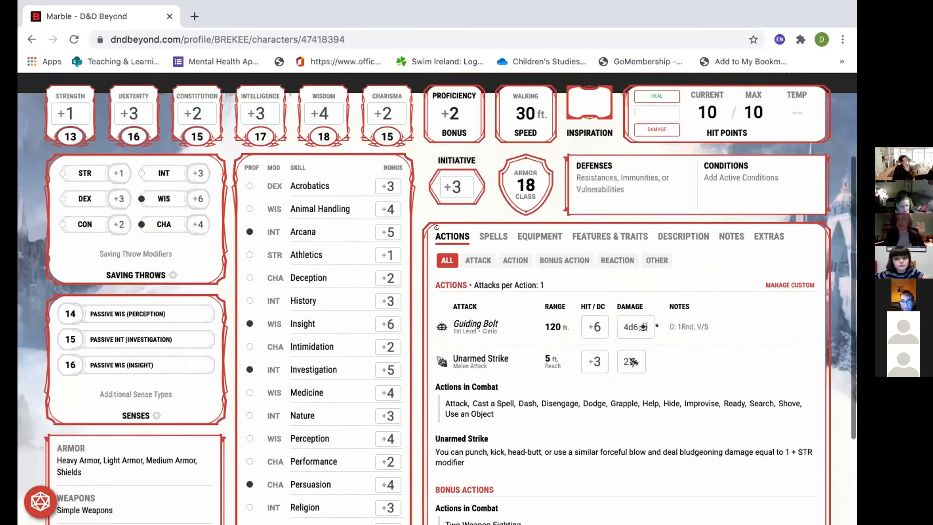
scroll("up", 3)
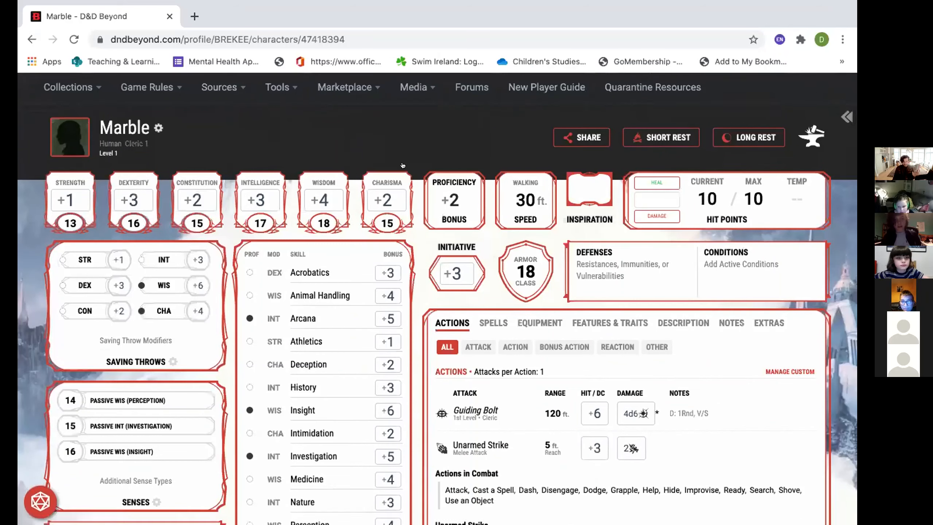
scroll("down", 3)
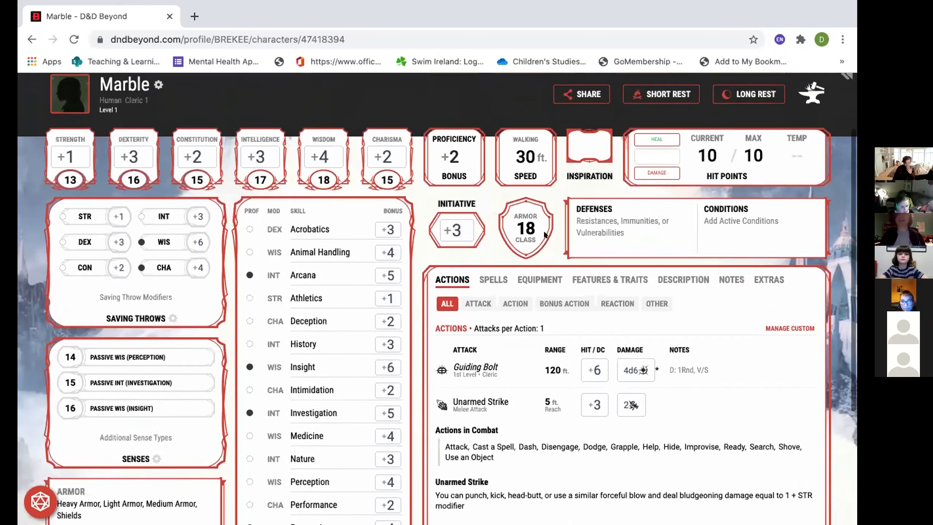
scroll("down", 3)
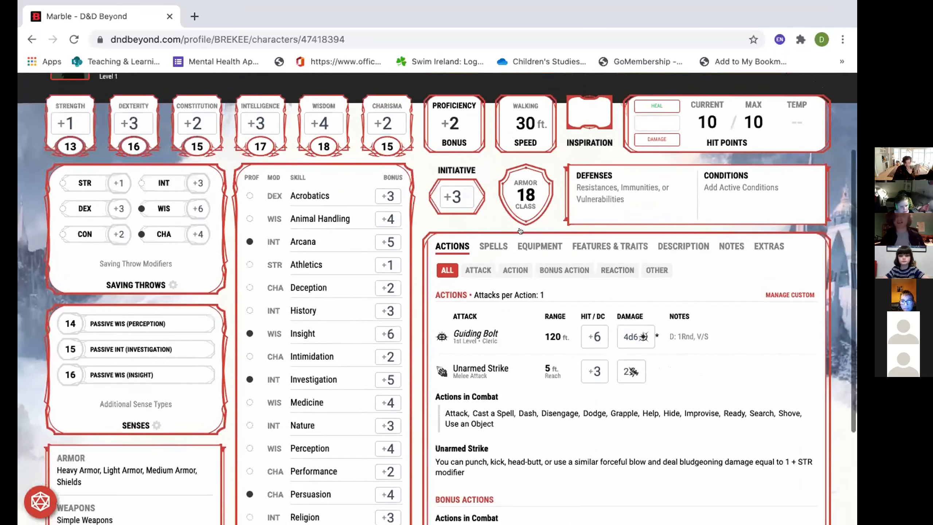
scroll("down", 3)
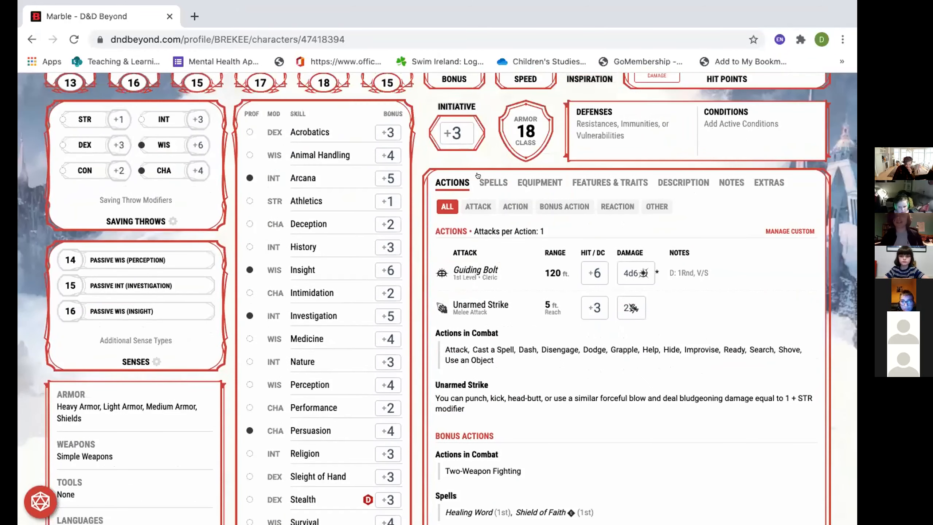
left_click(493, 183)
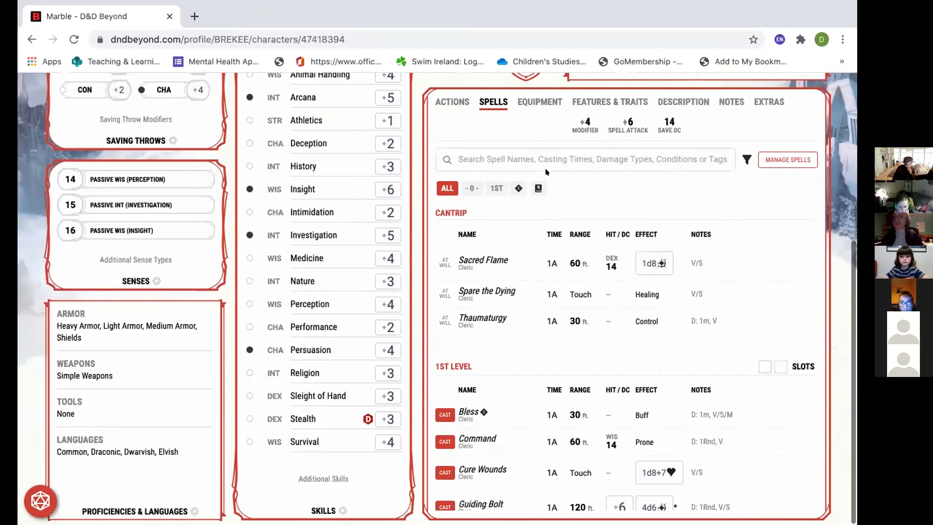
- Review the Spells list, dismiss the Manage Spells panel, and return to the Actions tab with Guiding Bolt and Unarmed Strike
scroll("up", 3)
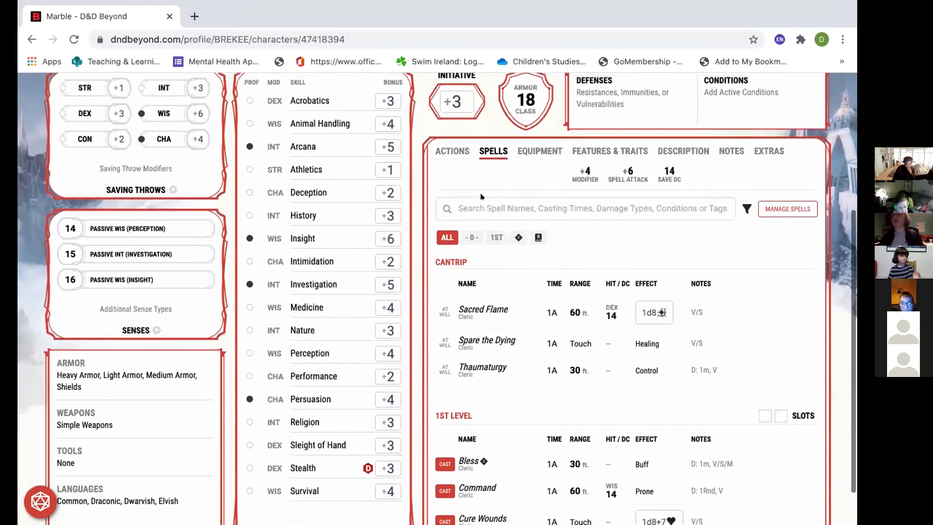
scroll("down", 3)
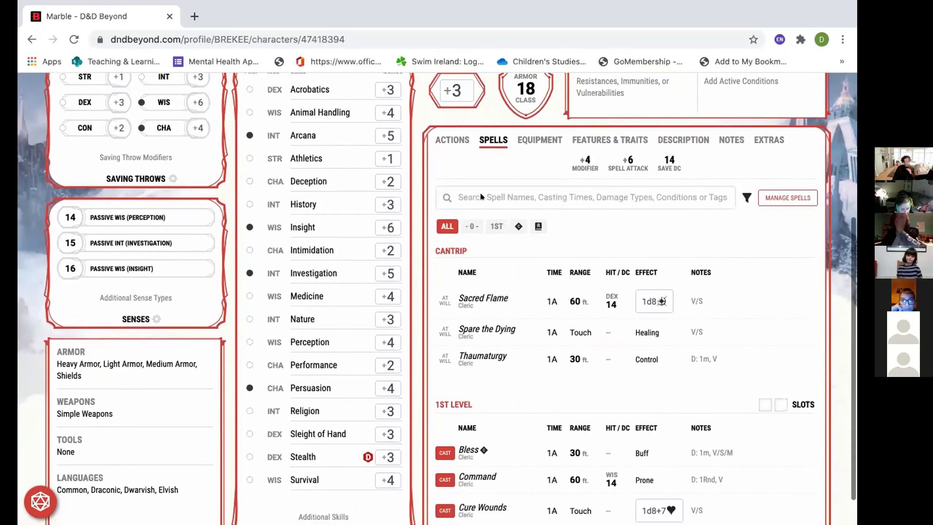
scroll("down", 3)
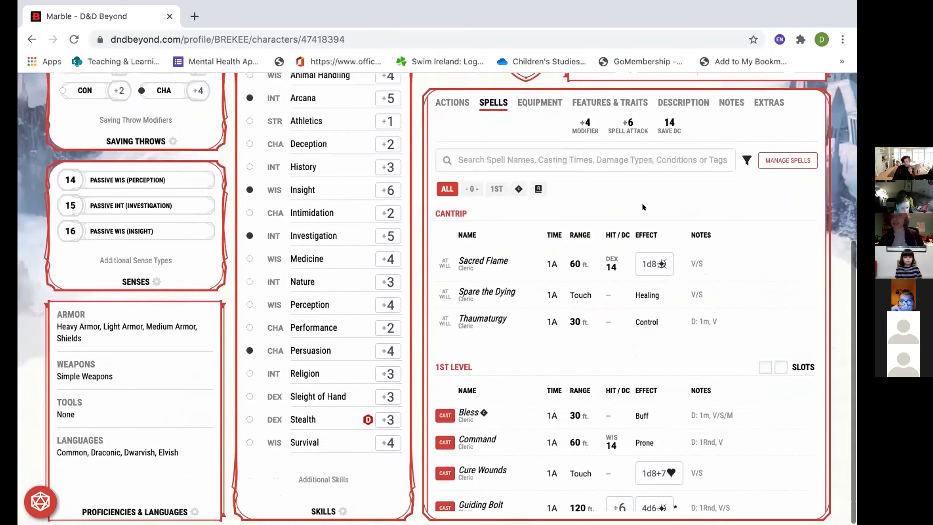
scroll("down", 3)
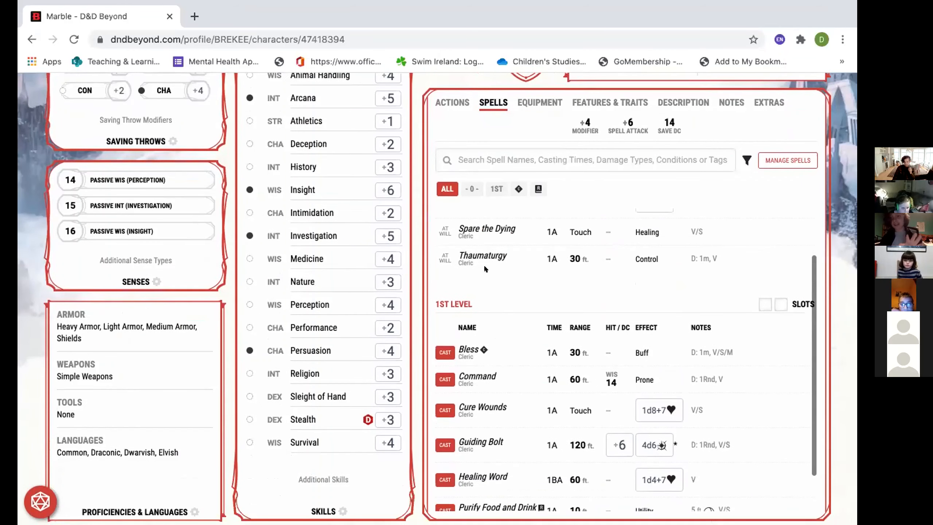
scroll("up", 3)
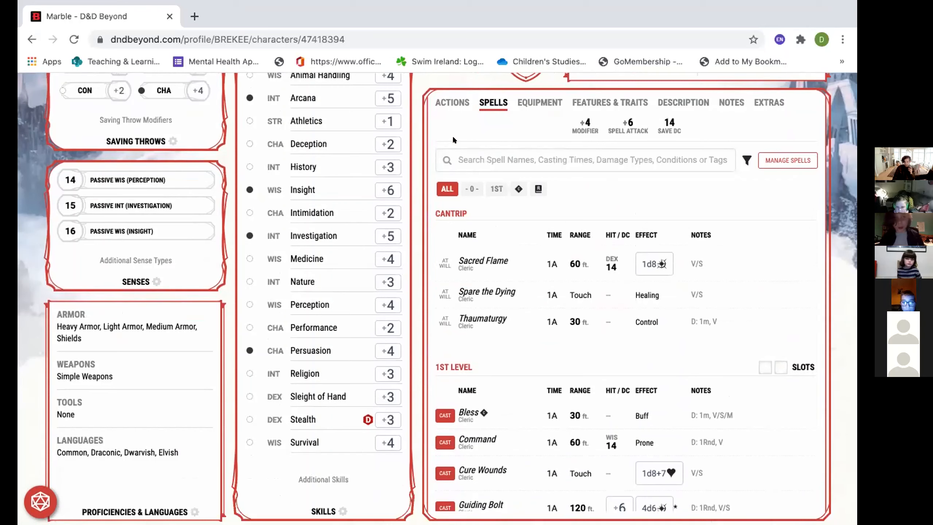
mouse_move(482, 185)
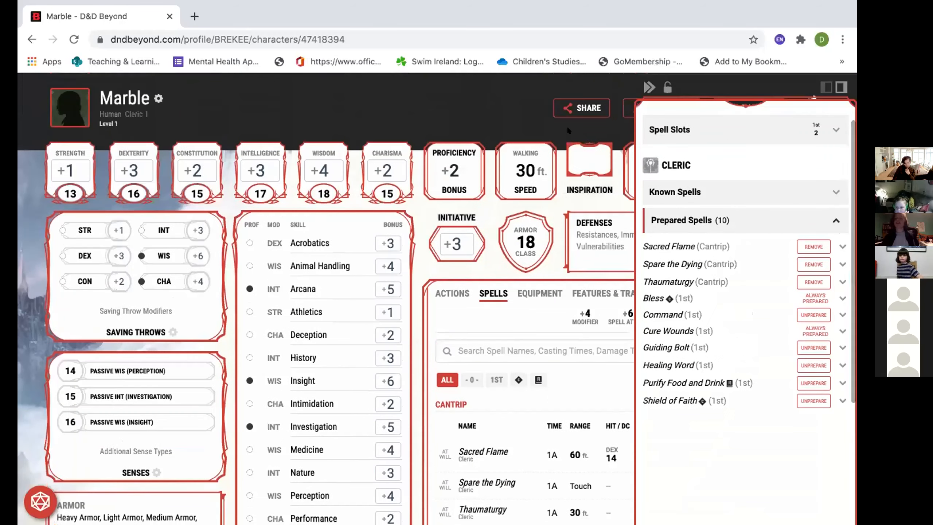
left_click(847, 87)
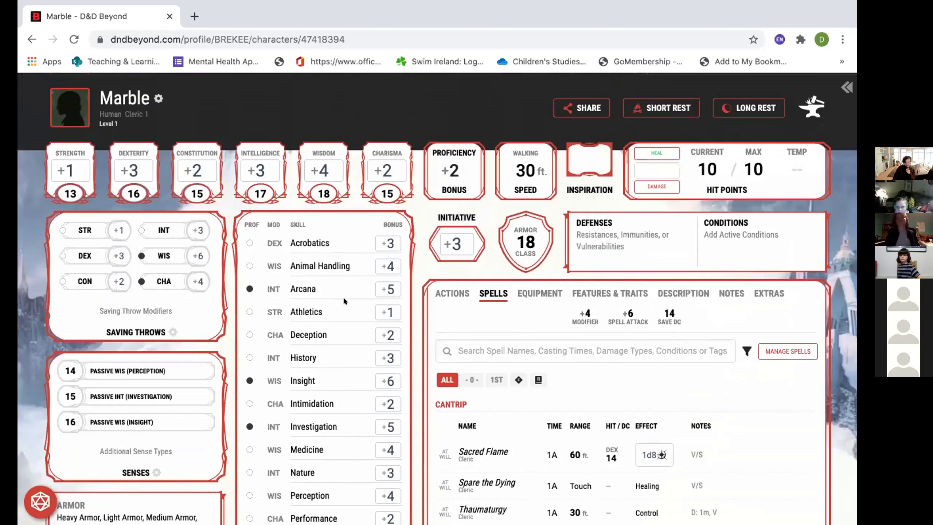
scroll("down", 3)
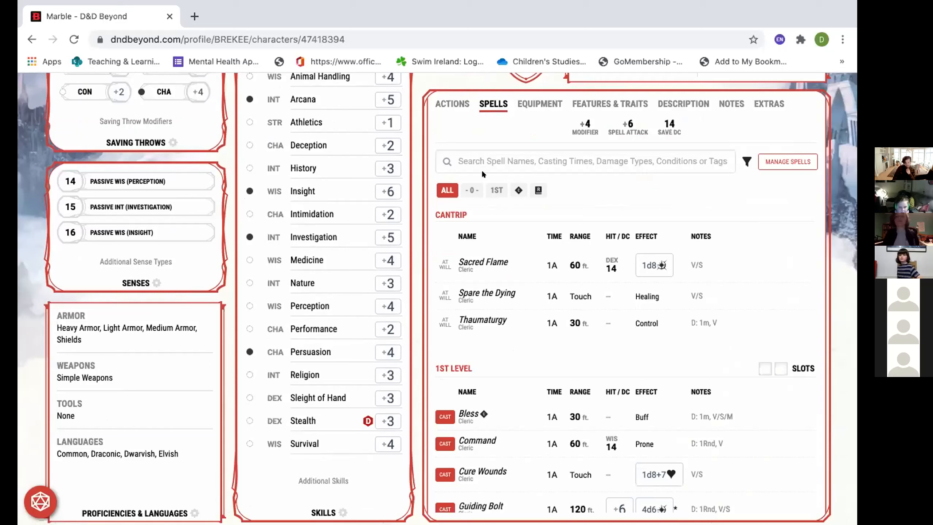
scroll("up", 3)
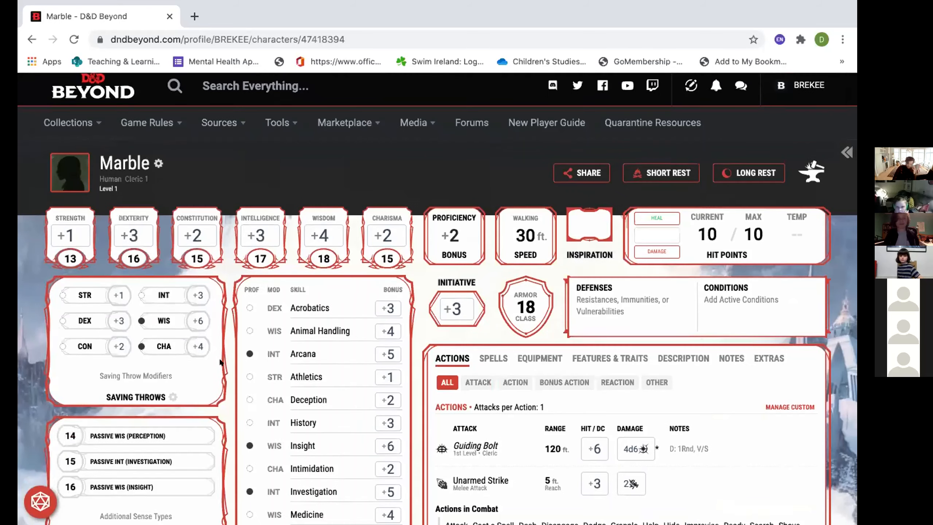
- Return to the top of the sheet showing Marble's ability scores while a die tumbles across it
scroll("down", 3)
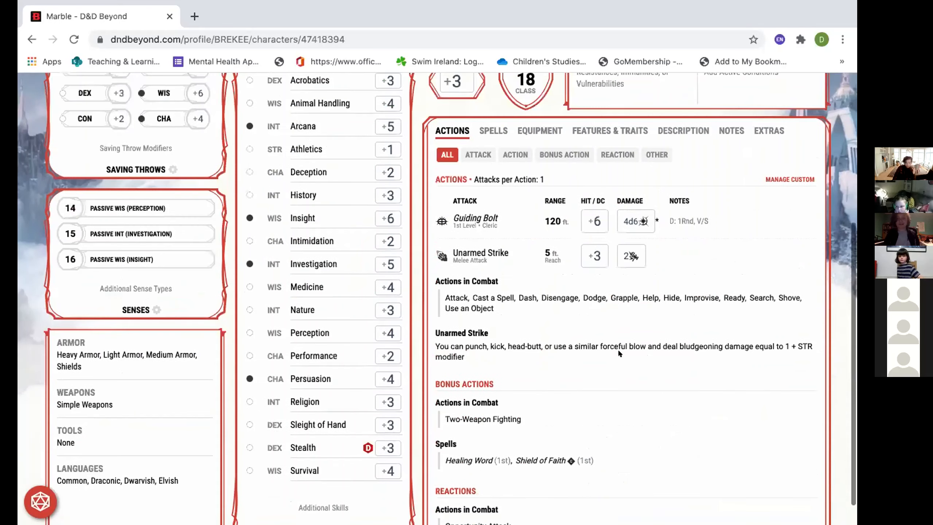
scroll("up", 3)
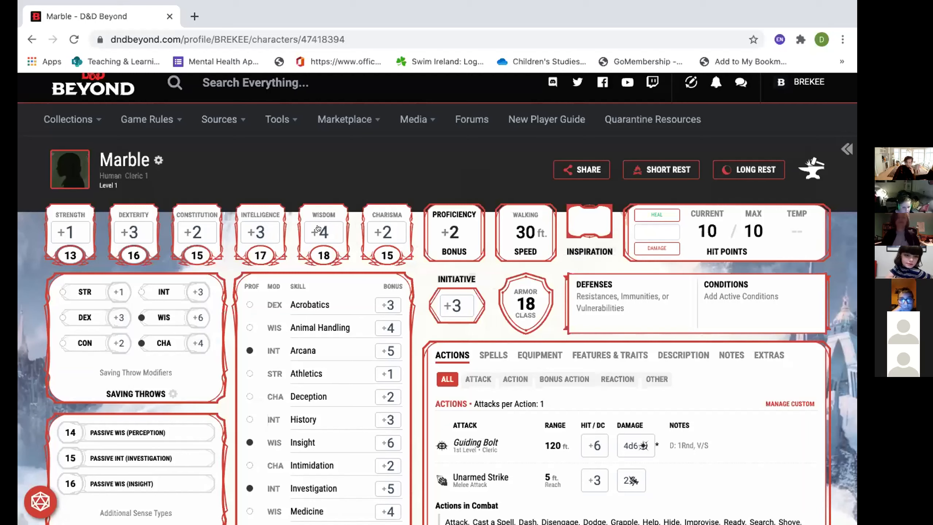
mouse_move(319, 256)
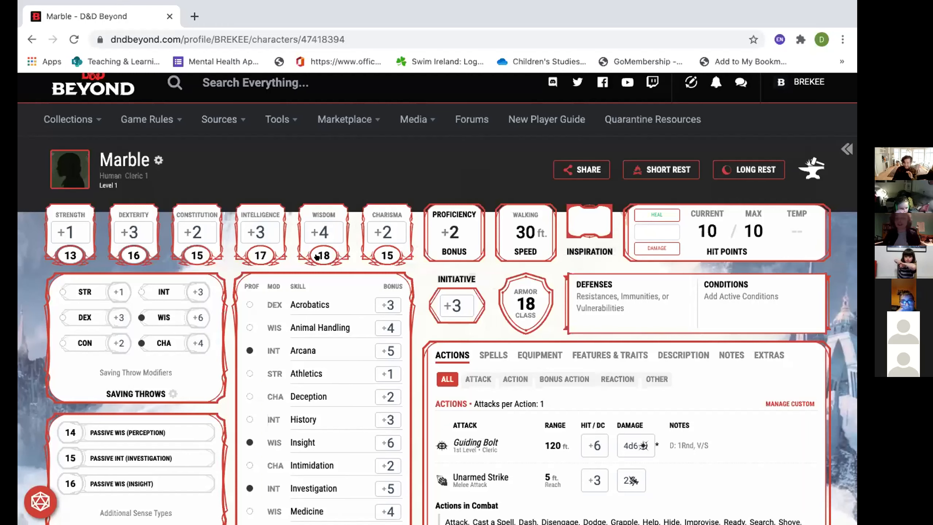
mouse_move(758, 481)
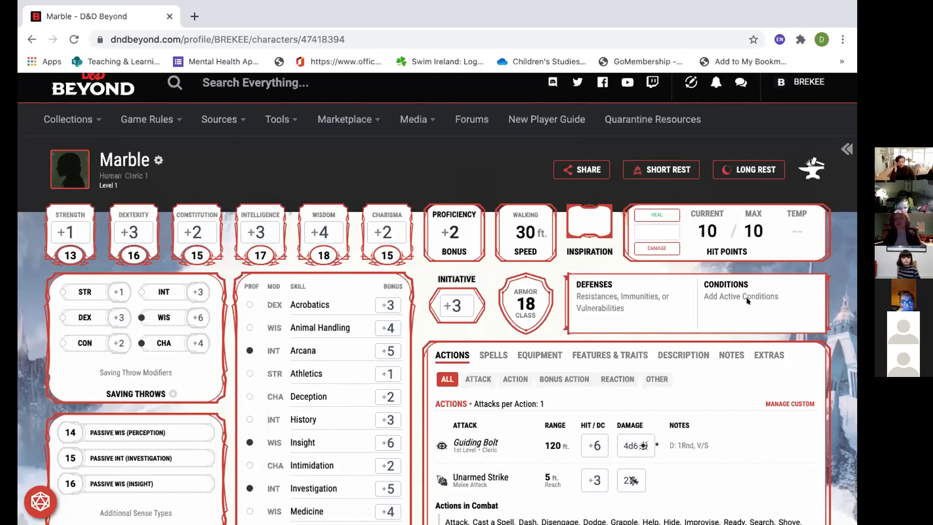
mouse_move(442, 180)
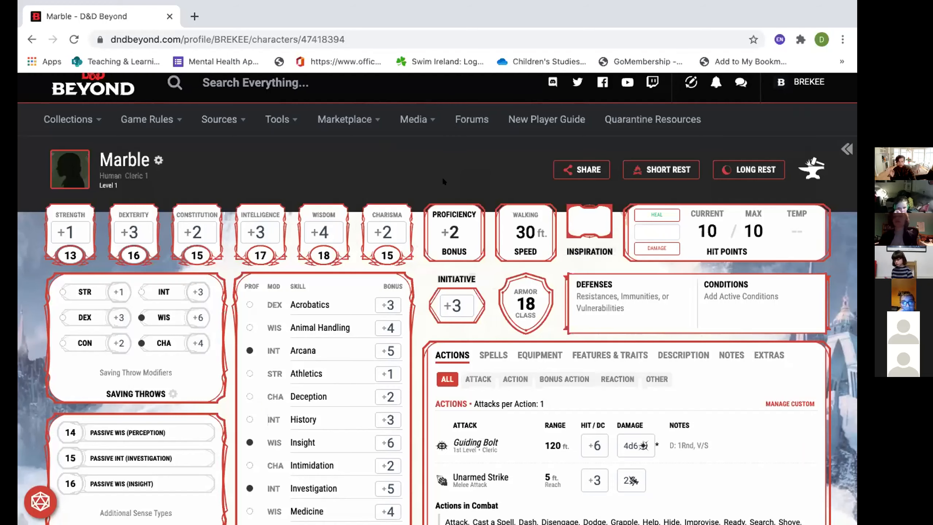
scroll("down", 3)
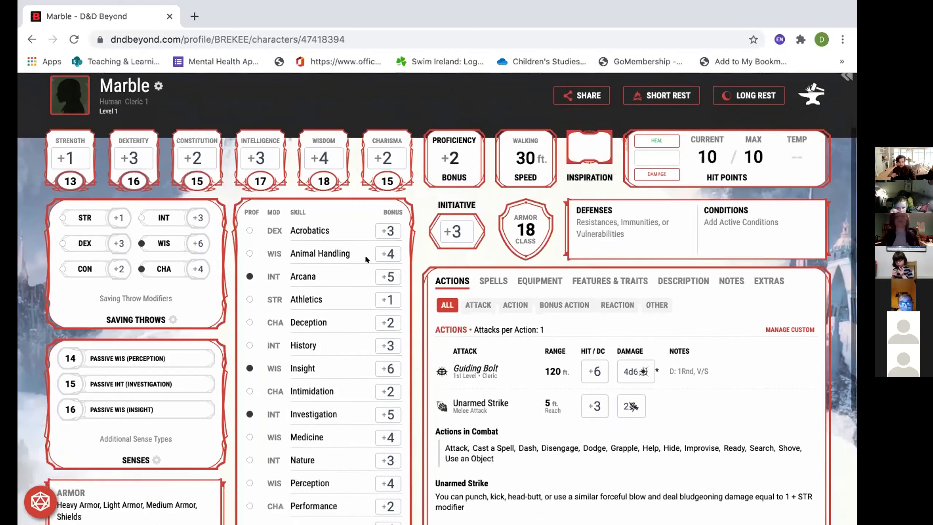
scroll("up", 3)
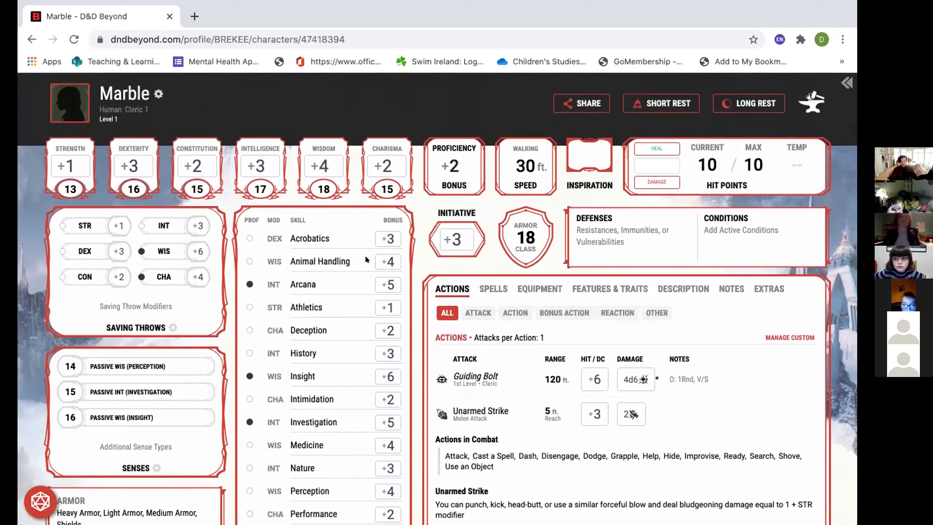
mouse_move(438, 269)
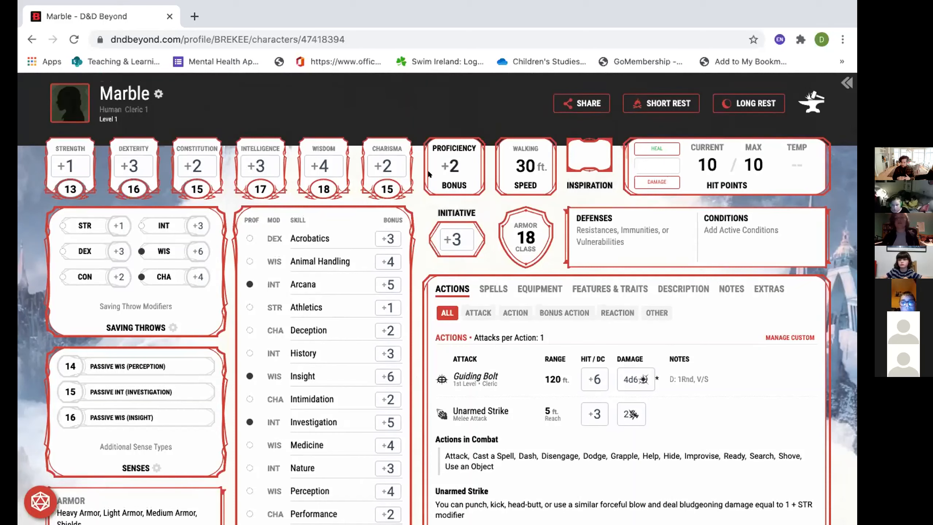
mouse_move(558, 122)
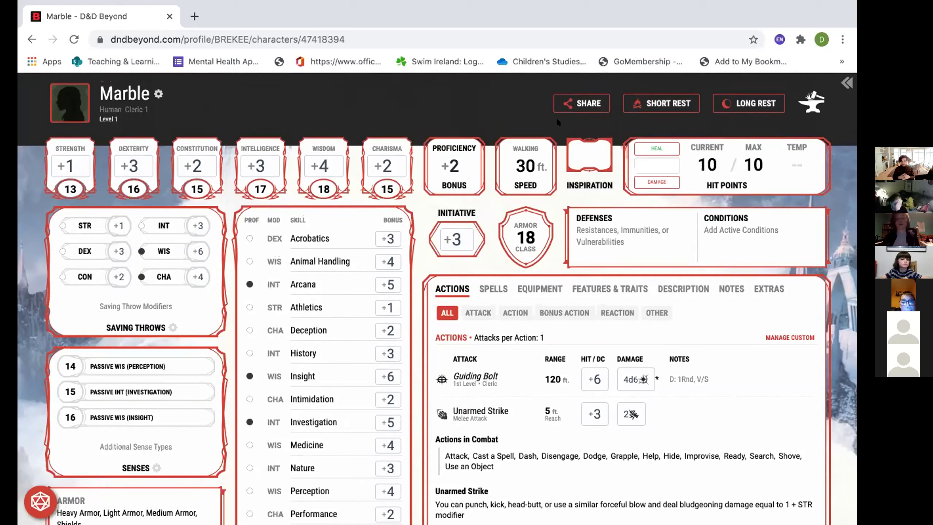
mouse_move(316, 121)
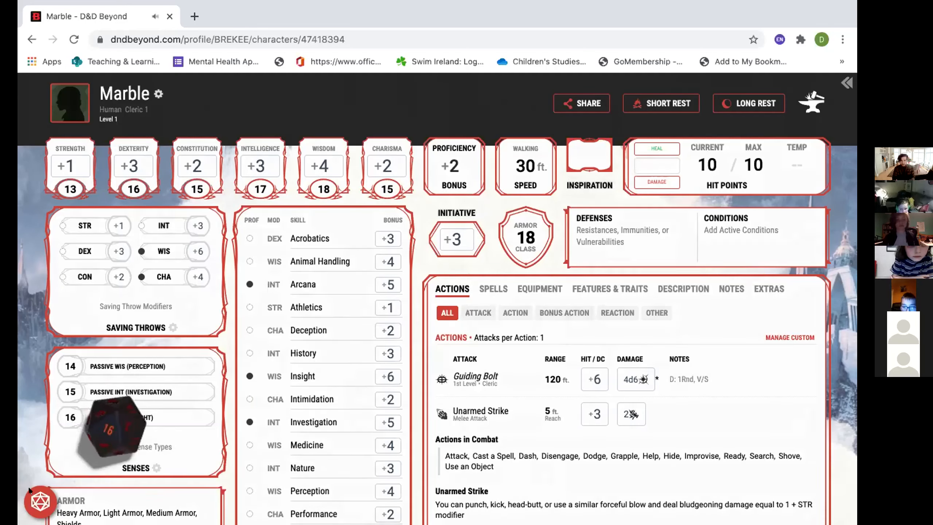
- Roll 4d6 in the dice roller for a total of 11 (1+2+4+4)
left_click(40, 501)
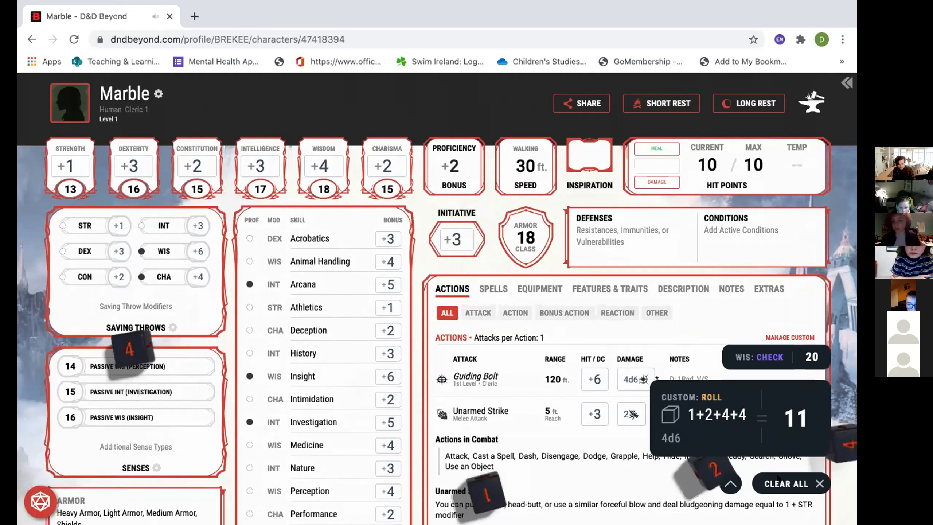
mouse_move(749, 452)
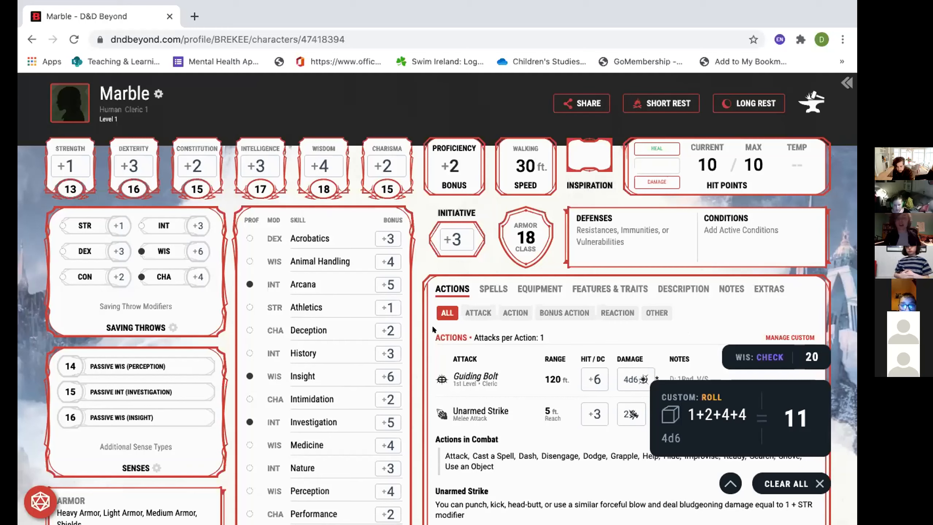
mouse_move(428, 301)
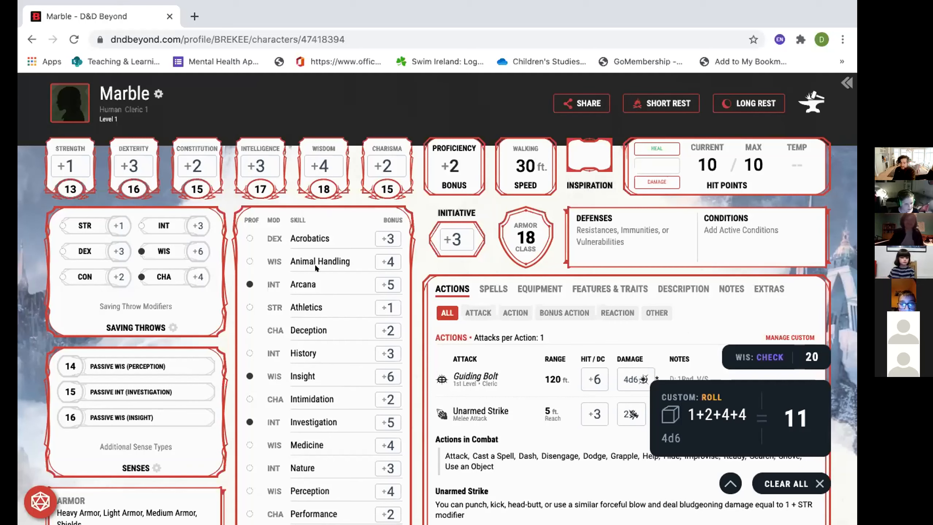
mouse_move(444, 301)
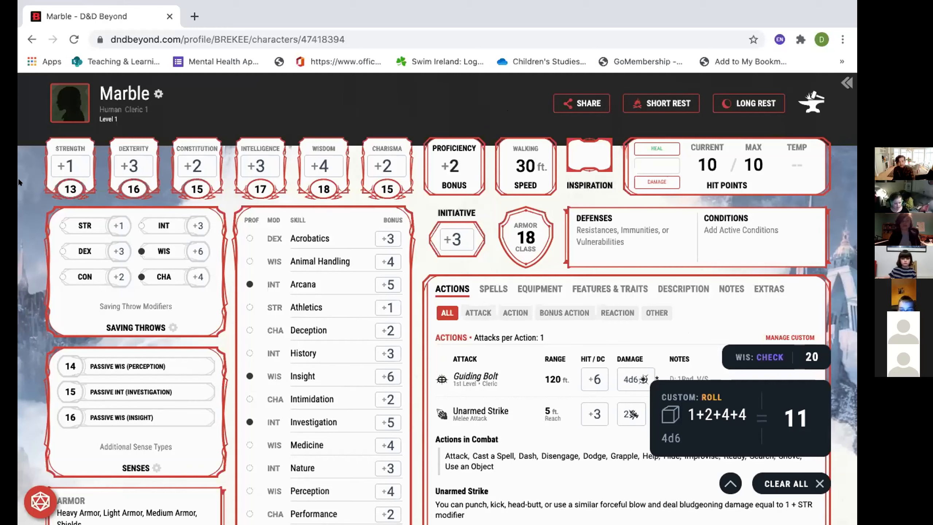
mouse_move(159, 121)
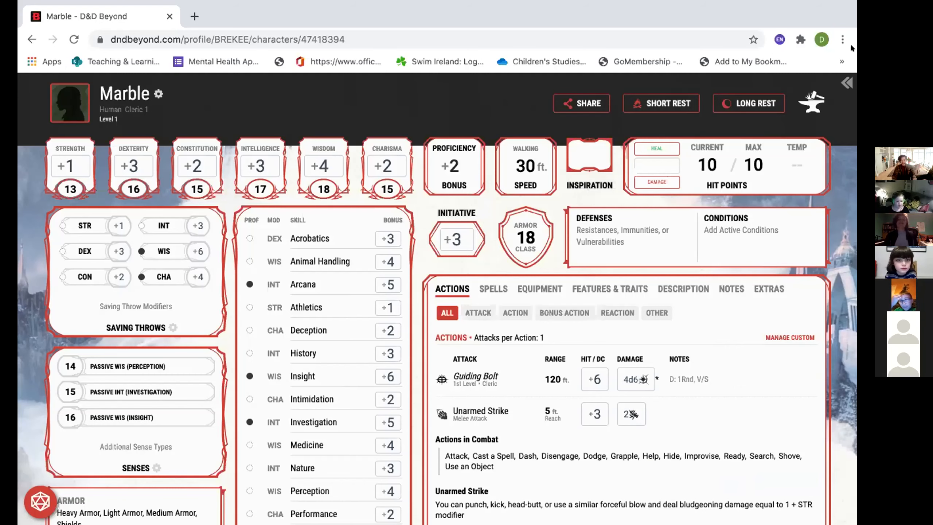
mouse_move(533, 228)
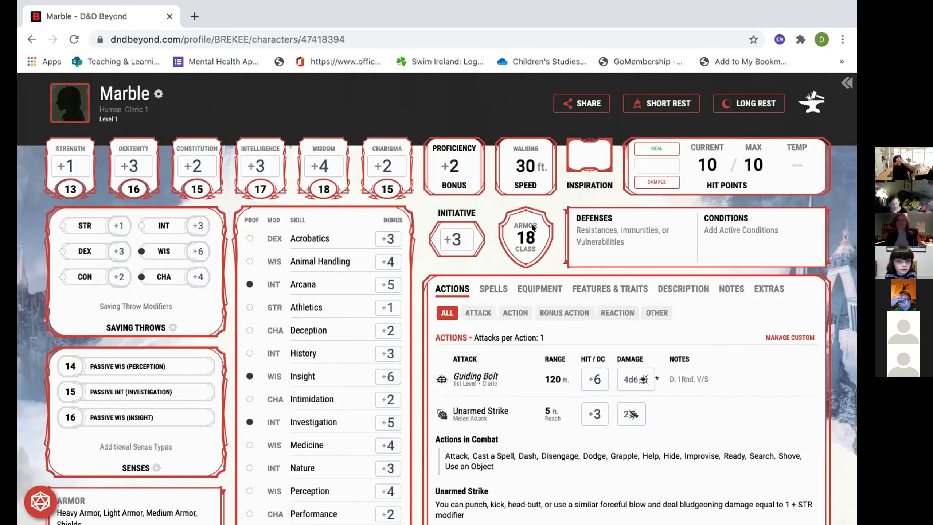
- Show the Armor Class 18 breakdown: Chain Mail 16 plus Shield +2
left_click(525, 238)
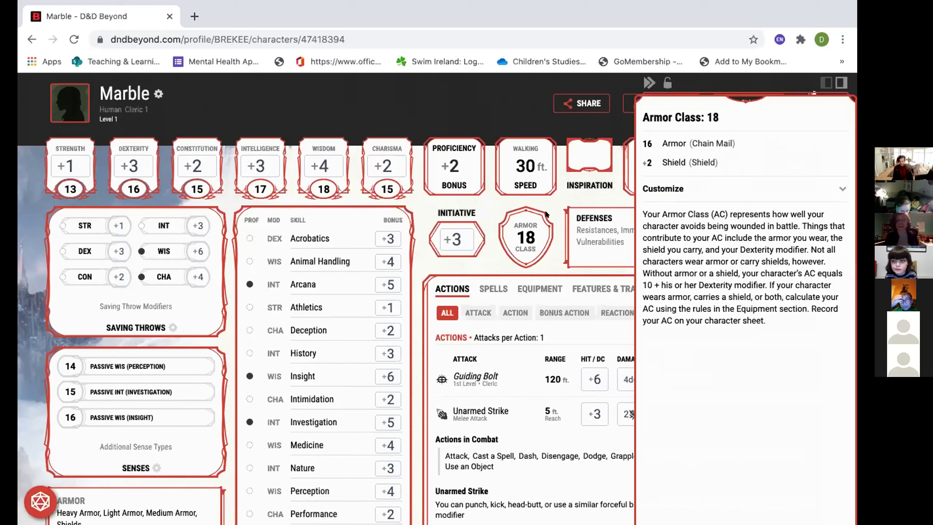
mouse_move(586, 197)
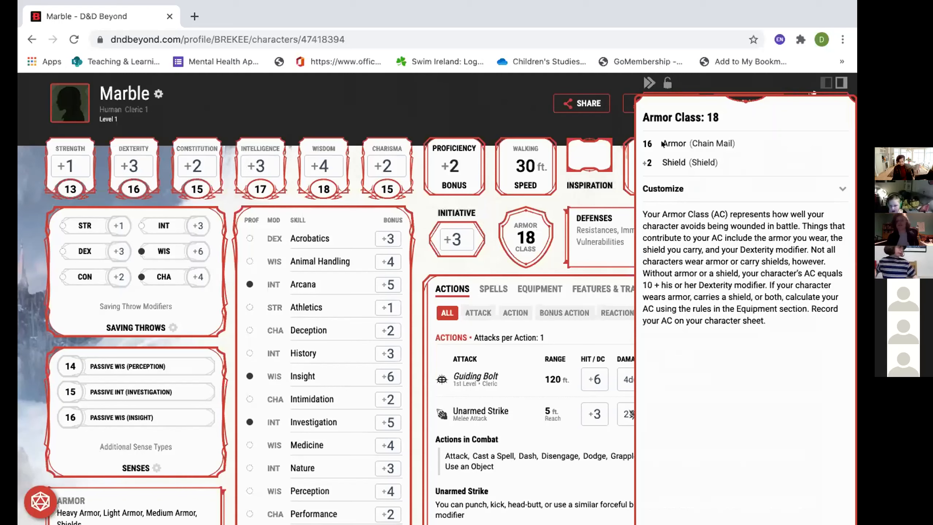
- Dismiss the Armor Class panel to return to Marble's full sheet showing AC 18 and 10/10 hit points
left_click(847, 82)
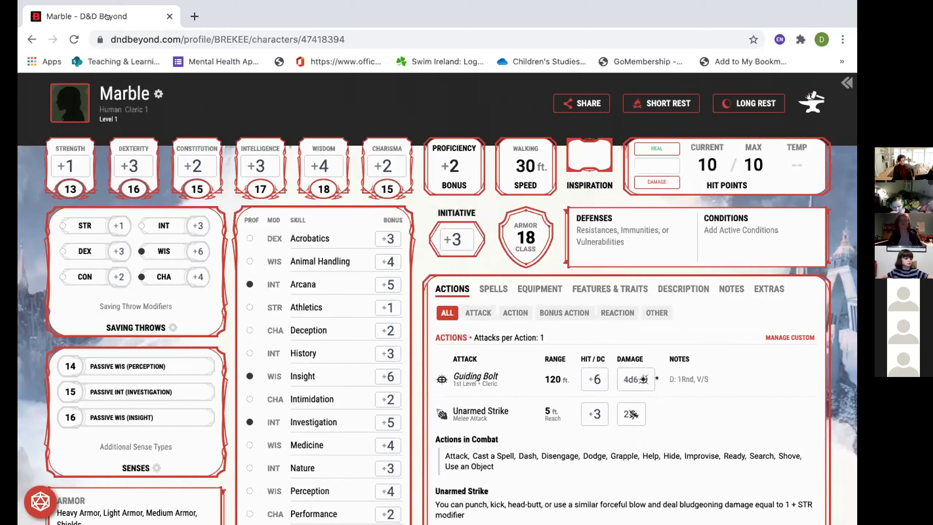
mouse_move(101, 16)
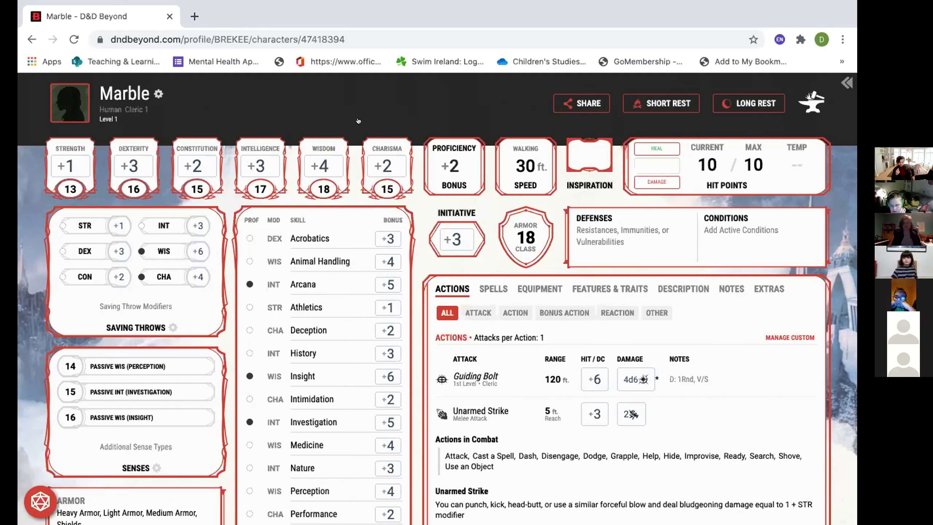
mouse_move(24, 163)
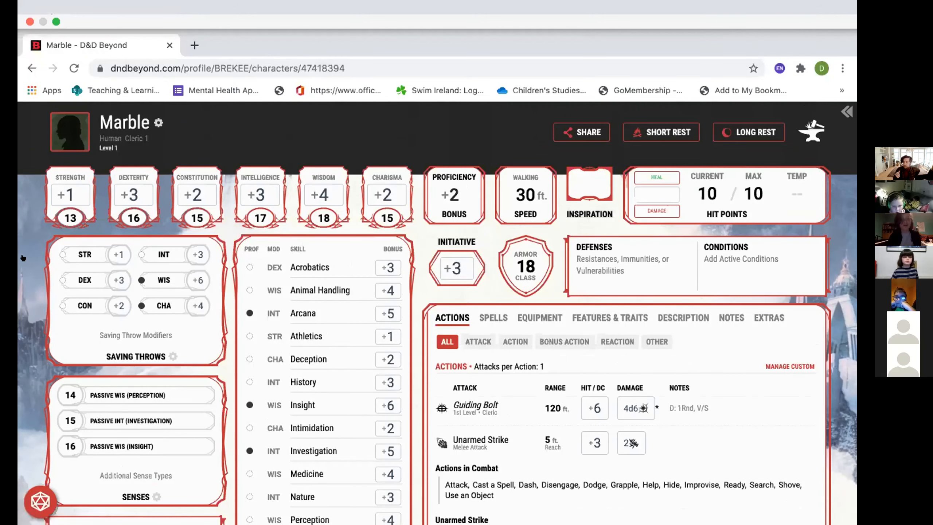
scroll("down", 3)
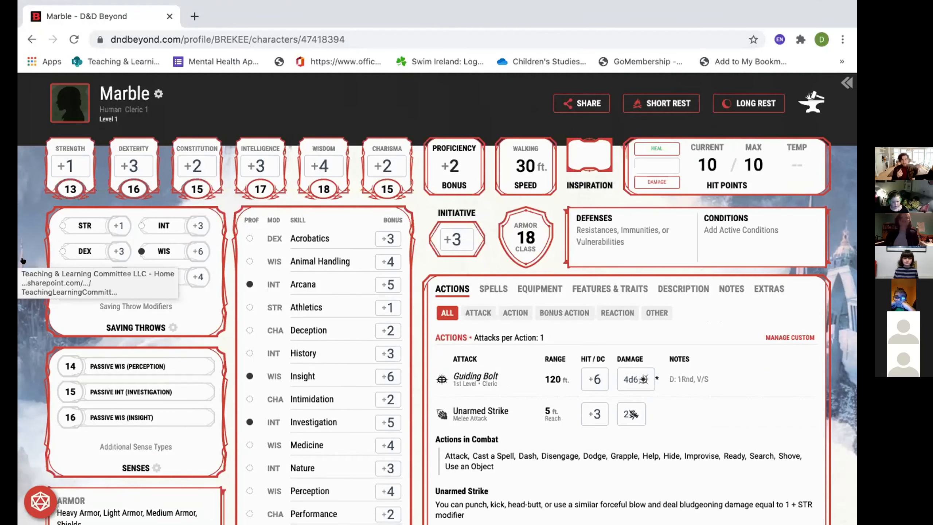